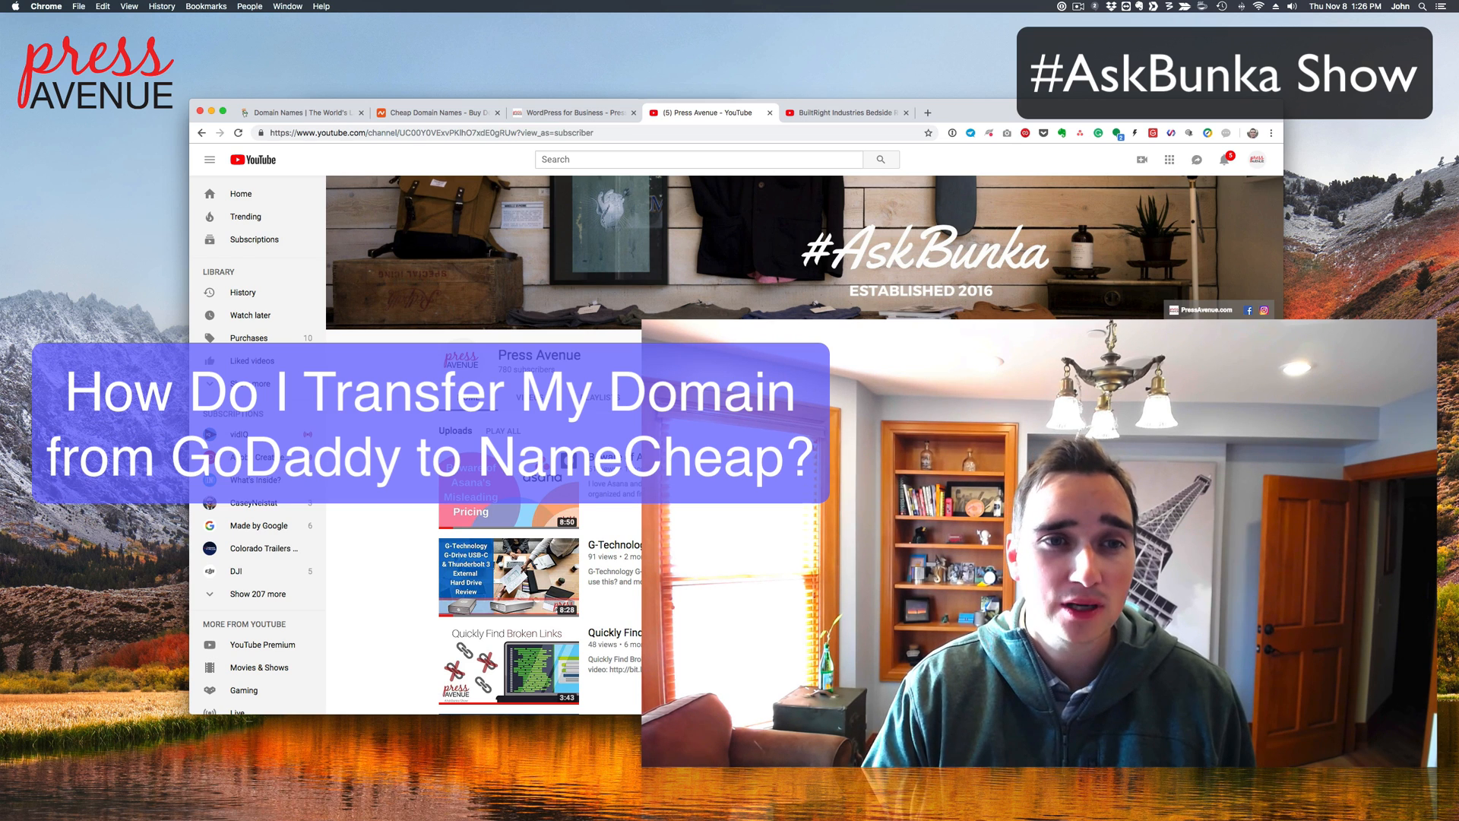
Step: Cycle through the GoDaddy, Namecheap and Press Avenue tabs, ending on GoDaddy Domain Privacy
left_click(297, 111)
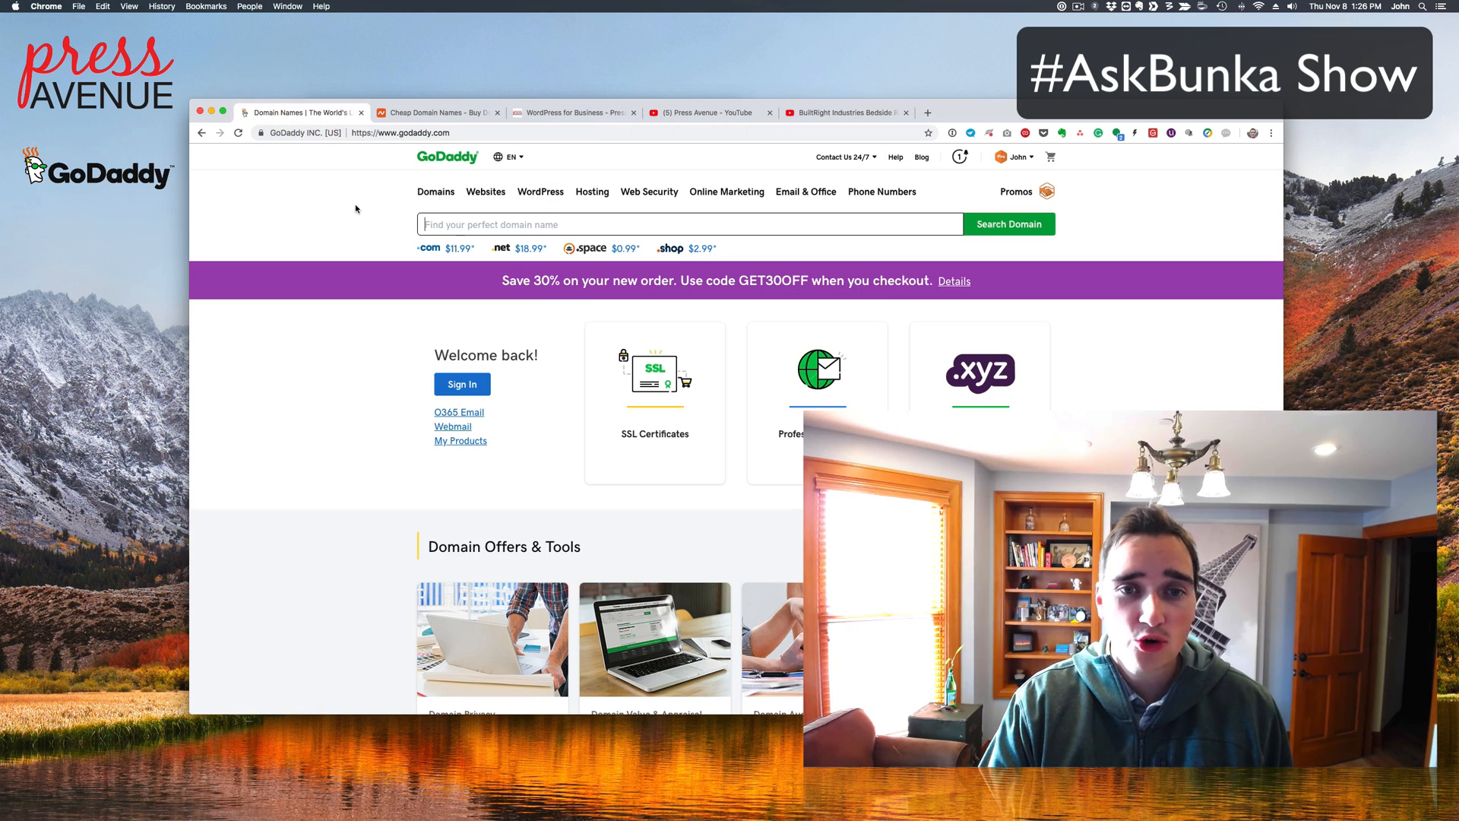
left_click(438, 111)
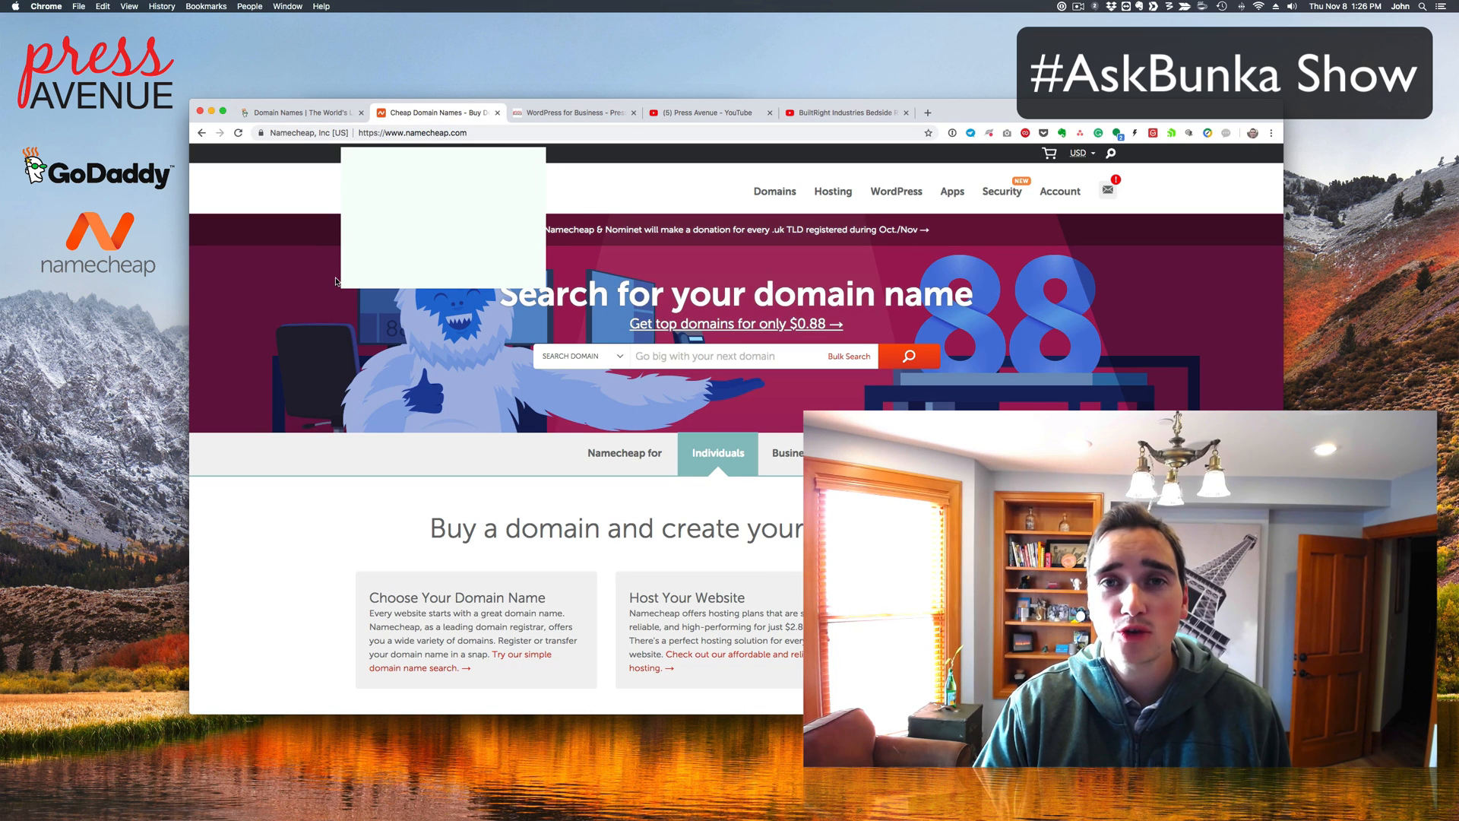
left_click(572, 112)
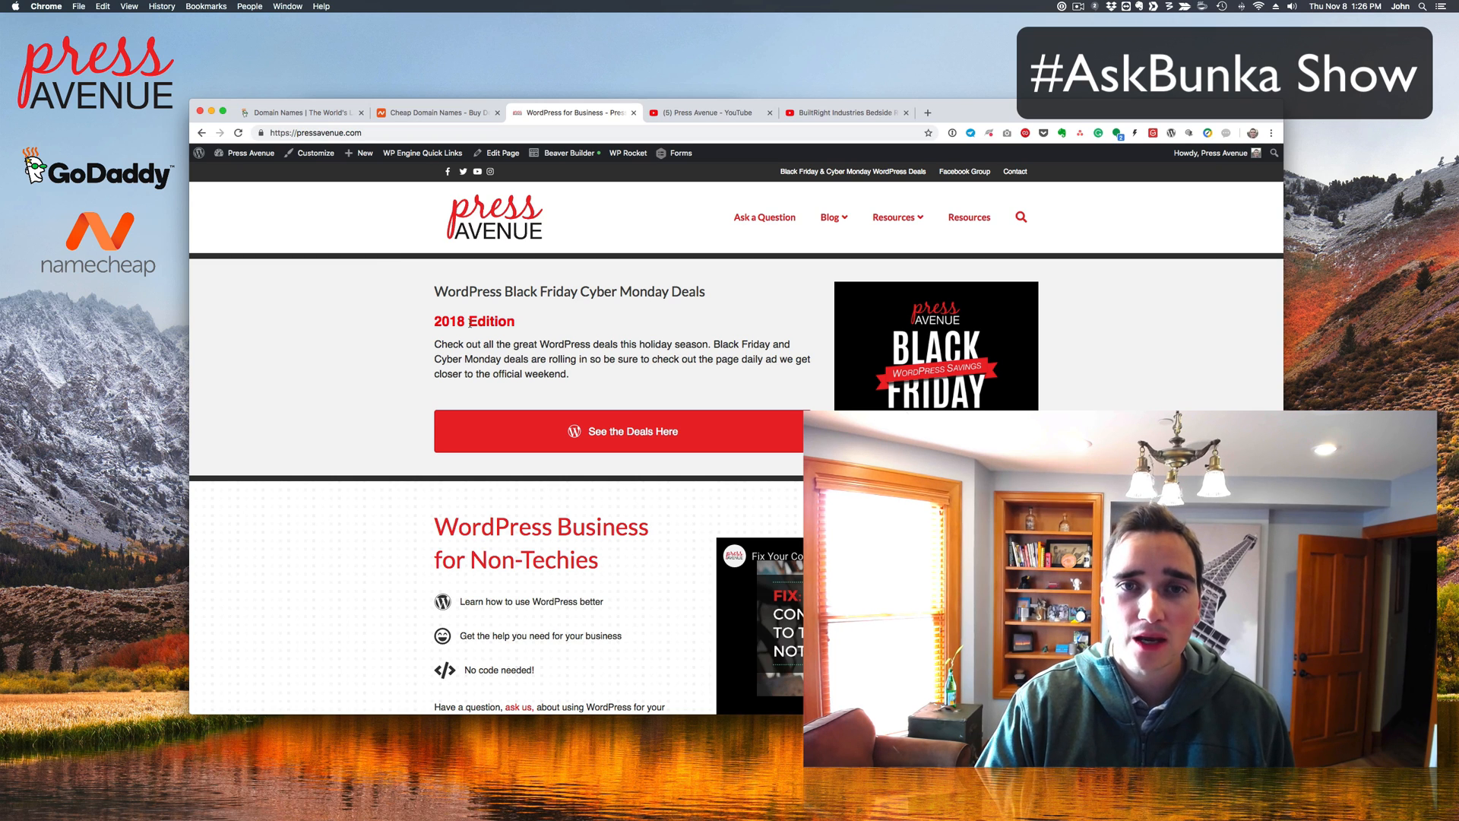
scroll("down", 3)
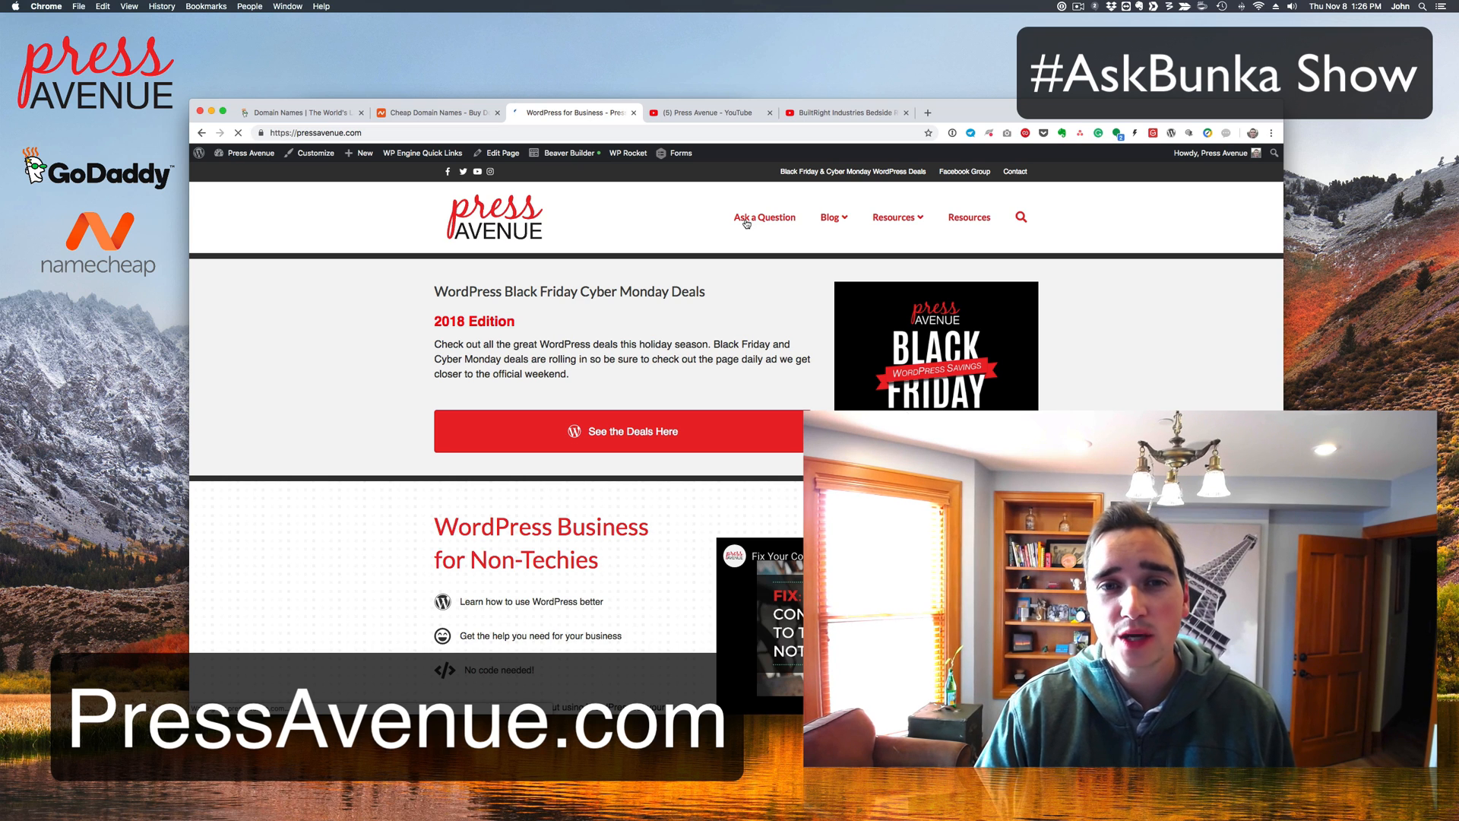
left_click(764, 217)
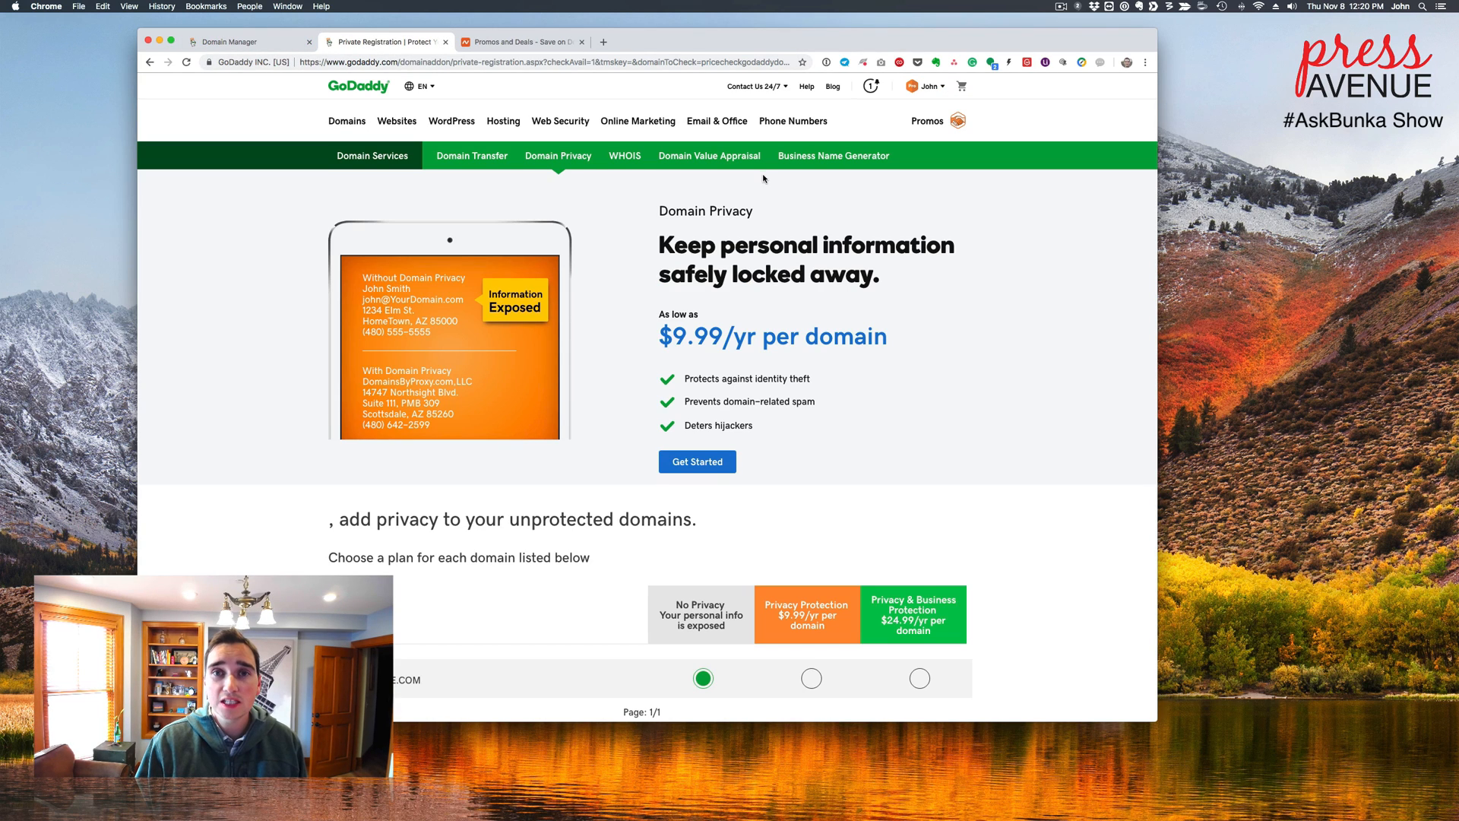
Step: Open GoDaddy's My Domains list showing AGENTAVENUE.COM
left_click(237, 42)
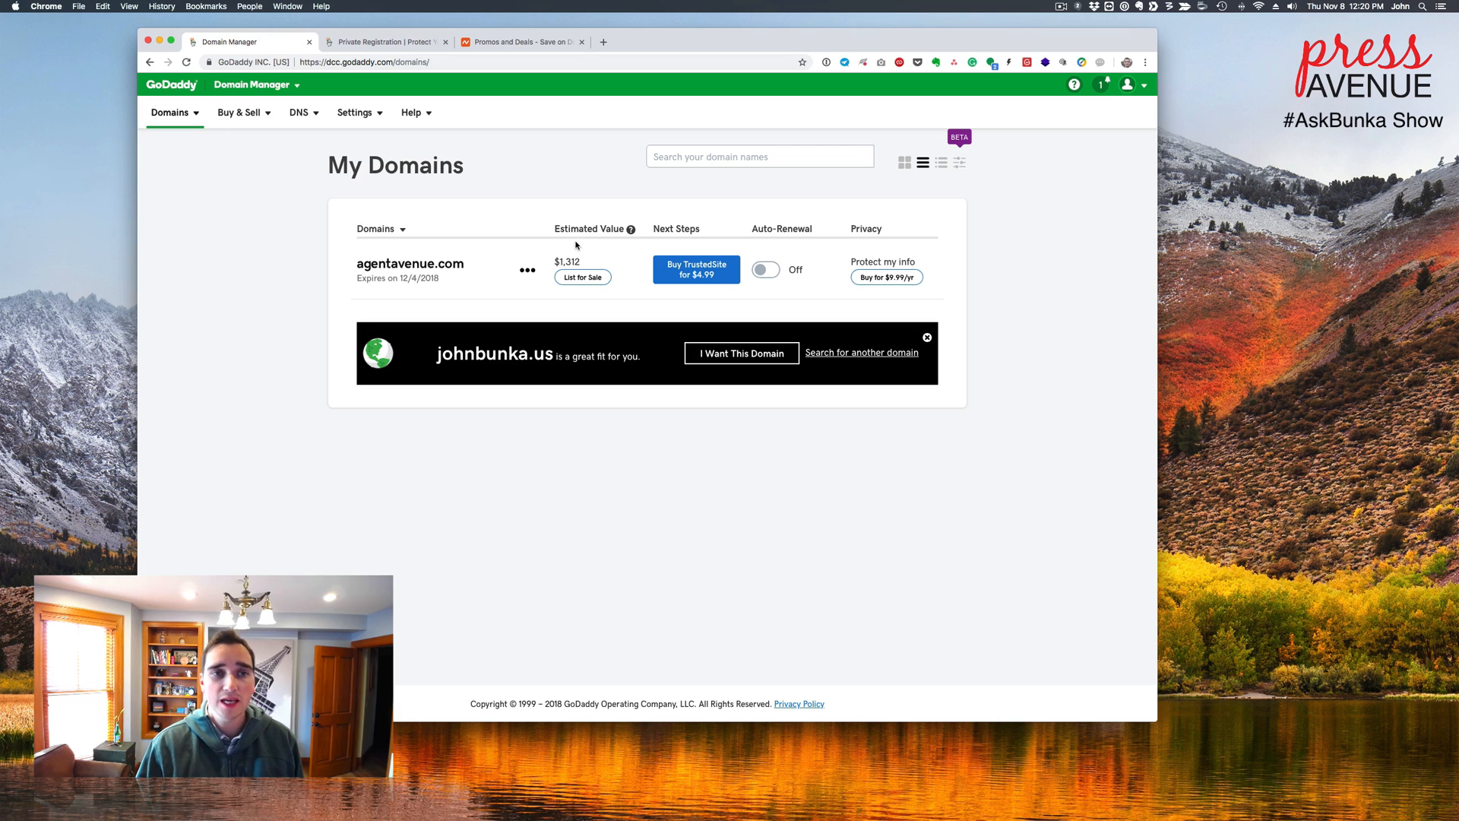
mouse_move(418, 232)
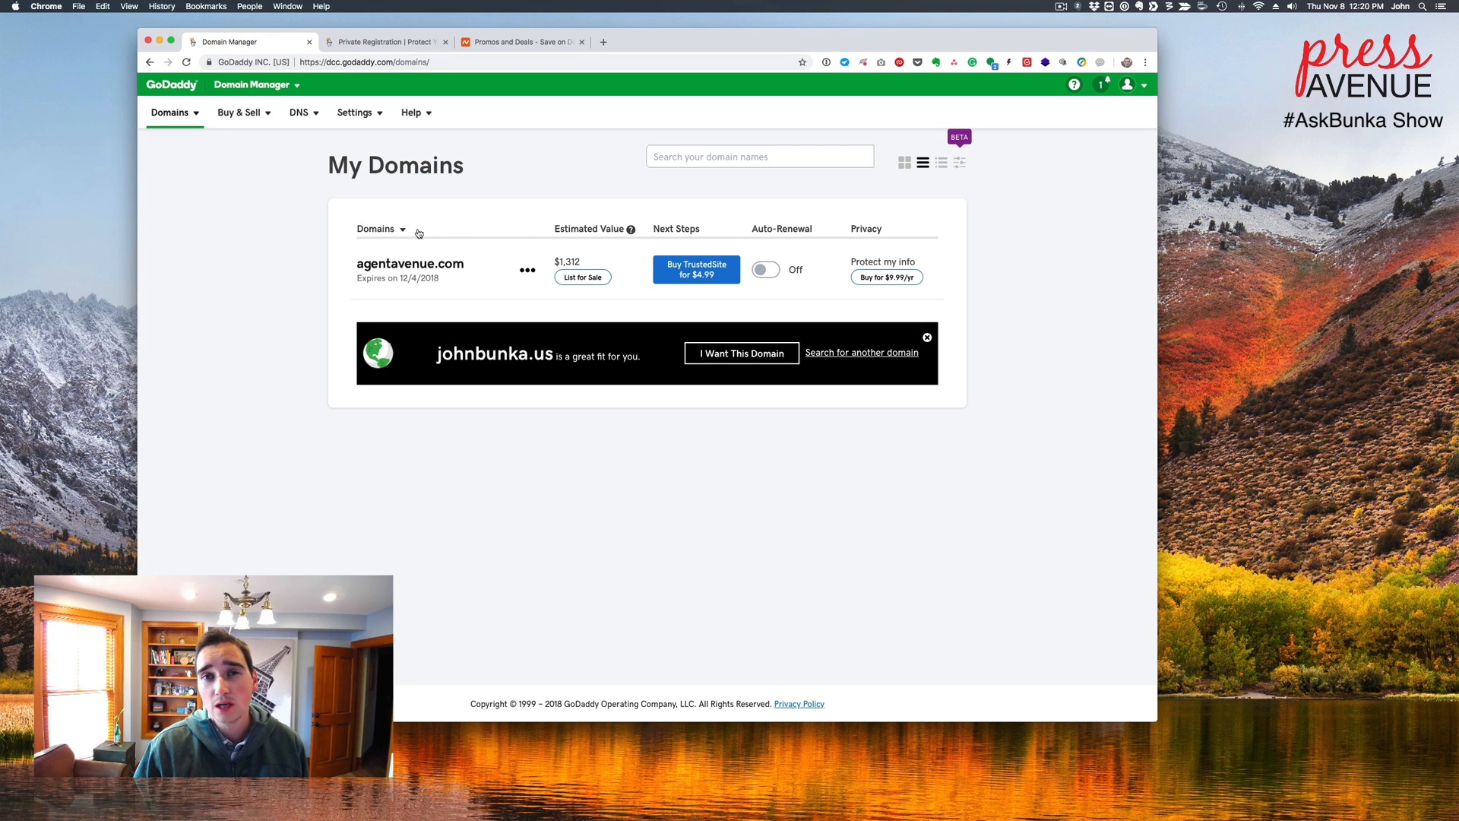
mouse_move(473, 258)
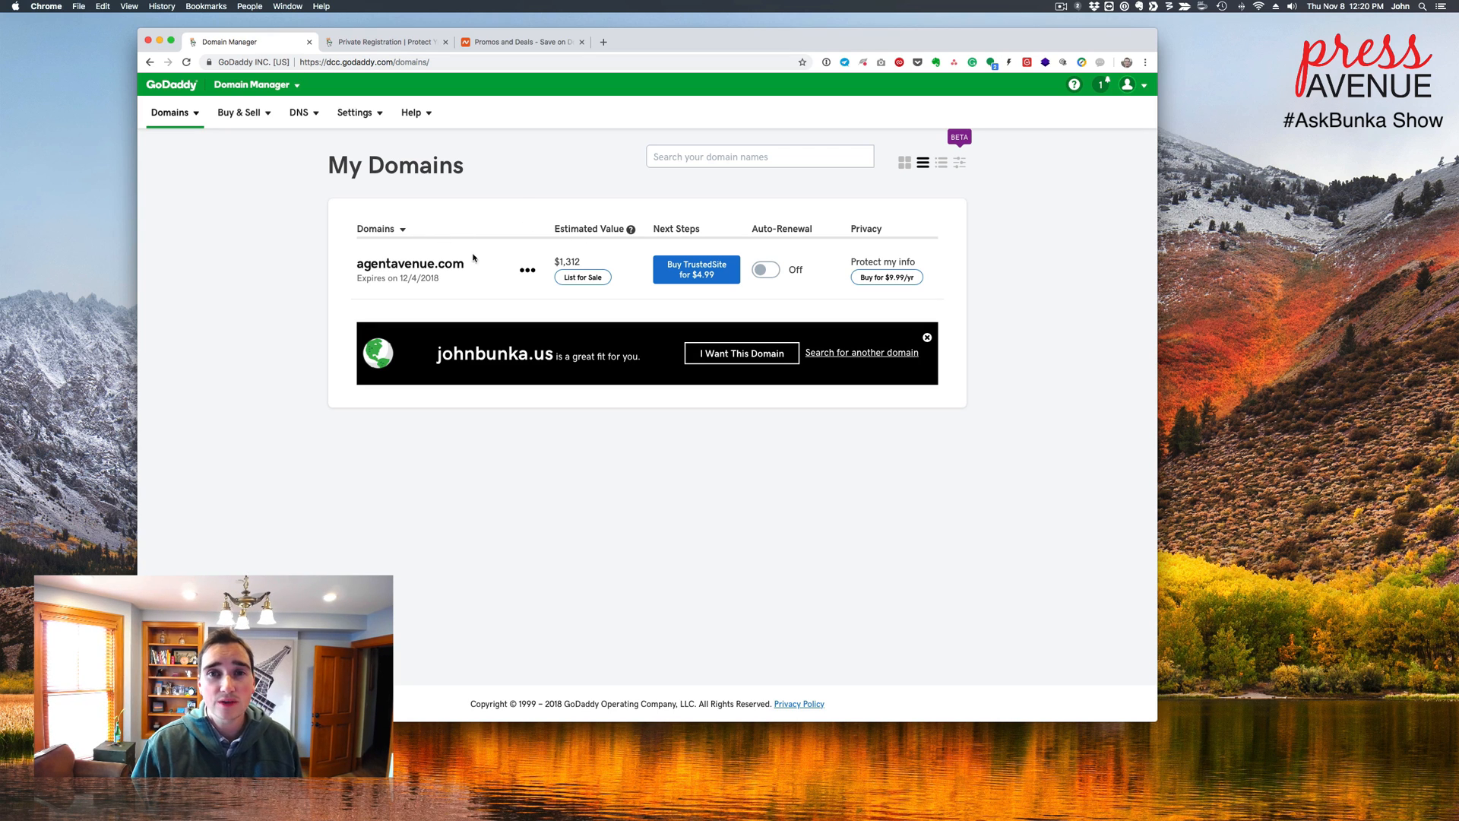
mouse_move(762, 263)
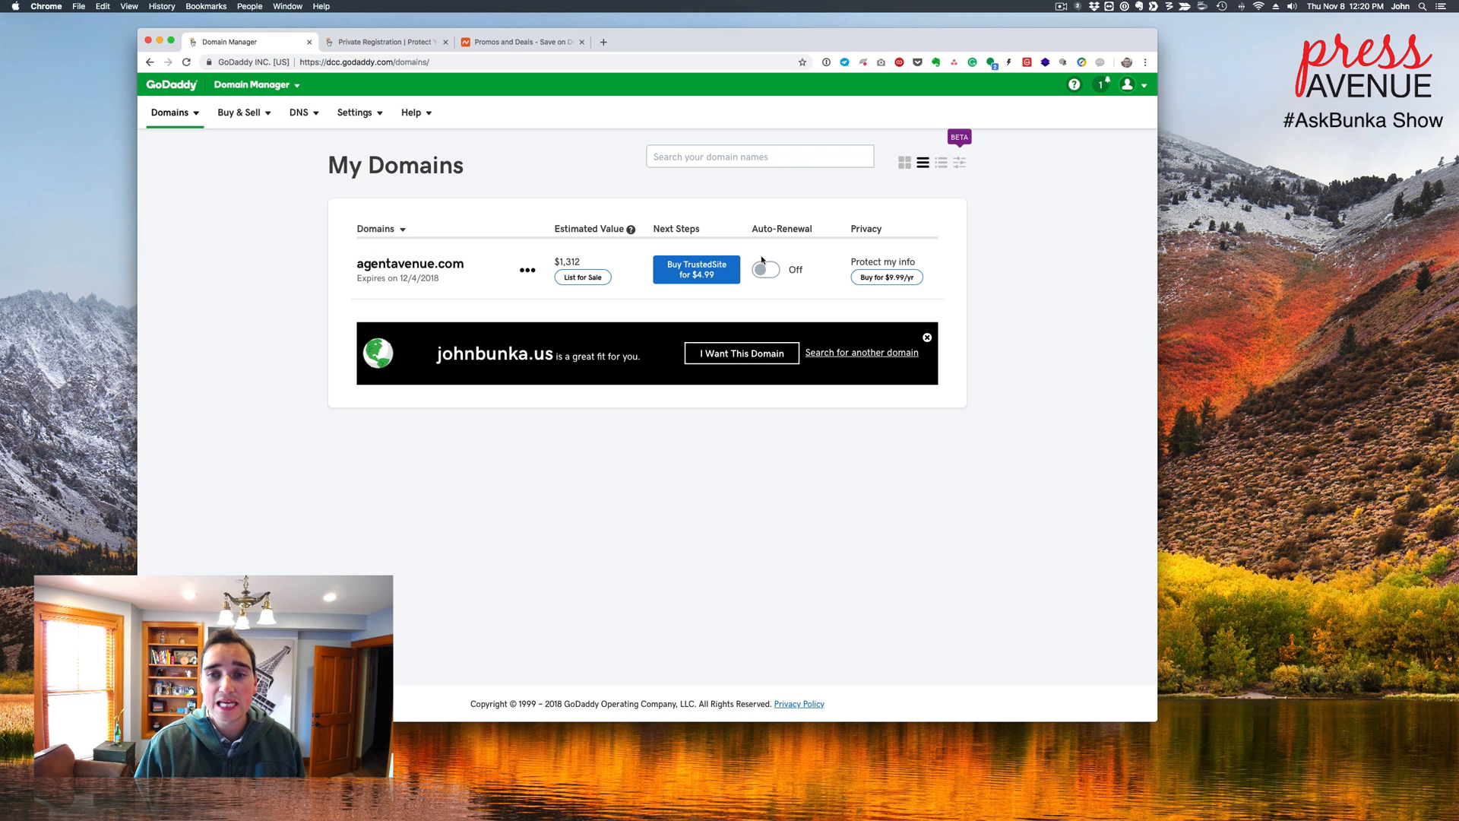
mouse_move(857, 265)
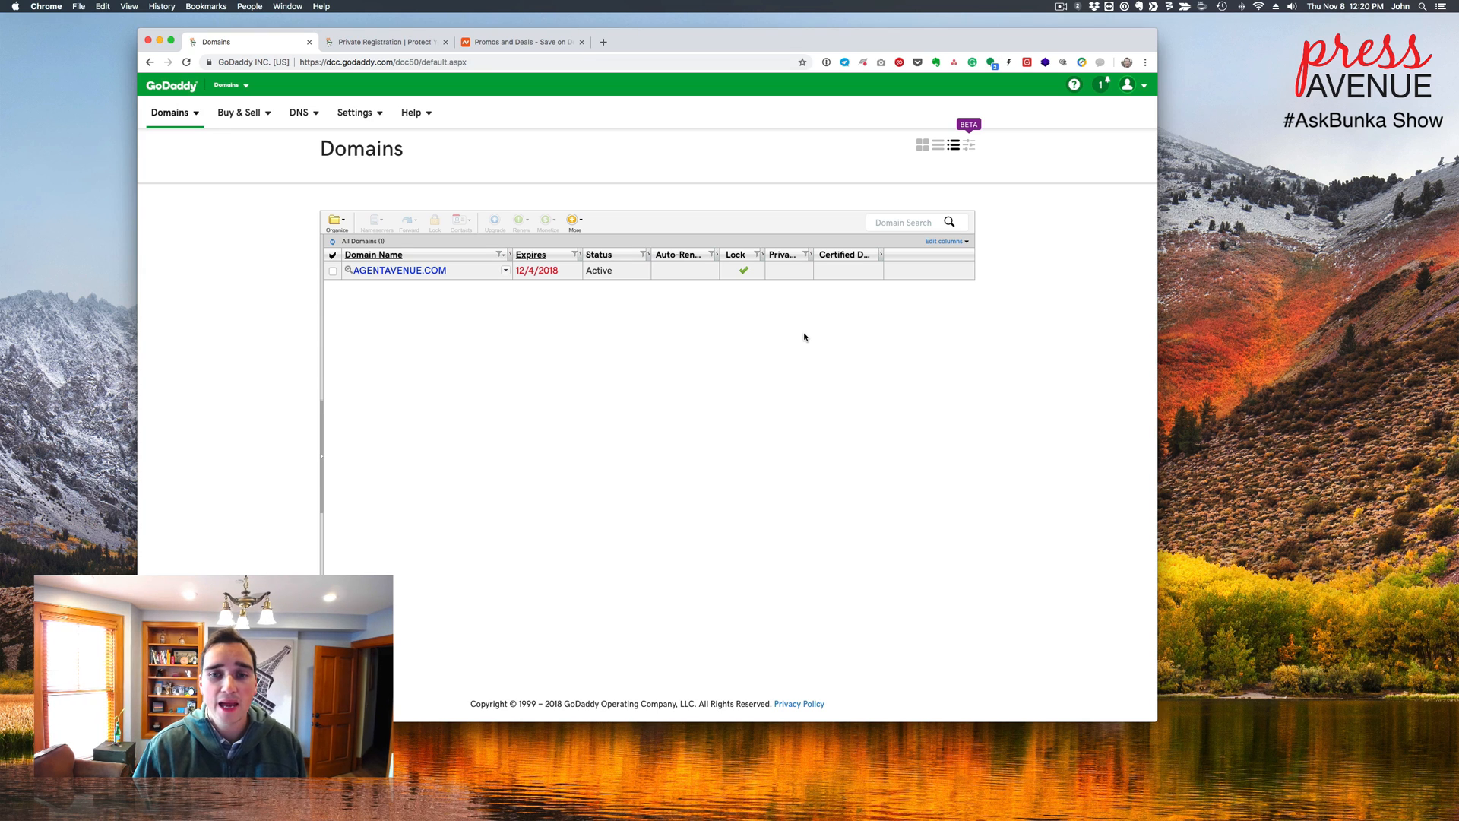
mouse_move(800, 315)
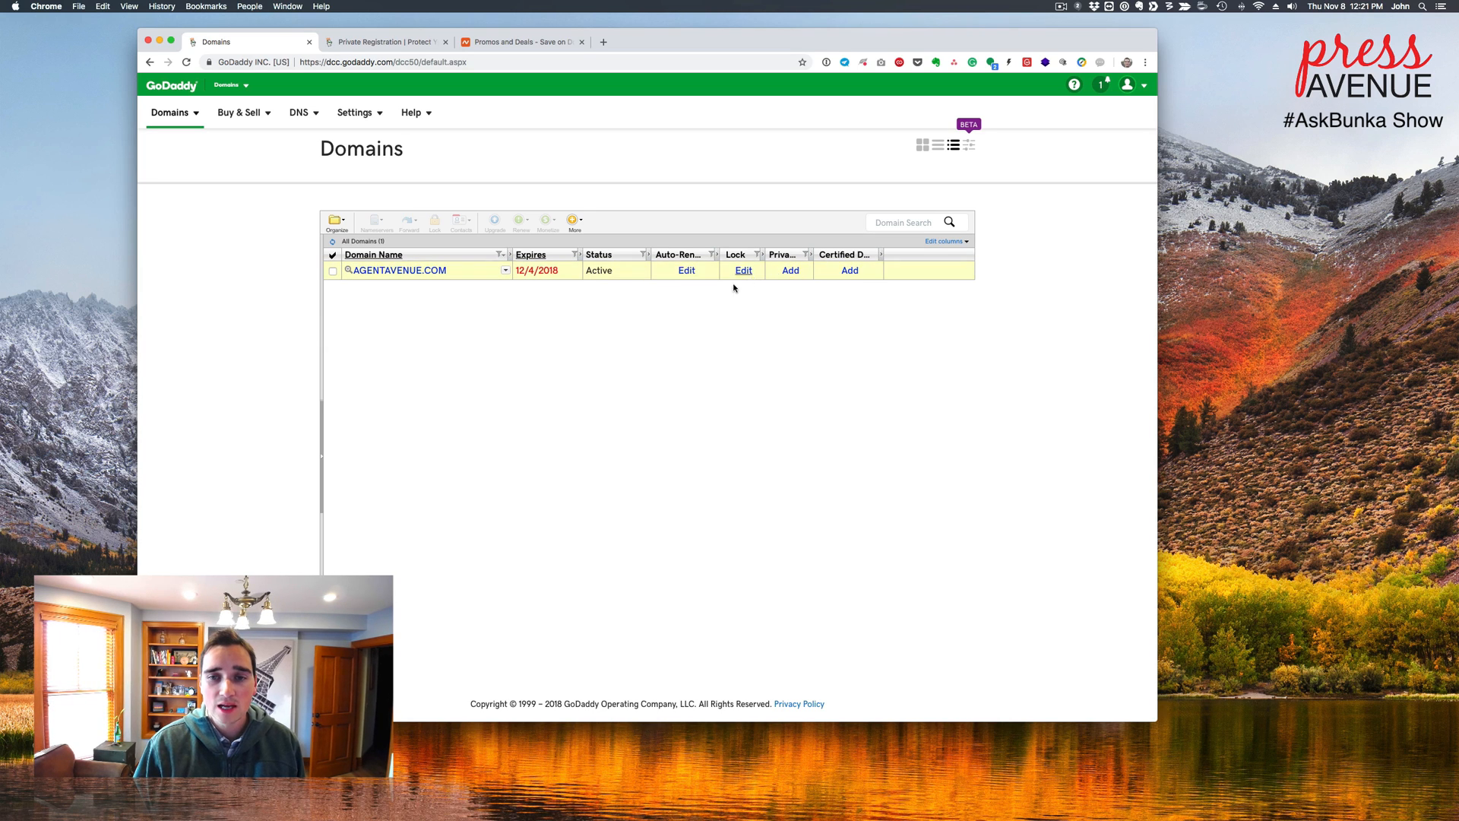
Step: Set the Domain Lock for AGENTAVENUE.COM to Off and save
left_click(742, 270)
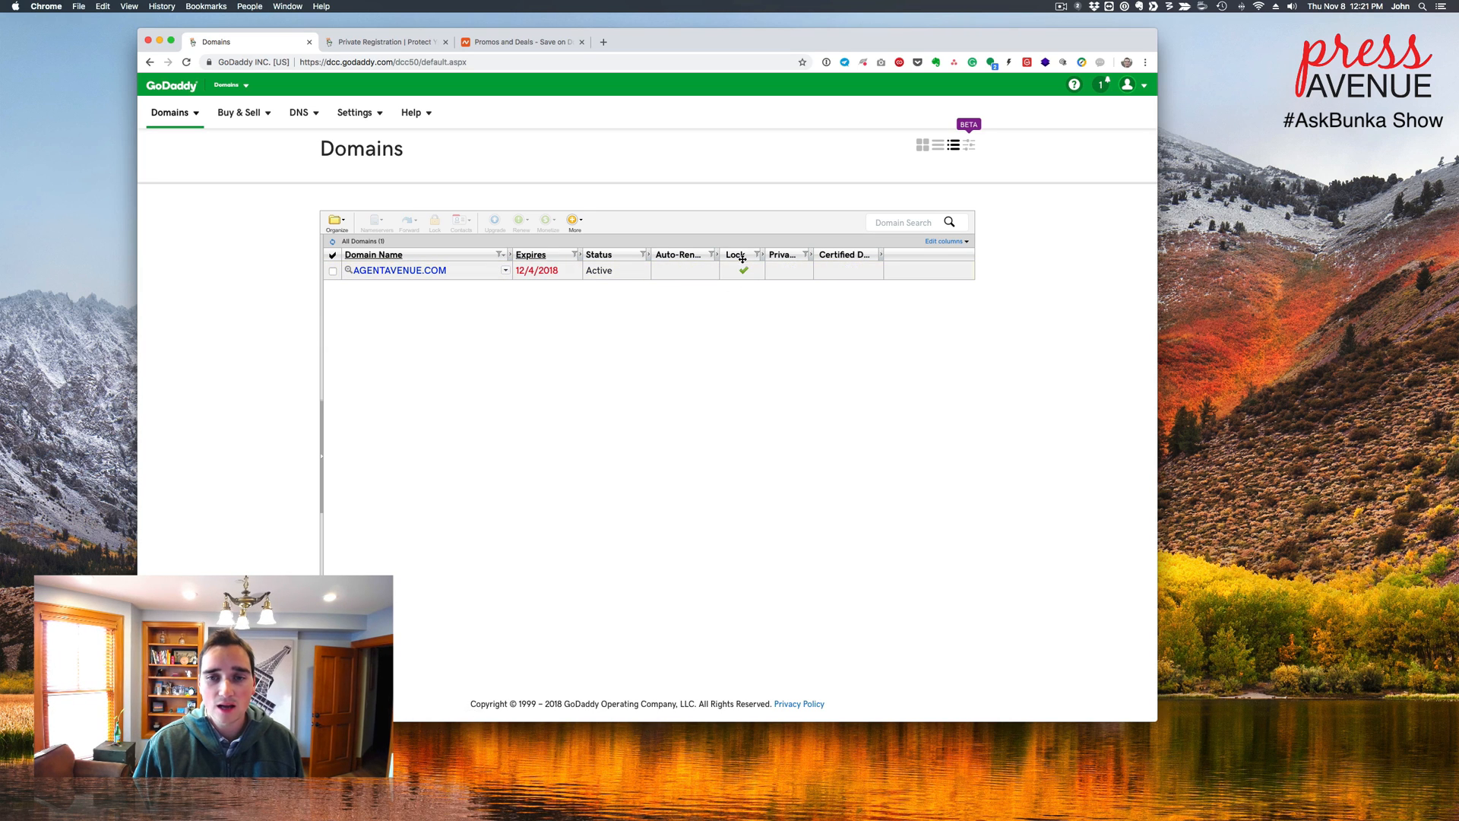
mouse_move(753, 285)
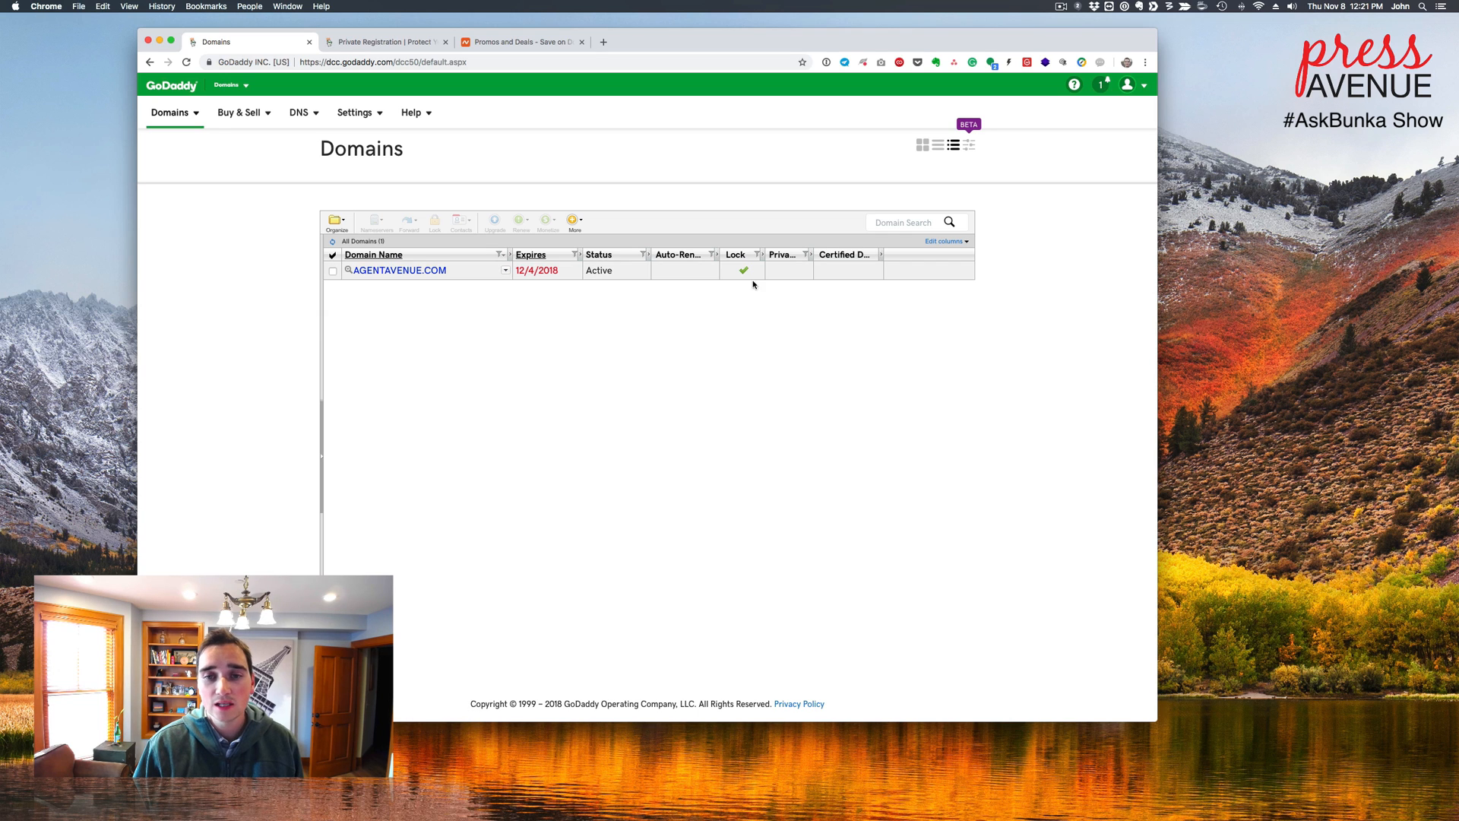
left_click(332, 270)
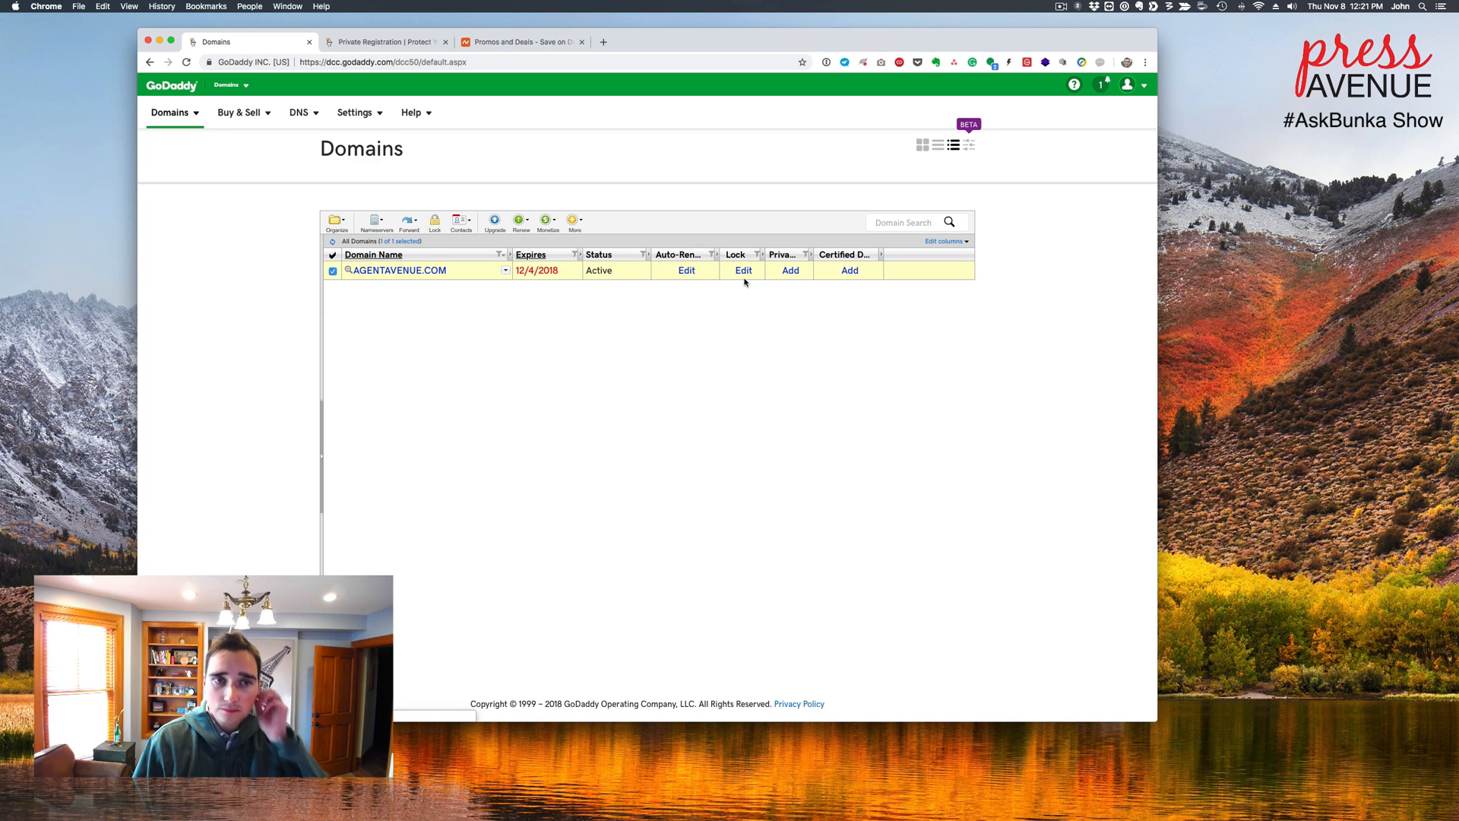
left_click(742, 270)
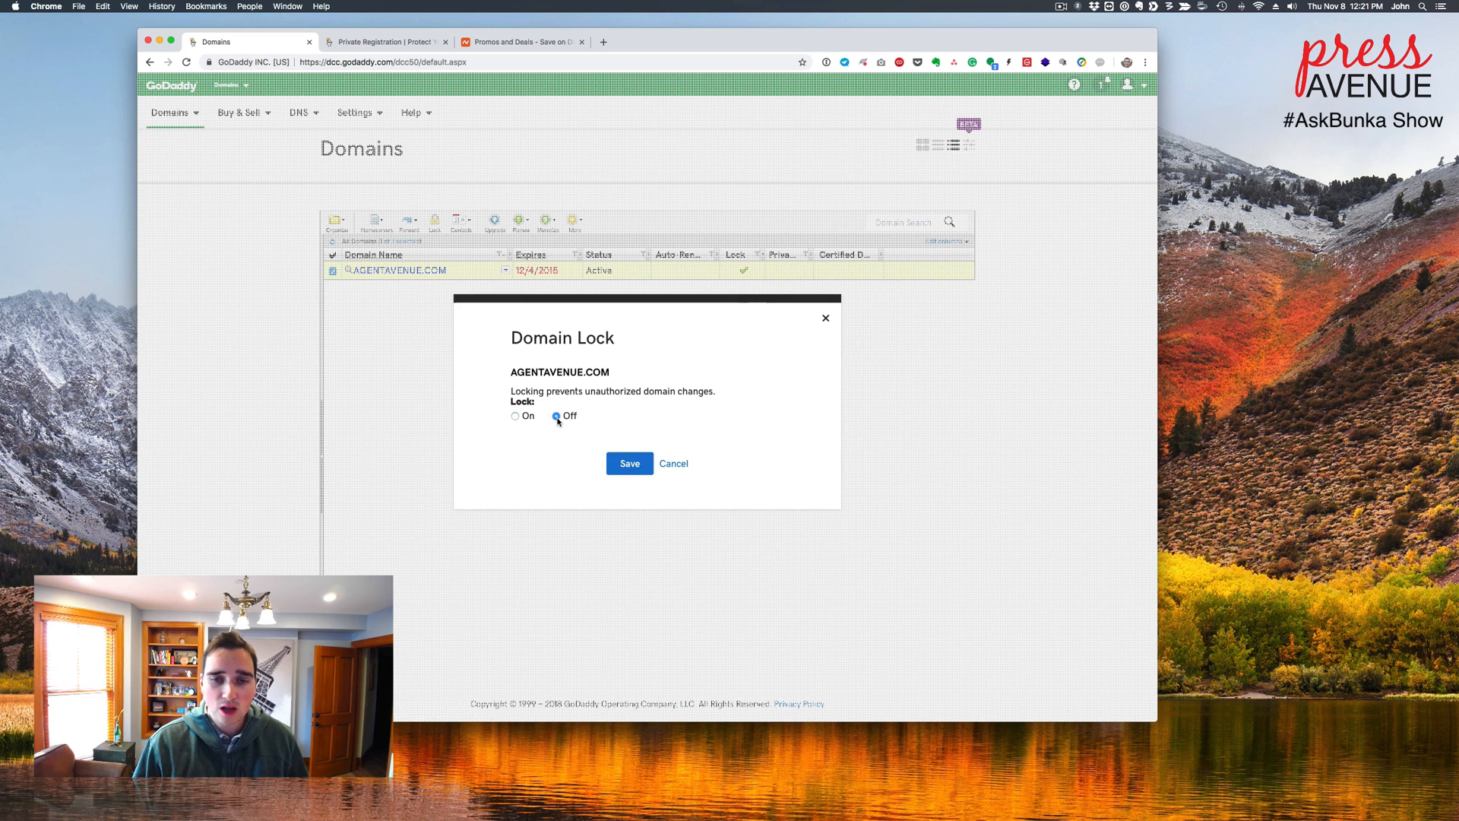
left_click(630, 463)
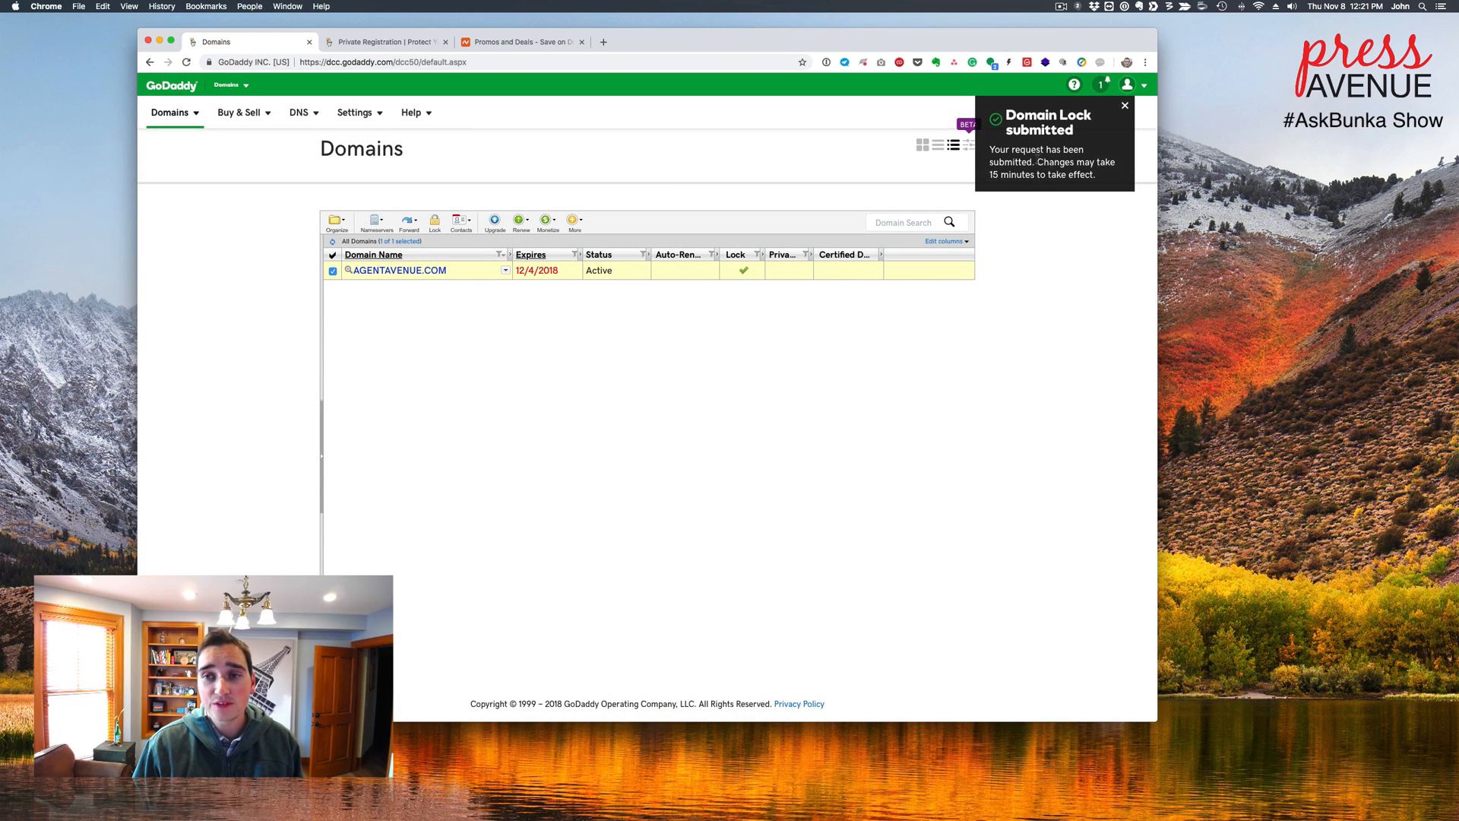
mouse_move(978, 269)
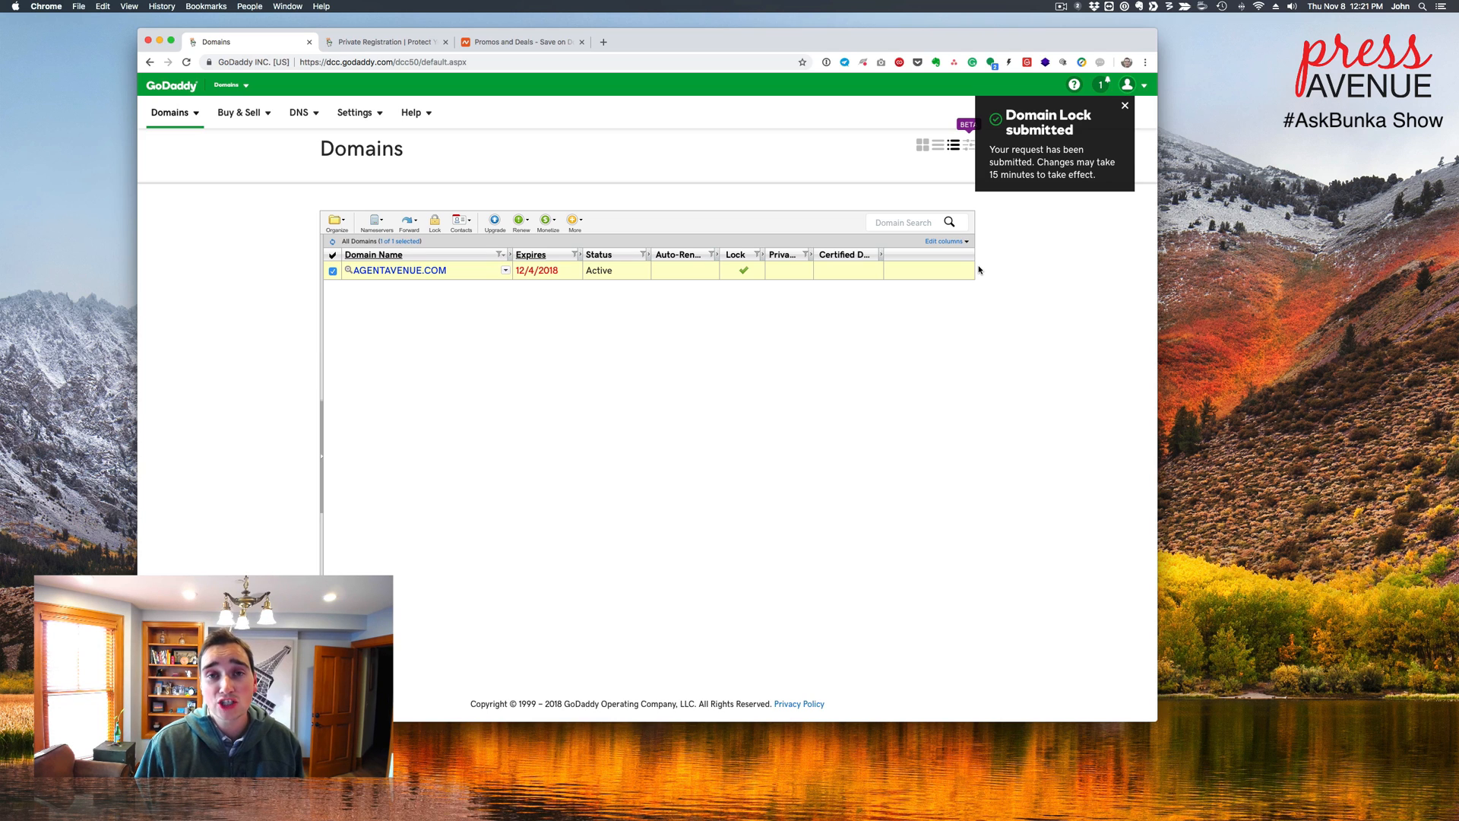
left_click(1123, 104)
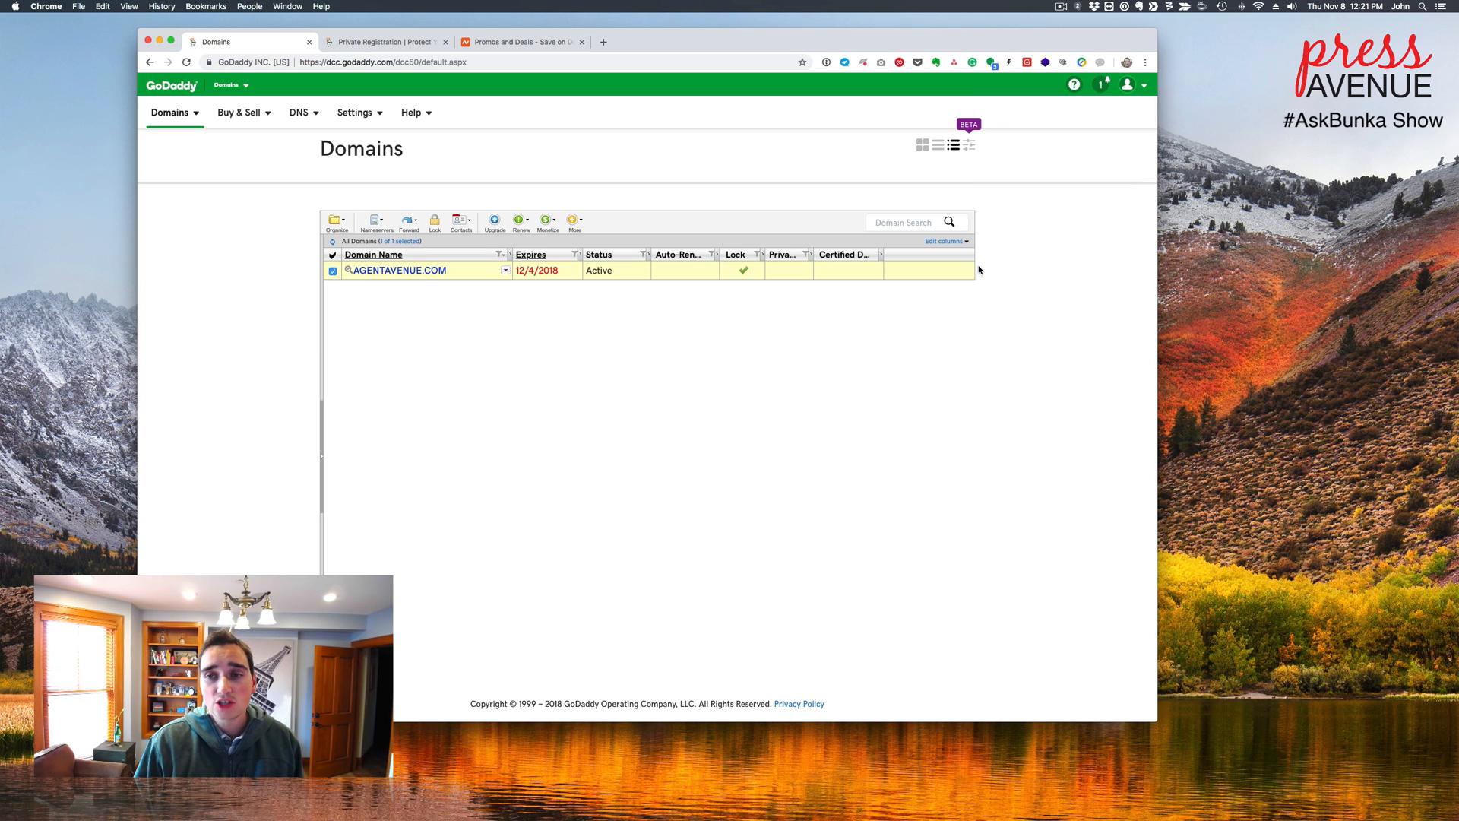
mouse_move(972, 192)
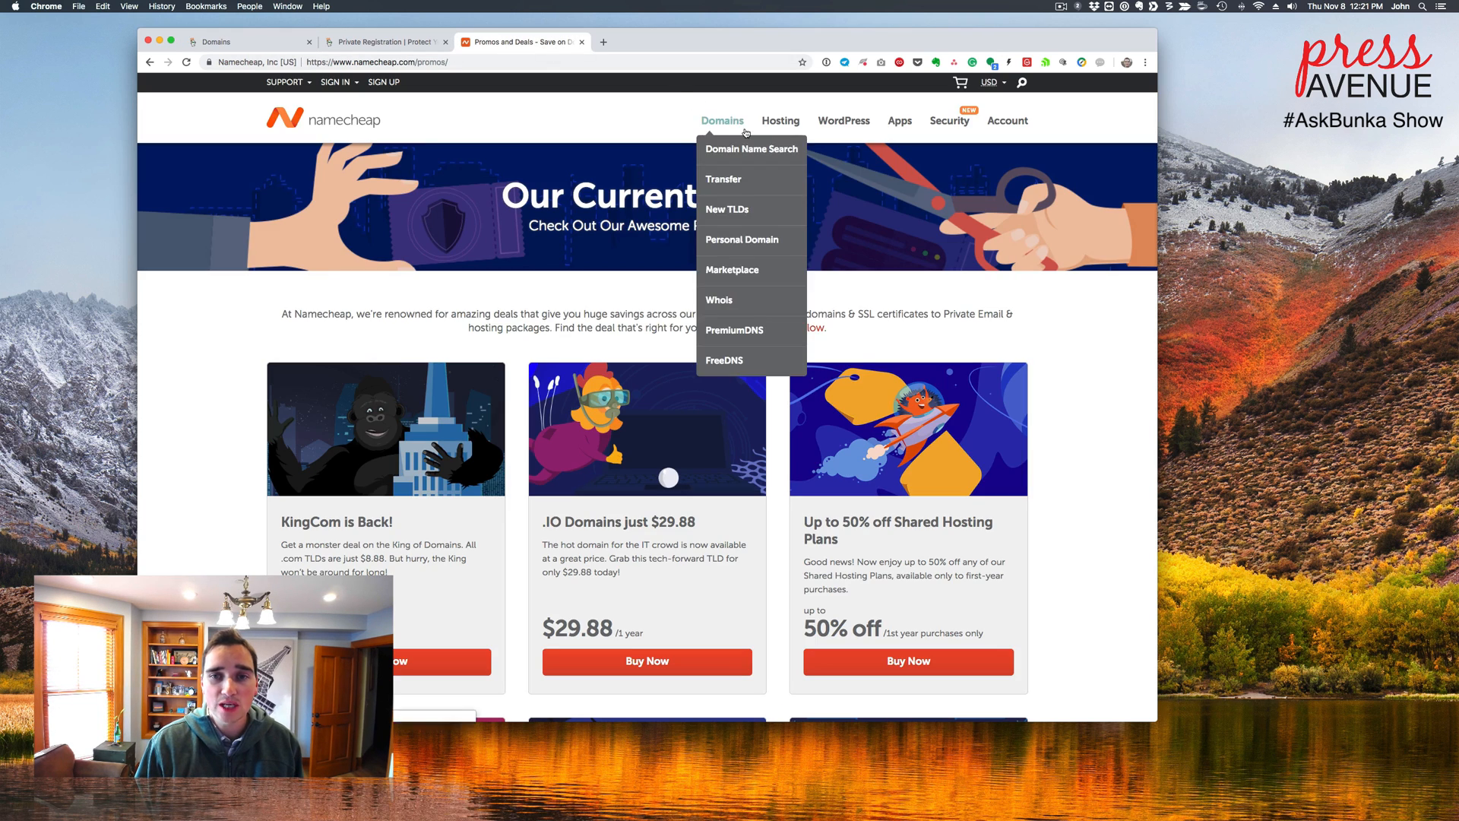
Step: Go to Namecheap's Transfer a Domain page from the Domains menu
left_click(723, 179)
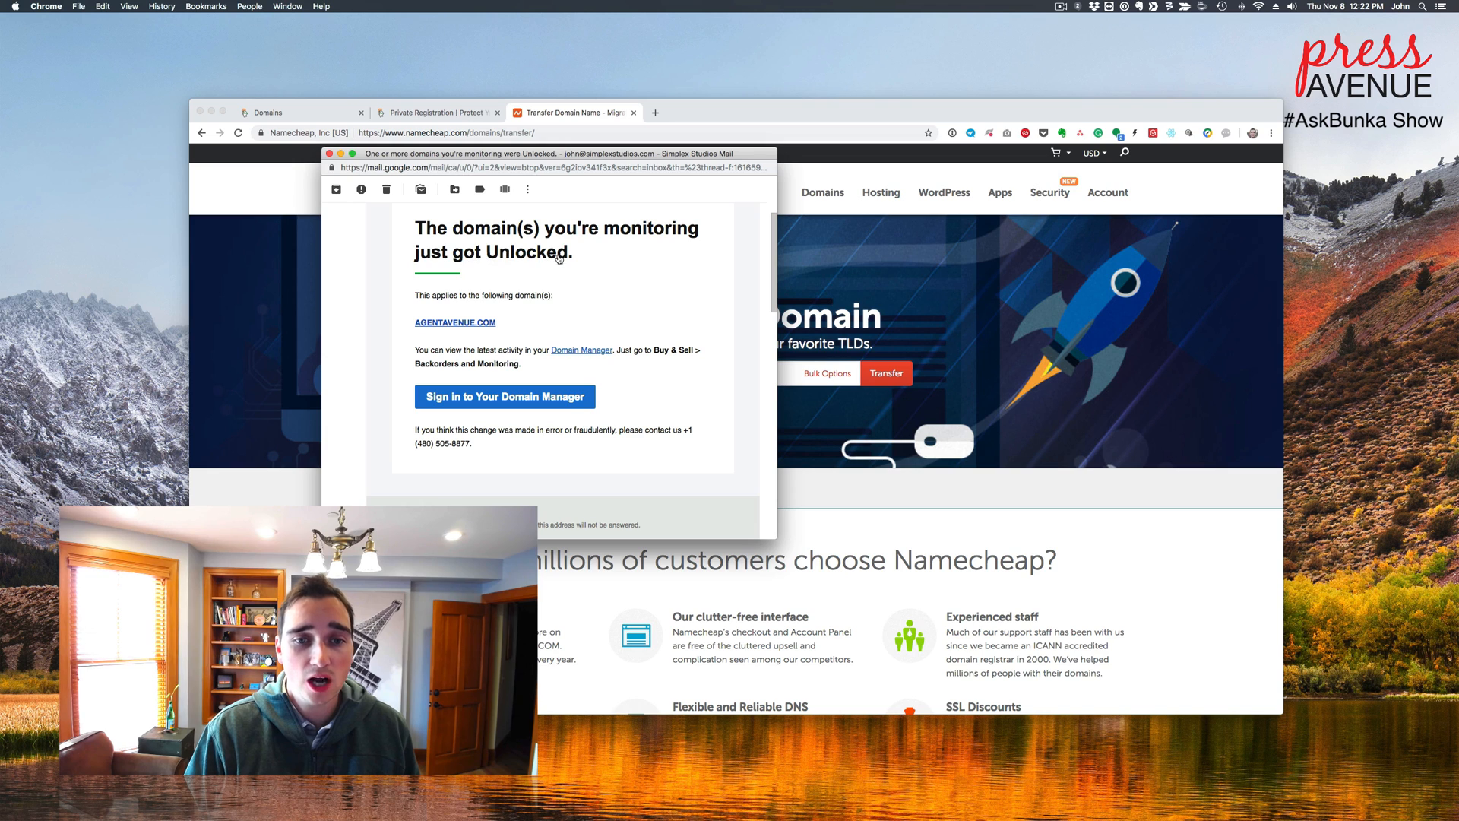
mouse_move(519, 418)
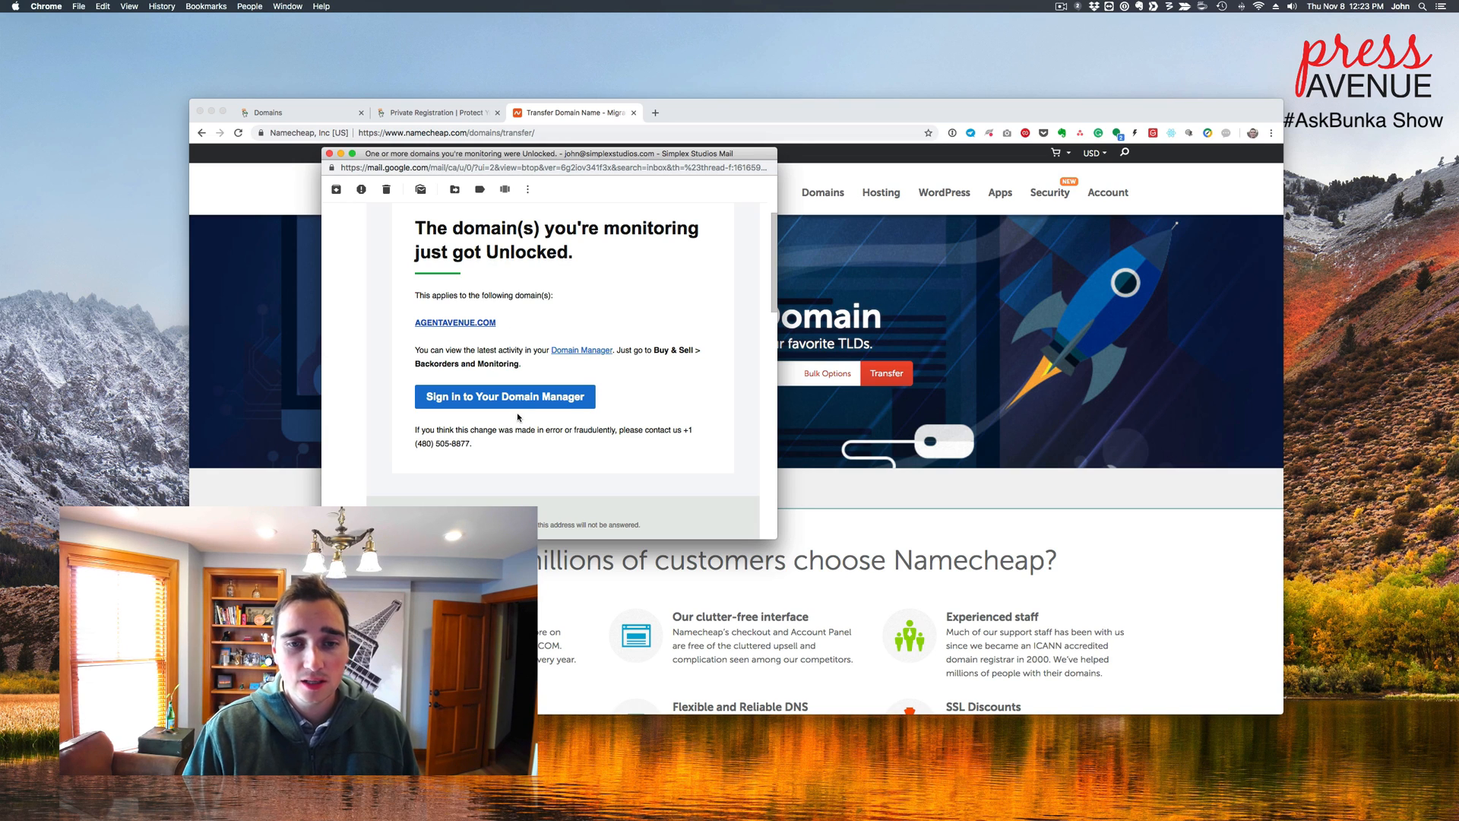
Step: Close the AGENTAVENUE.COM unlock email and return to the GoDaddy domain list
left_click(327, 154)
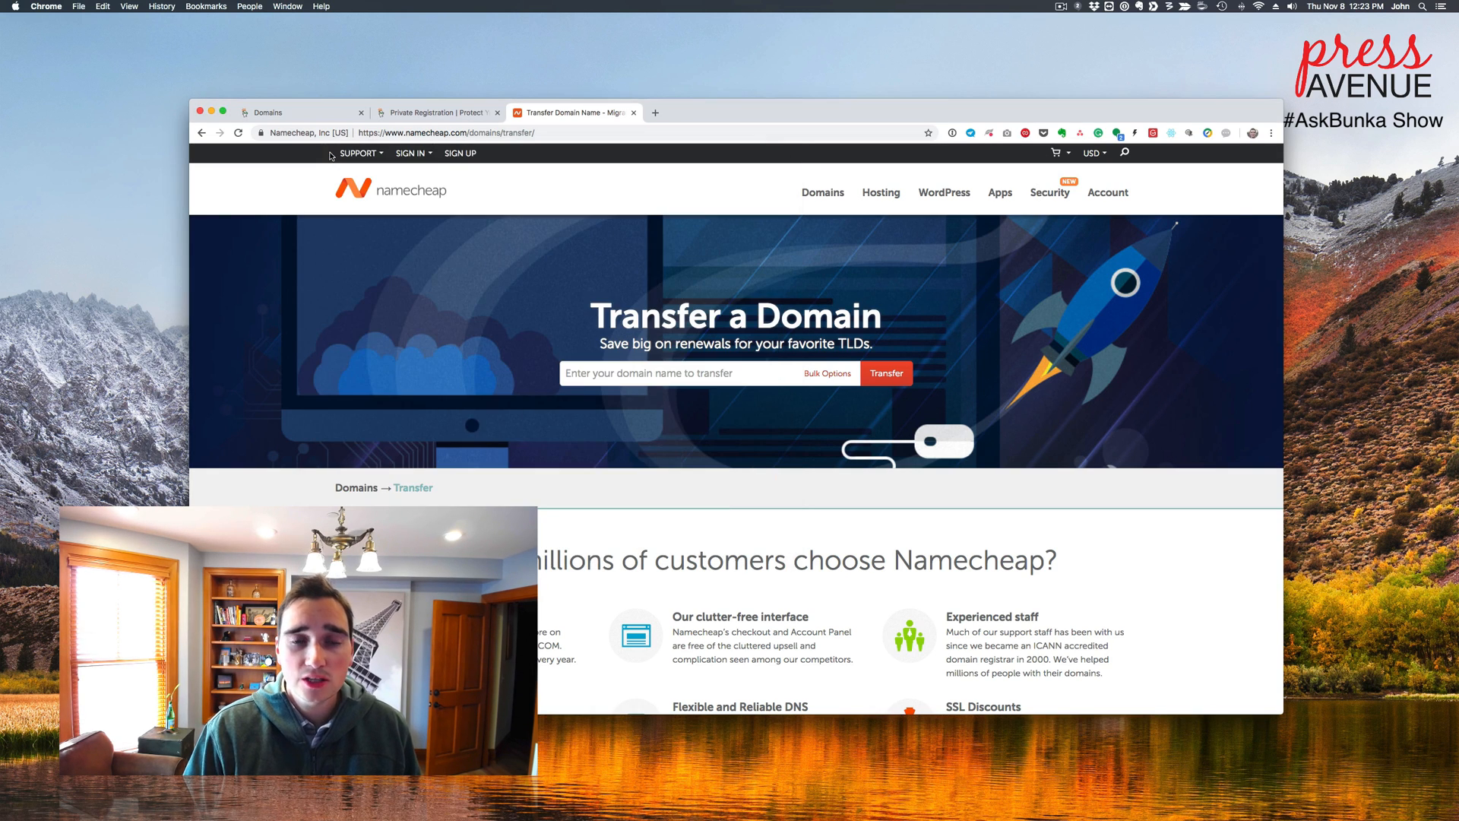
left_click(298, 112)
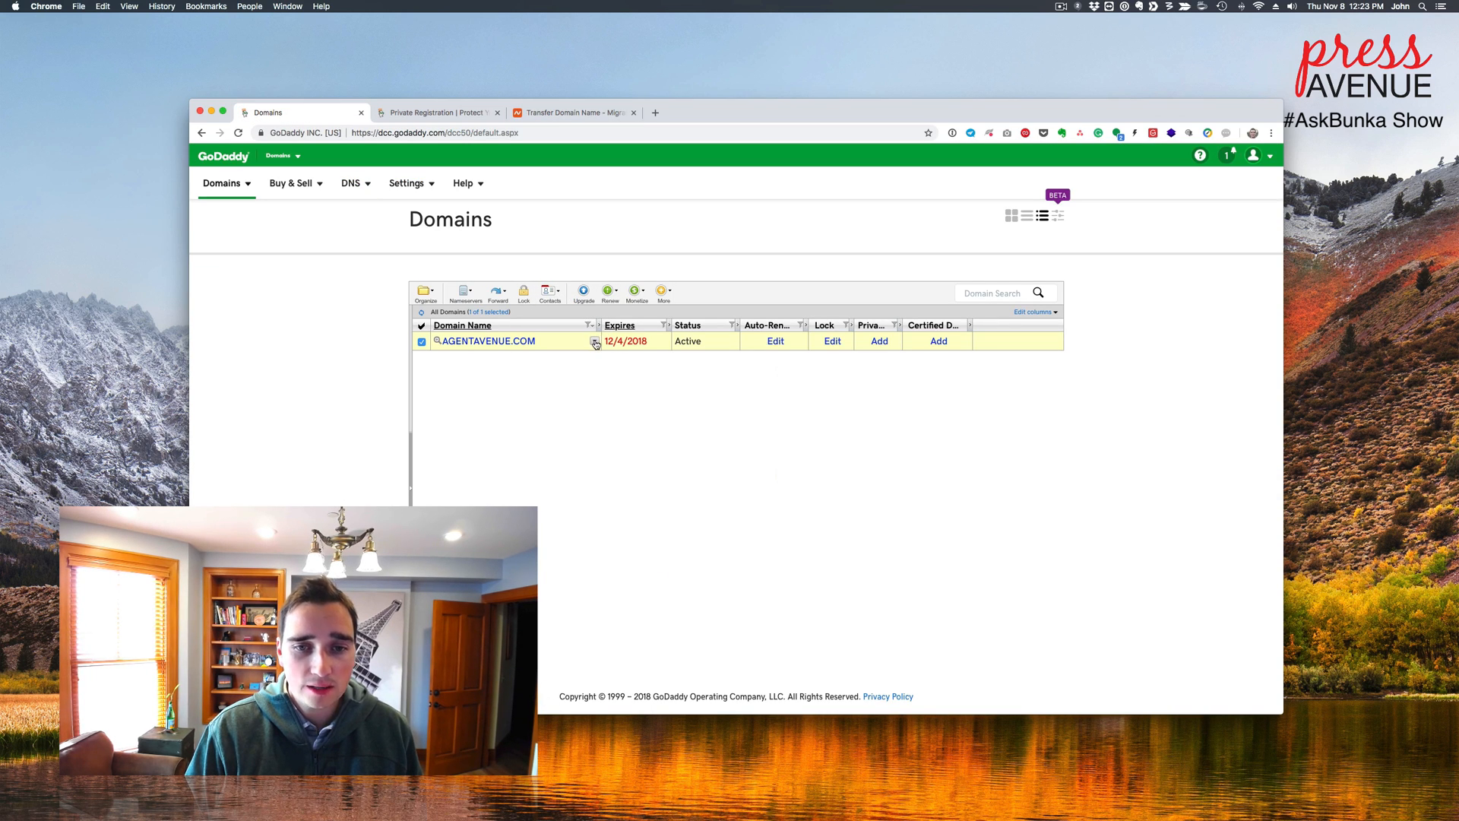
Step: Open the AGENTAVENUE.COM settings page via Edit Contacts in its actions list
left_click(594, 341)
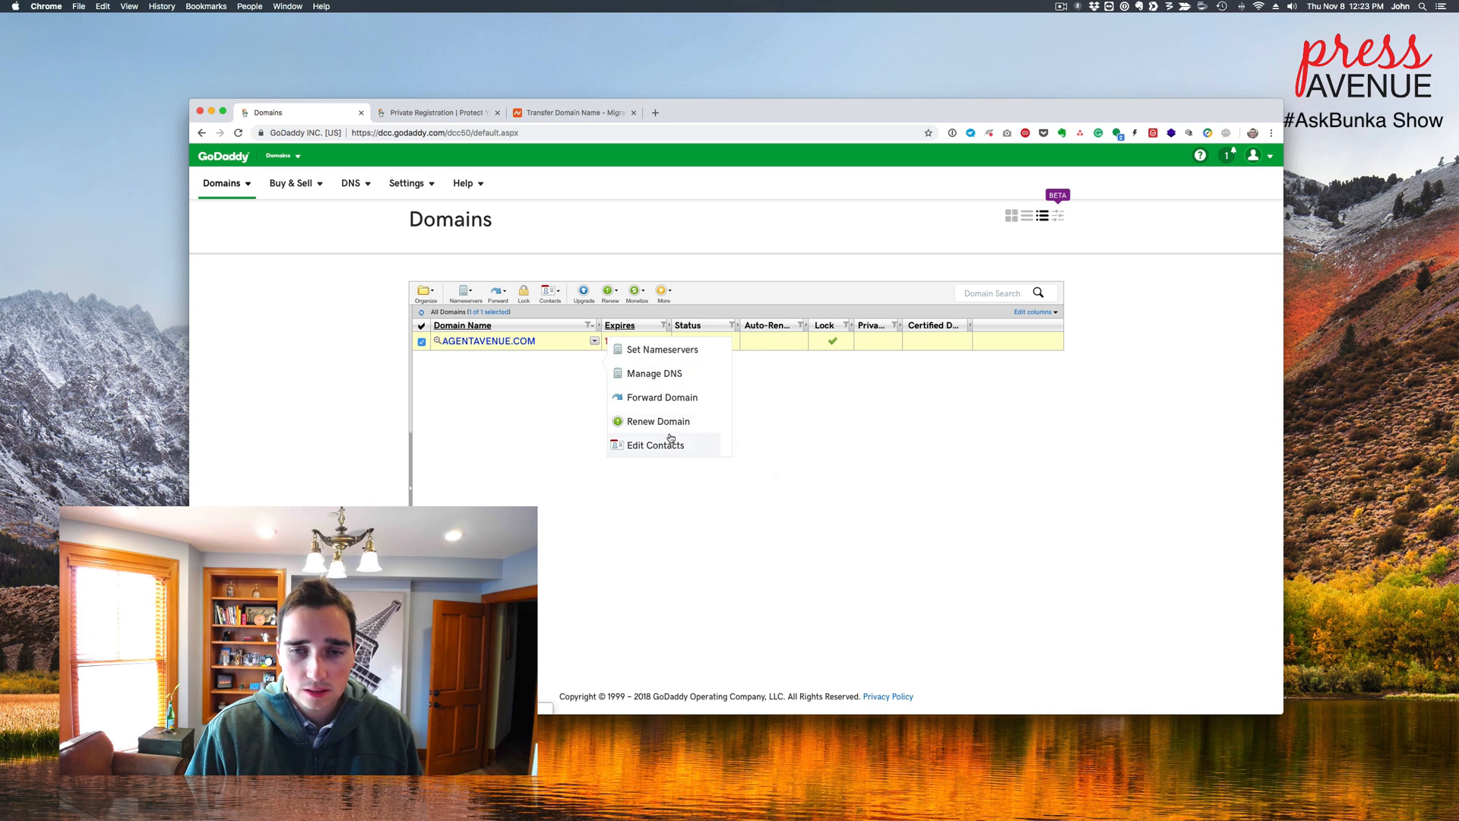
left_click(656, 445)
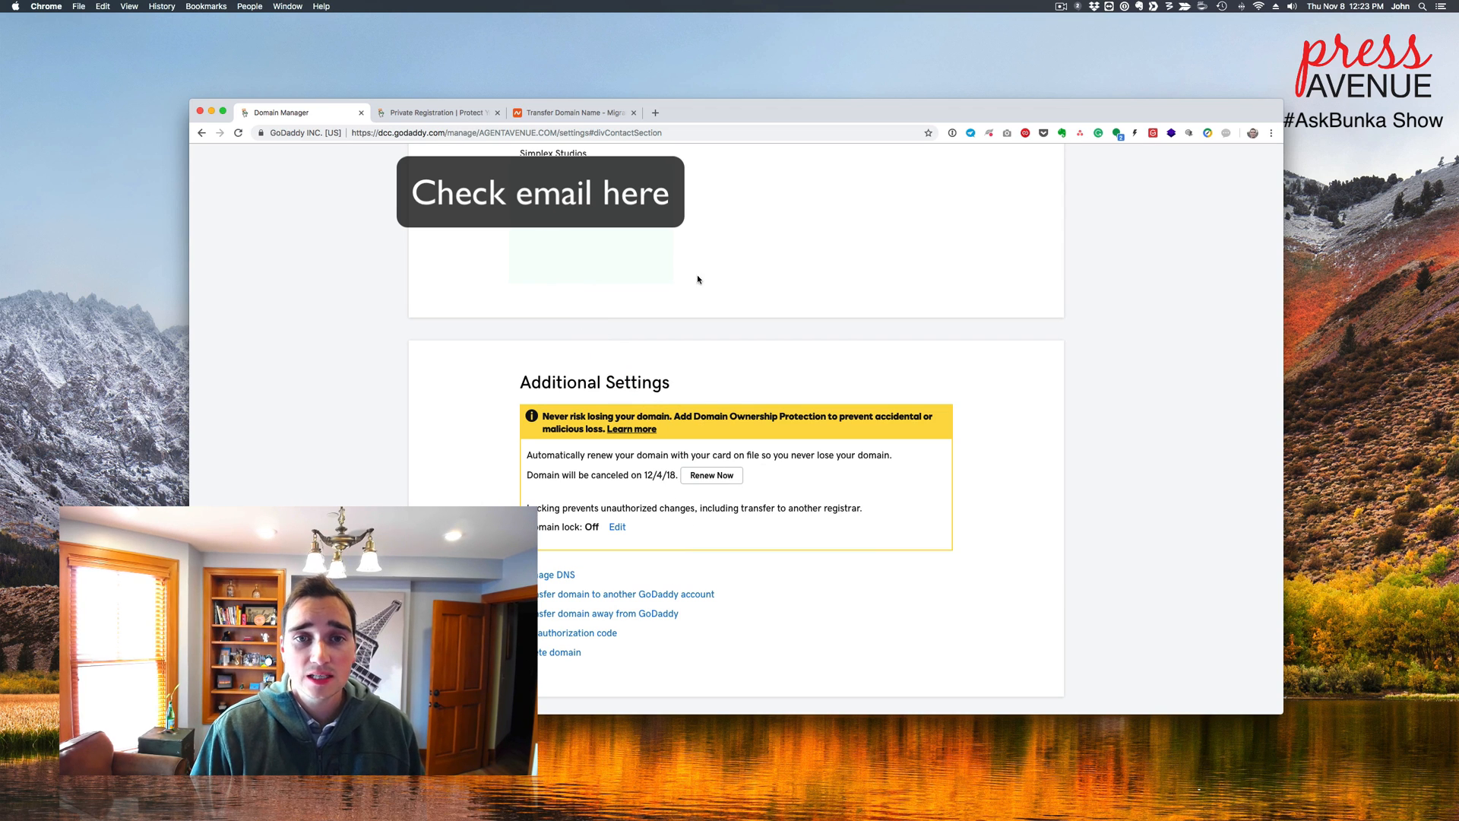
Step: Enter agentavenue.com in Namecheap's transfer box and run the eligibility check
left_click(571, 112)
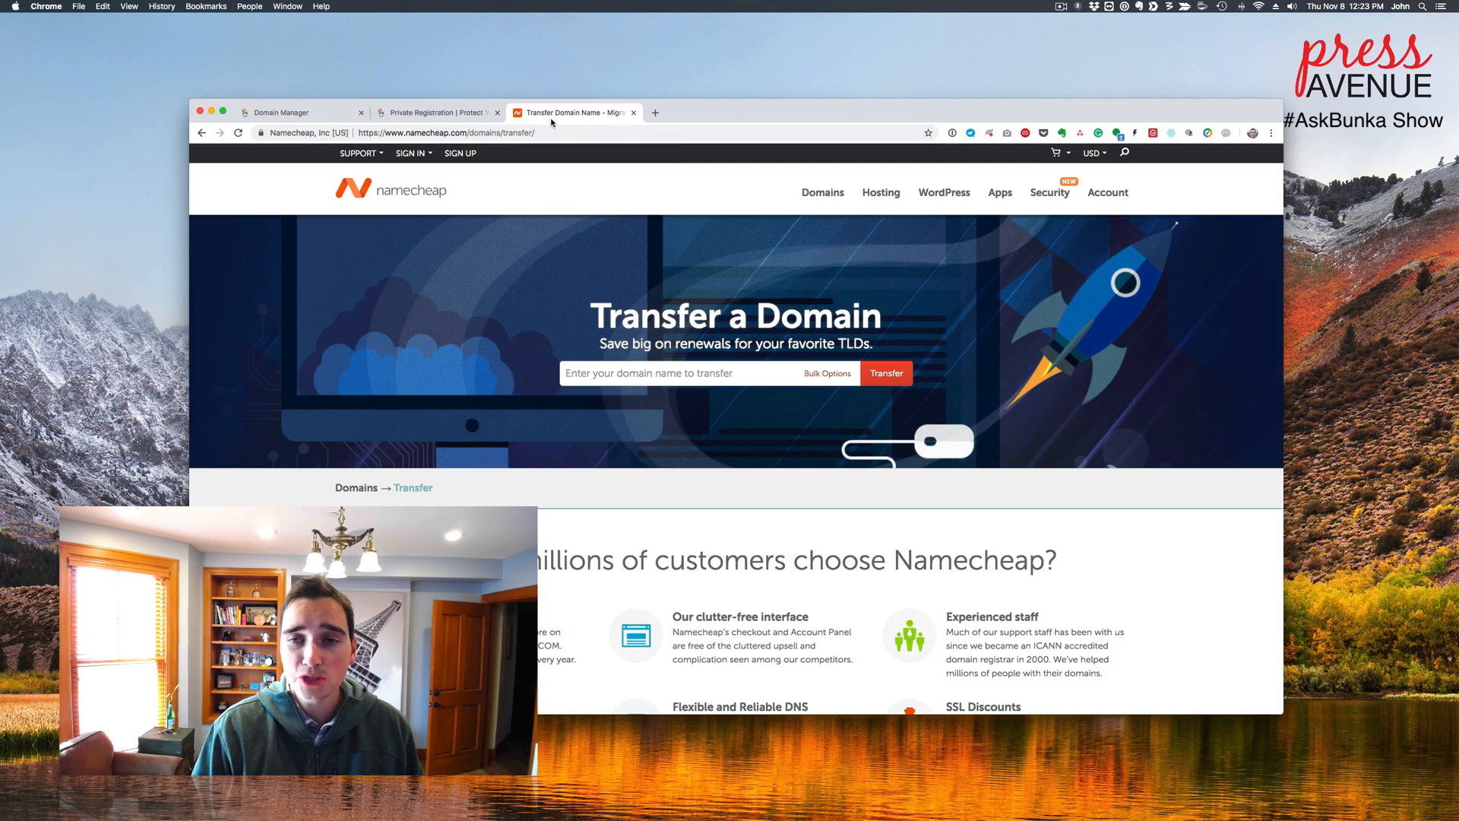
left_click(823, 192)
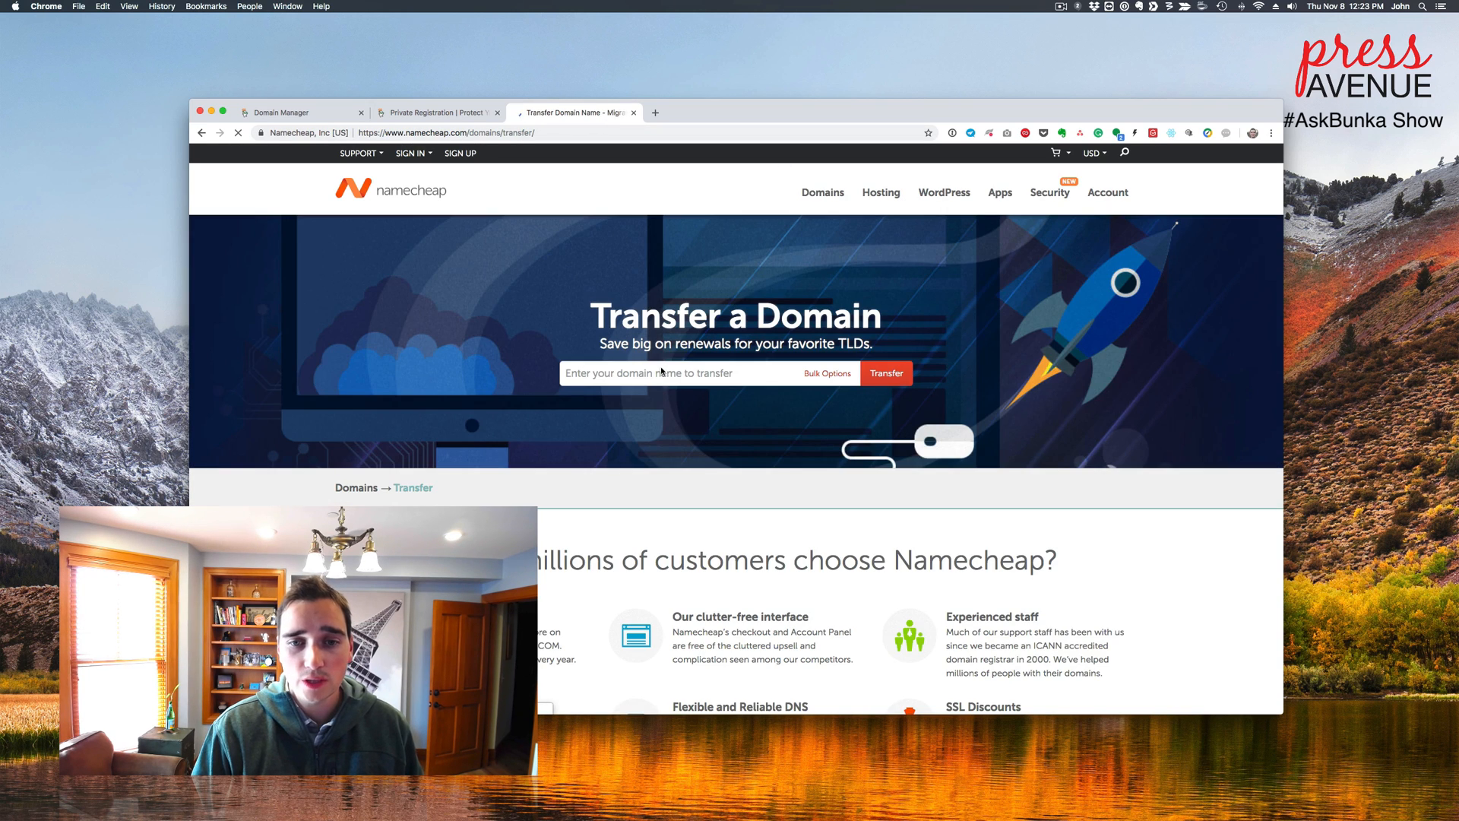
type("agentavenue.com")
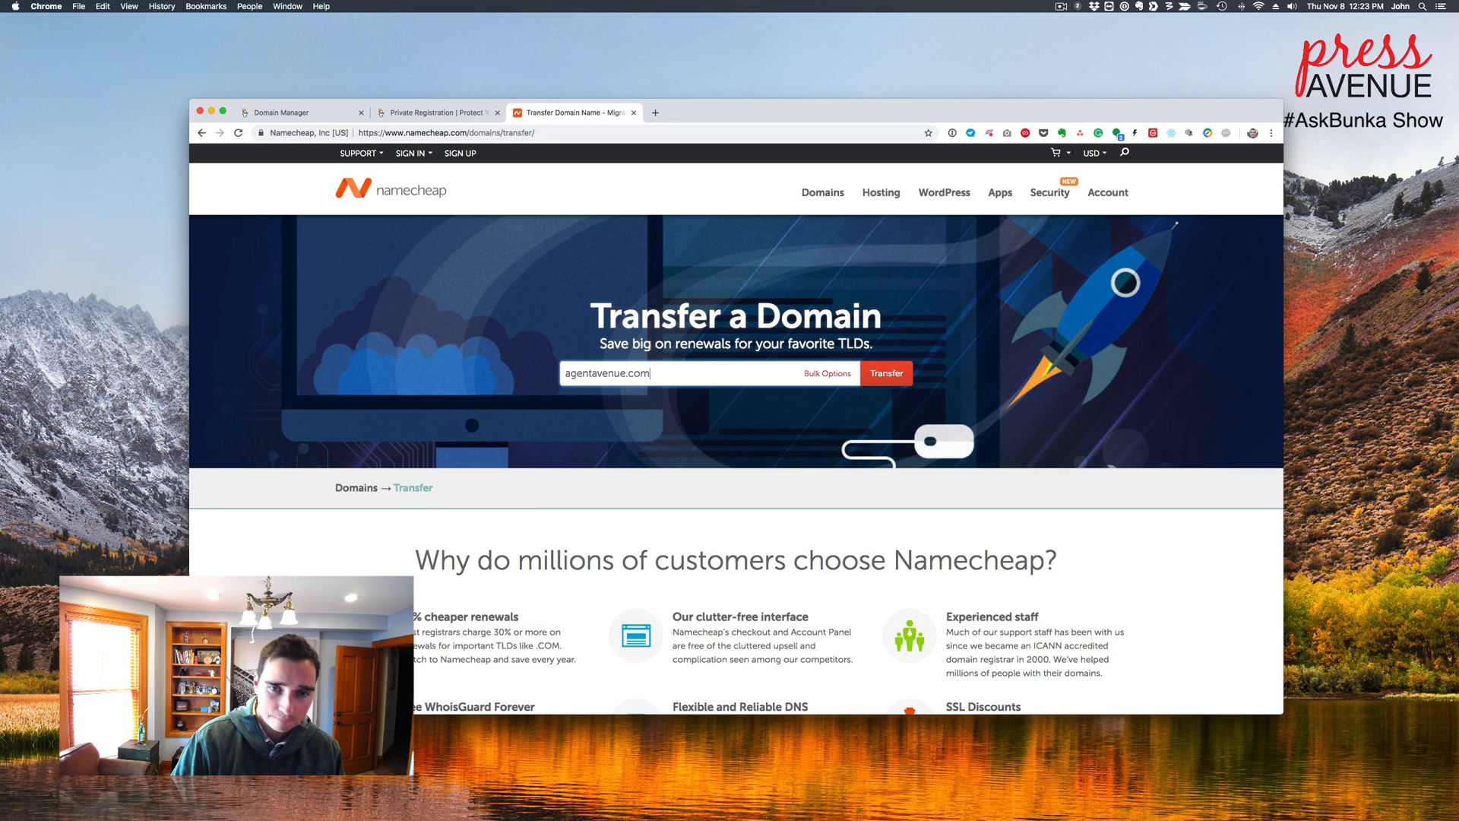
left_click(885, 373)
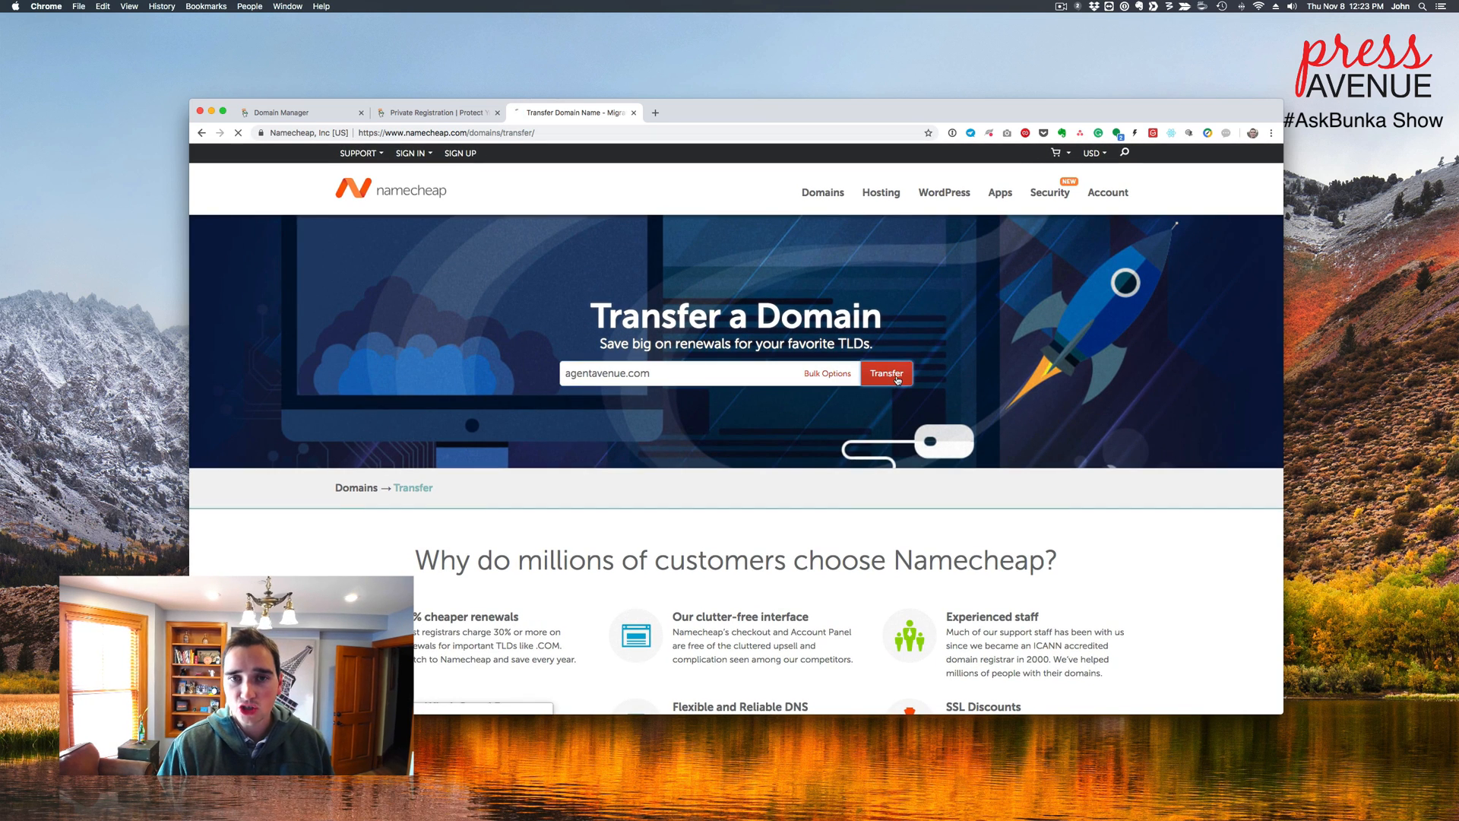
mouse_move(779, 361)
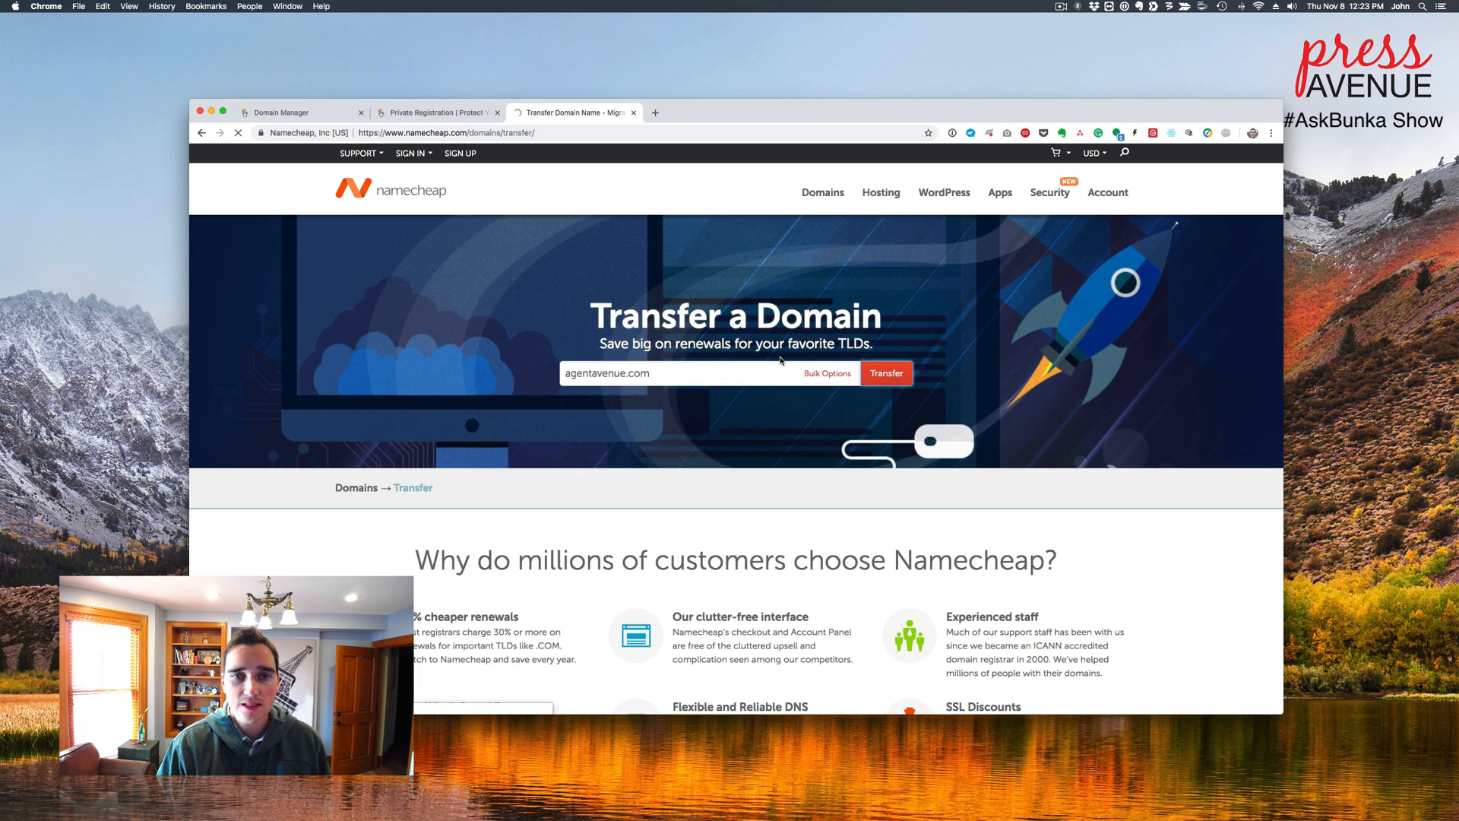
left_click(884, 373)
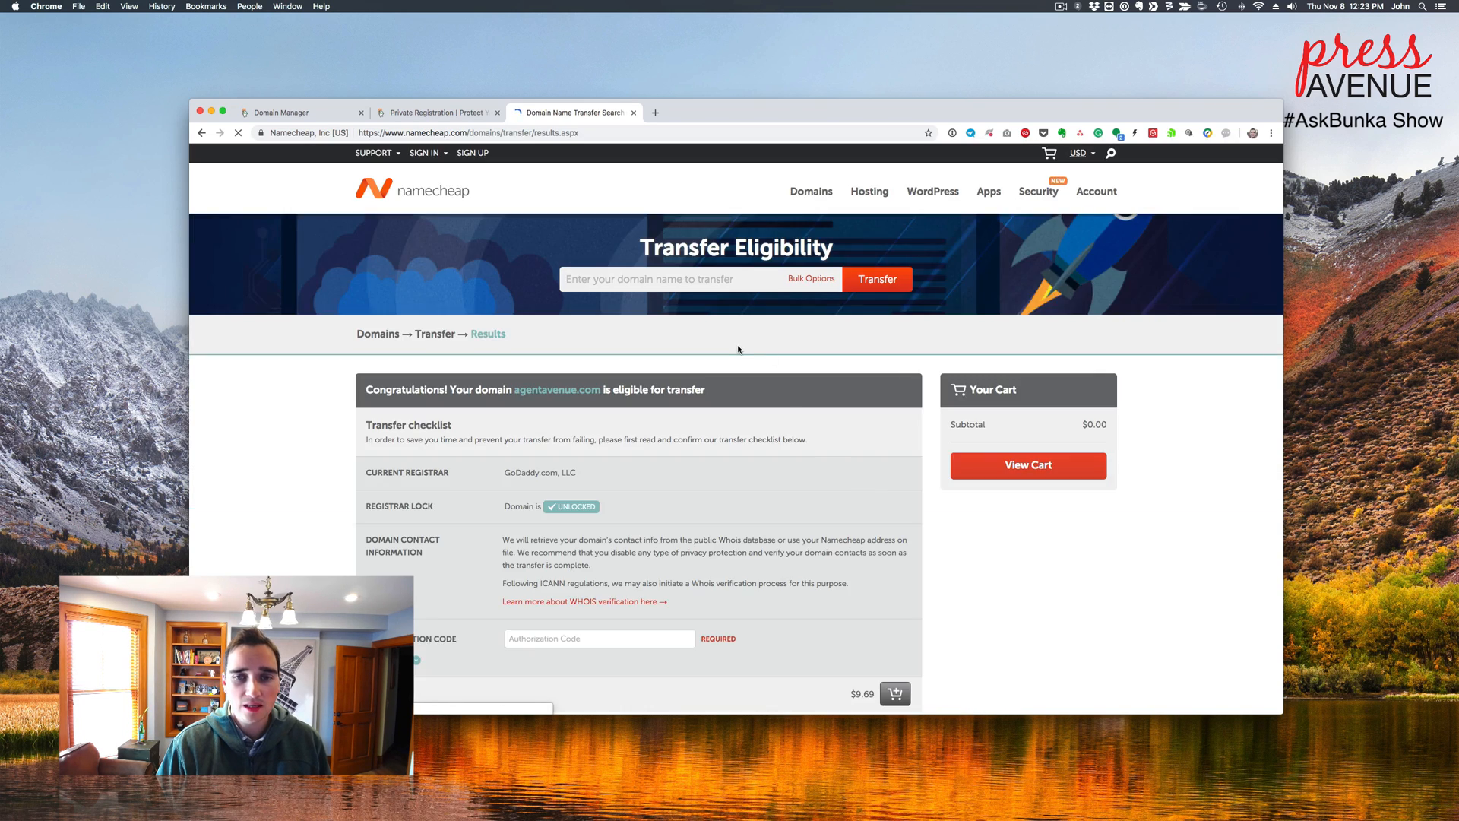
scroll("down", 3)
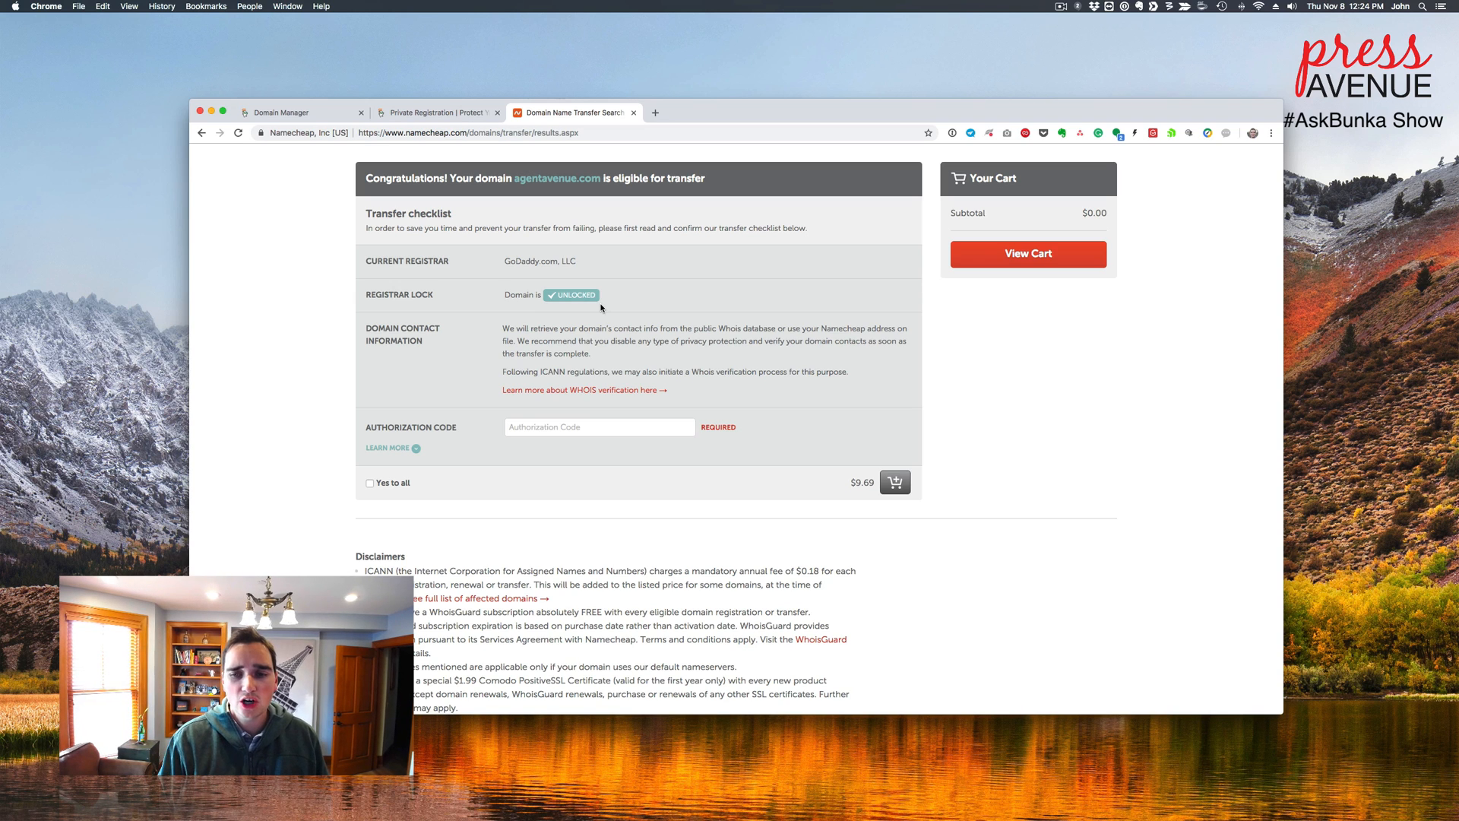
mouse_move(947, 470)
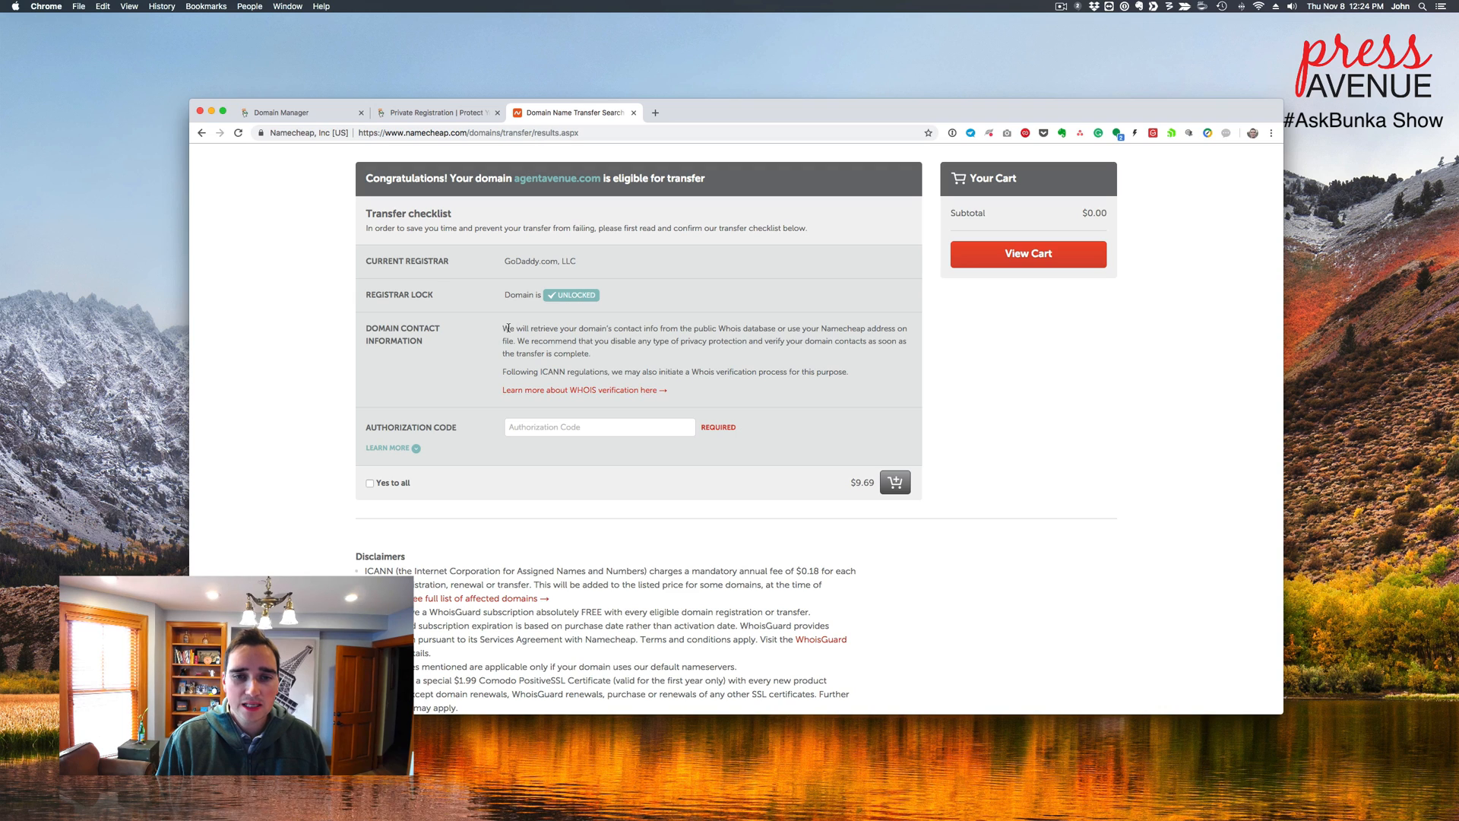
left_click_drag(505, 329, 717, 328)
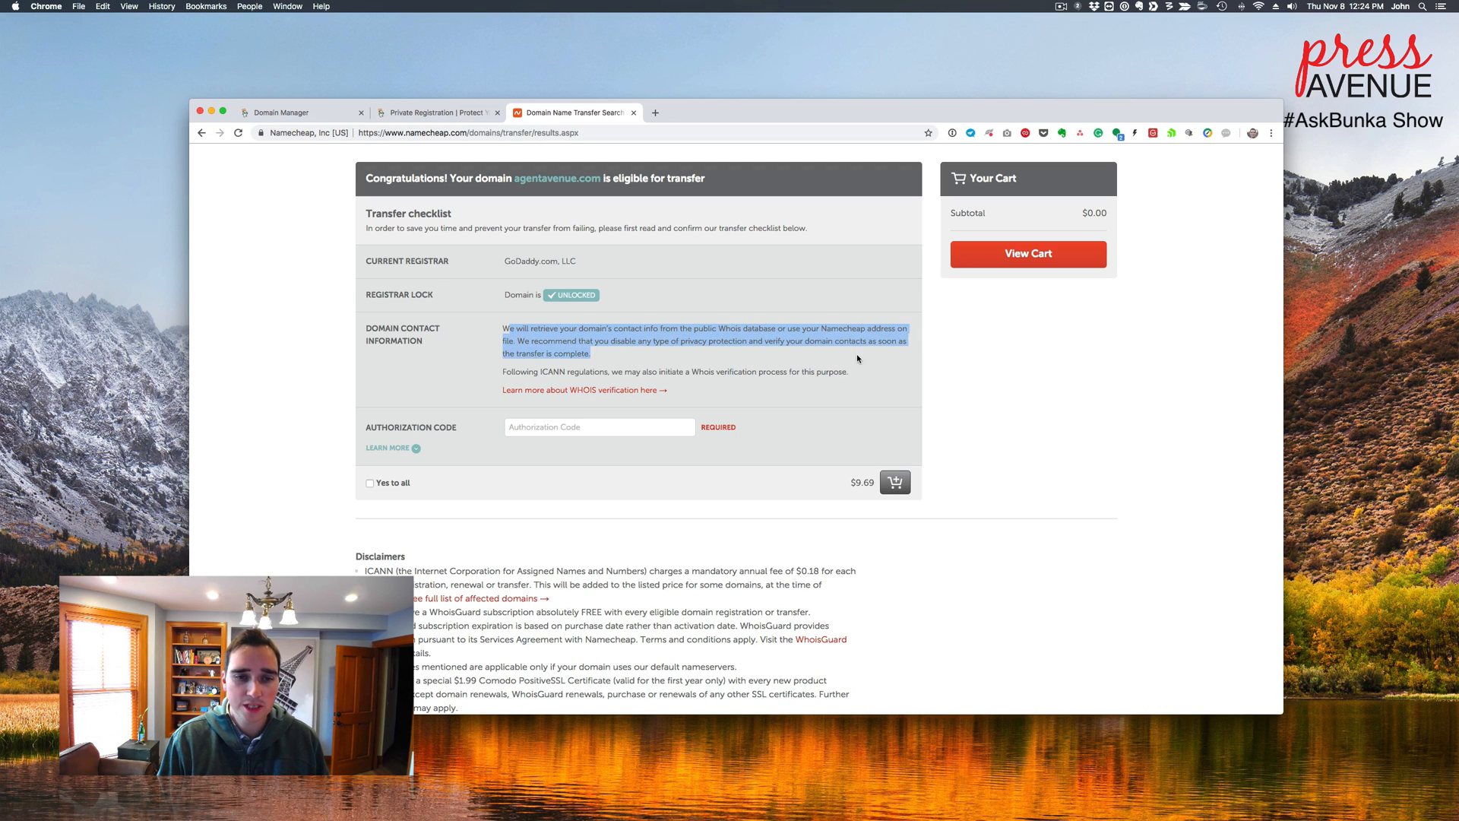
scroll("down", 3)
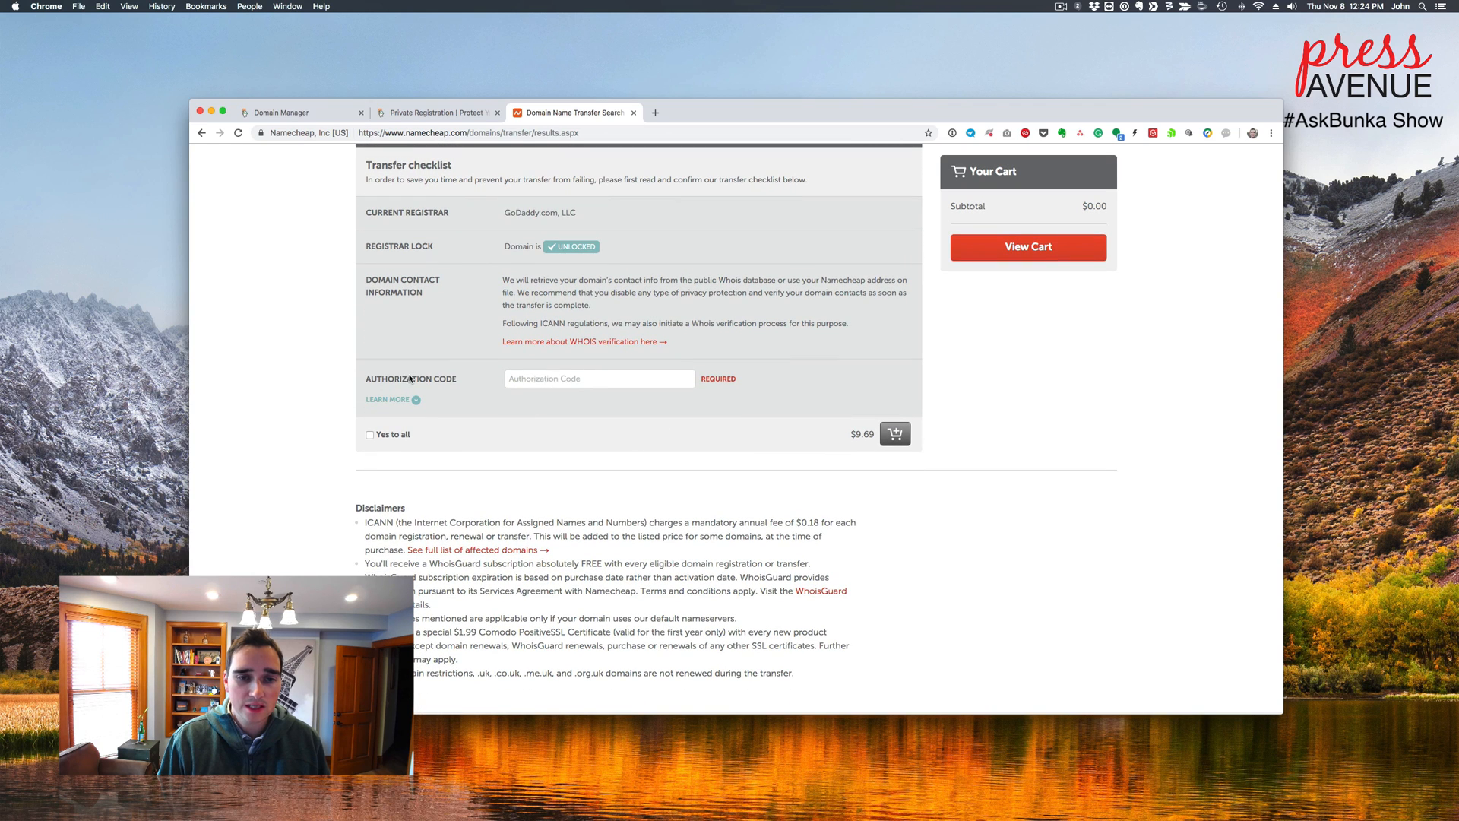
left_click(283, 112)
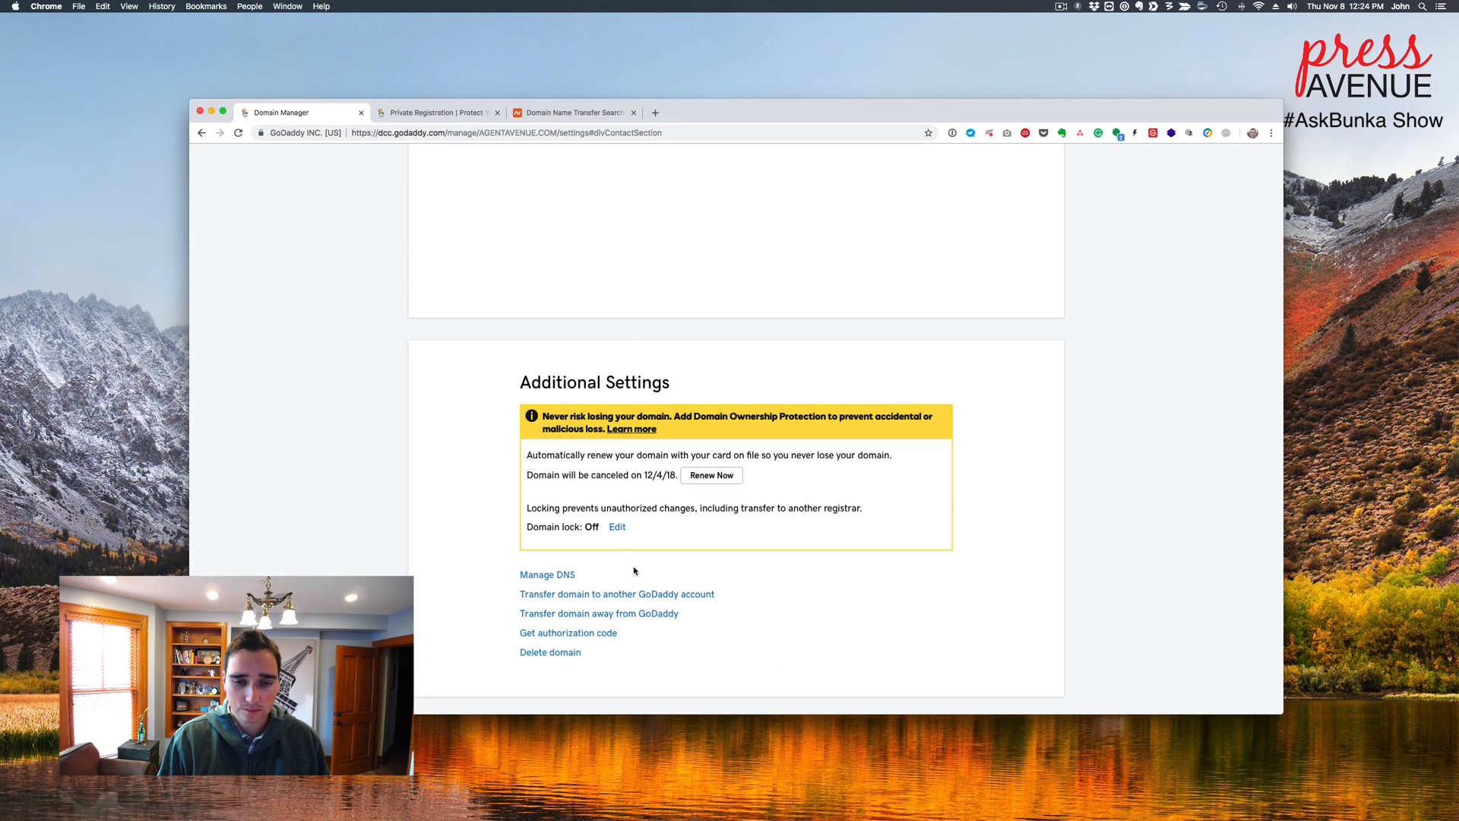
Step: Request the AGENTAVENUE.COM authorization code by email from Additional Settings
left_click(567, 633)
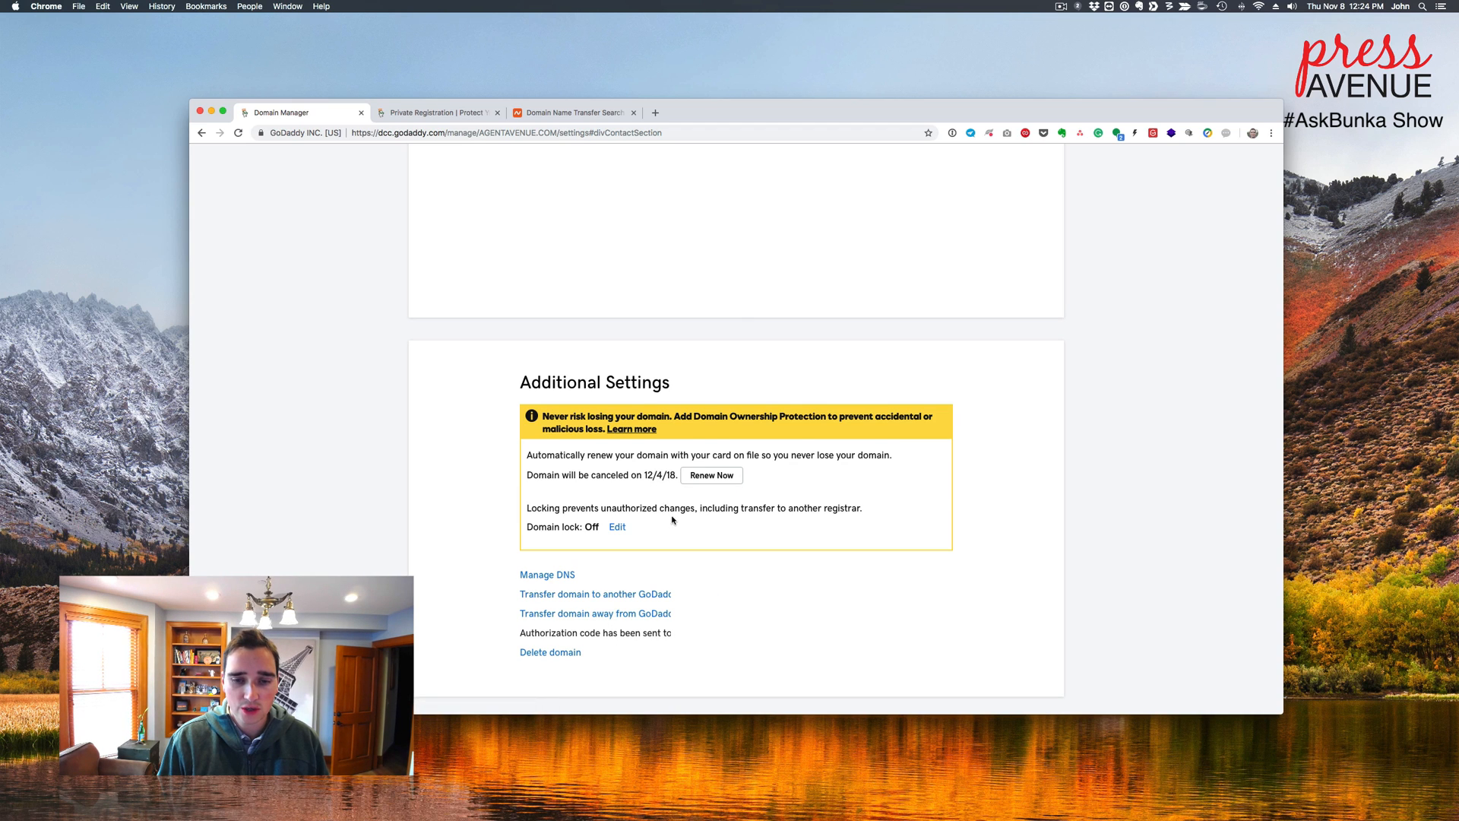
scroll("down", 3)
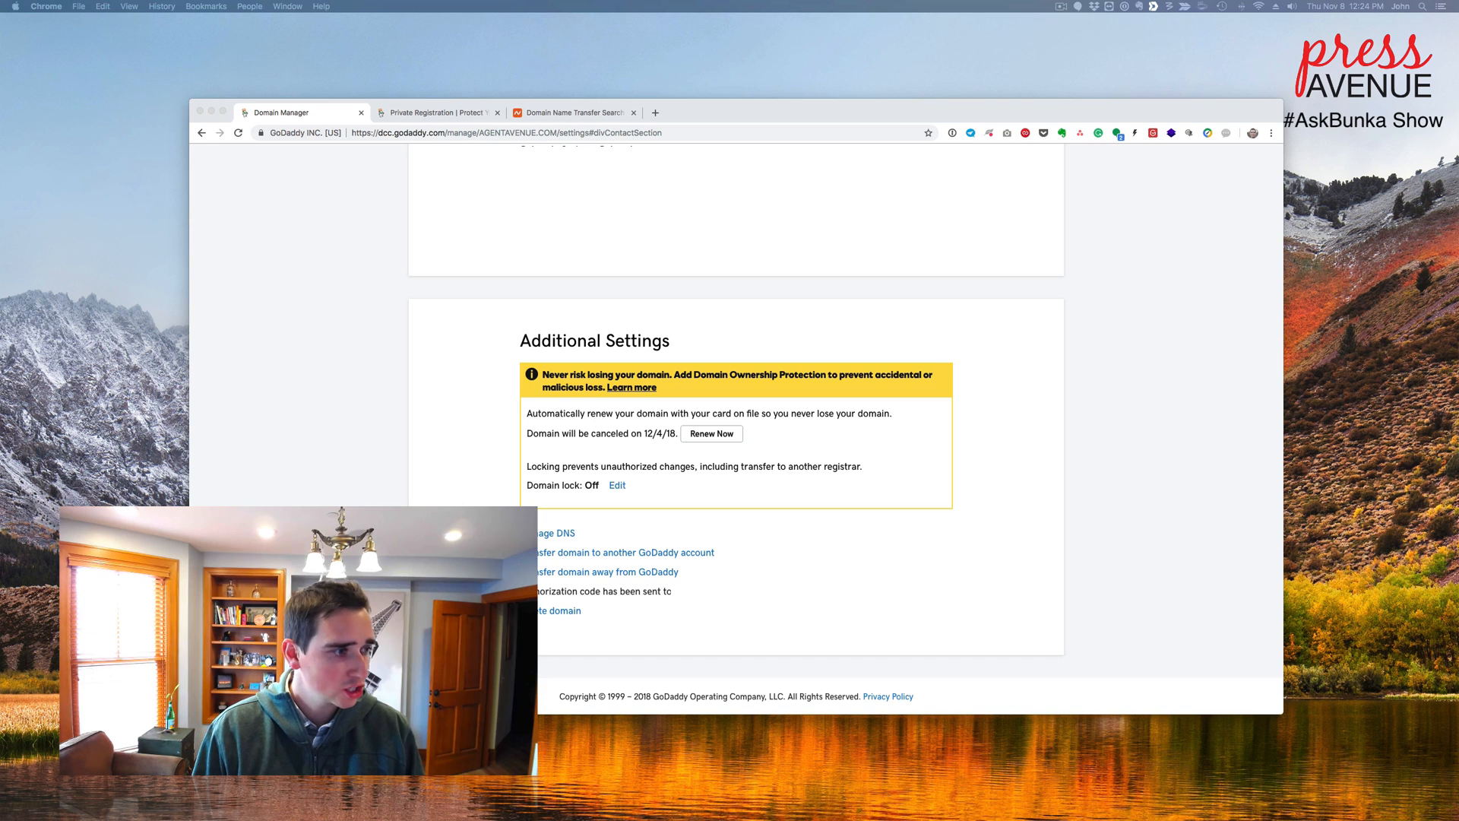
Step: Add the agentavenue.com transfer with its auth code to the Namecheap cart
left_click(572, 112)
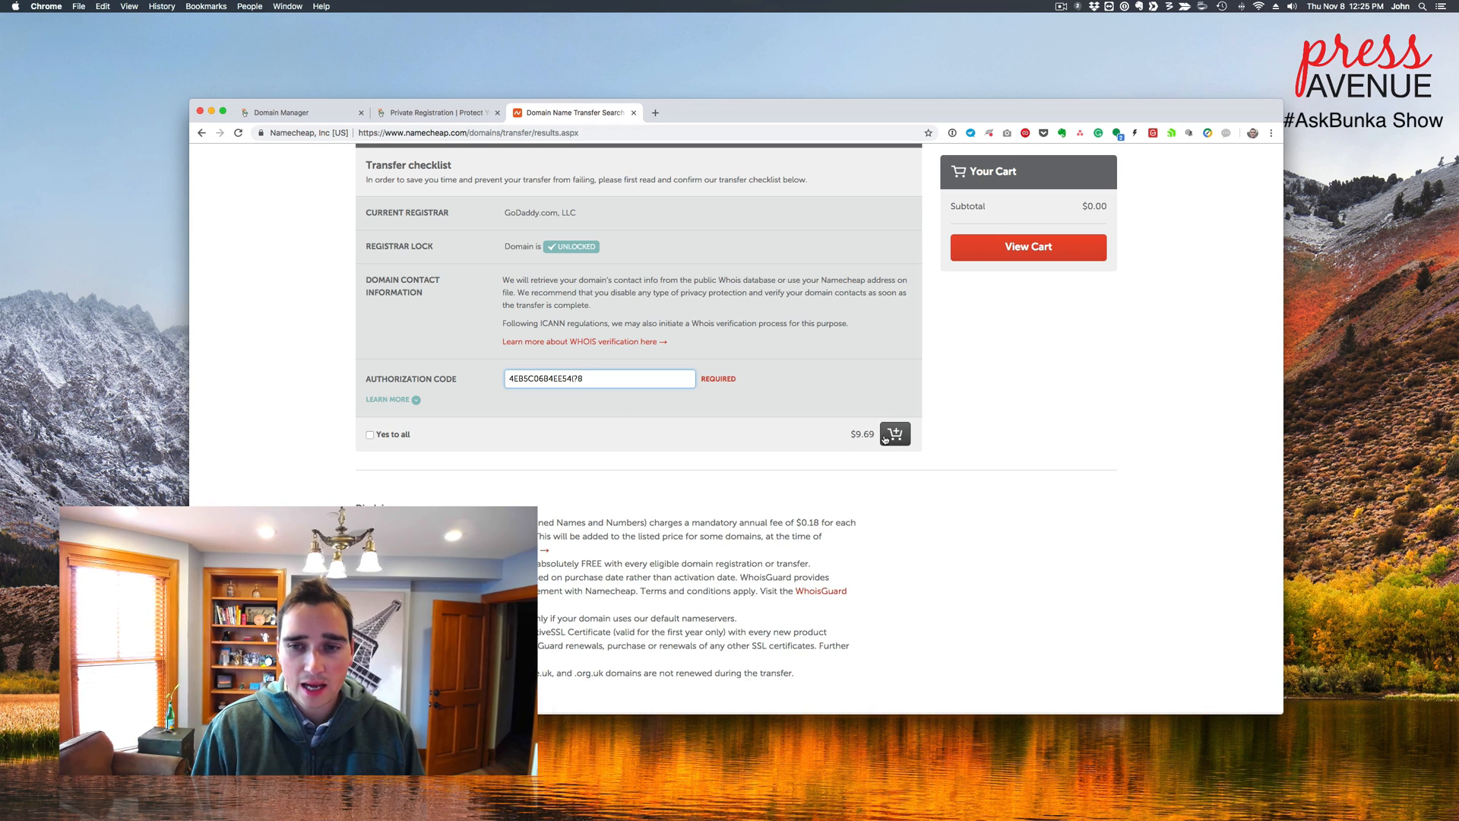
left_click(894, 434)
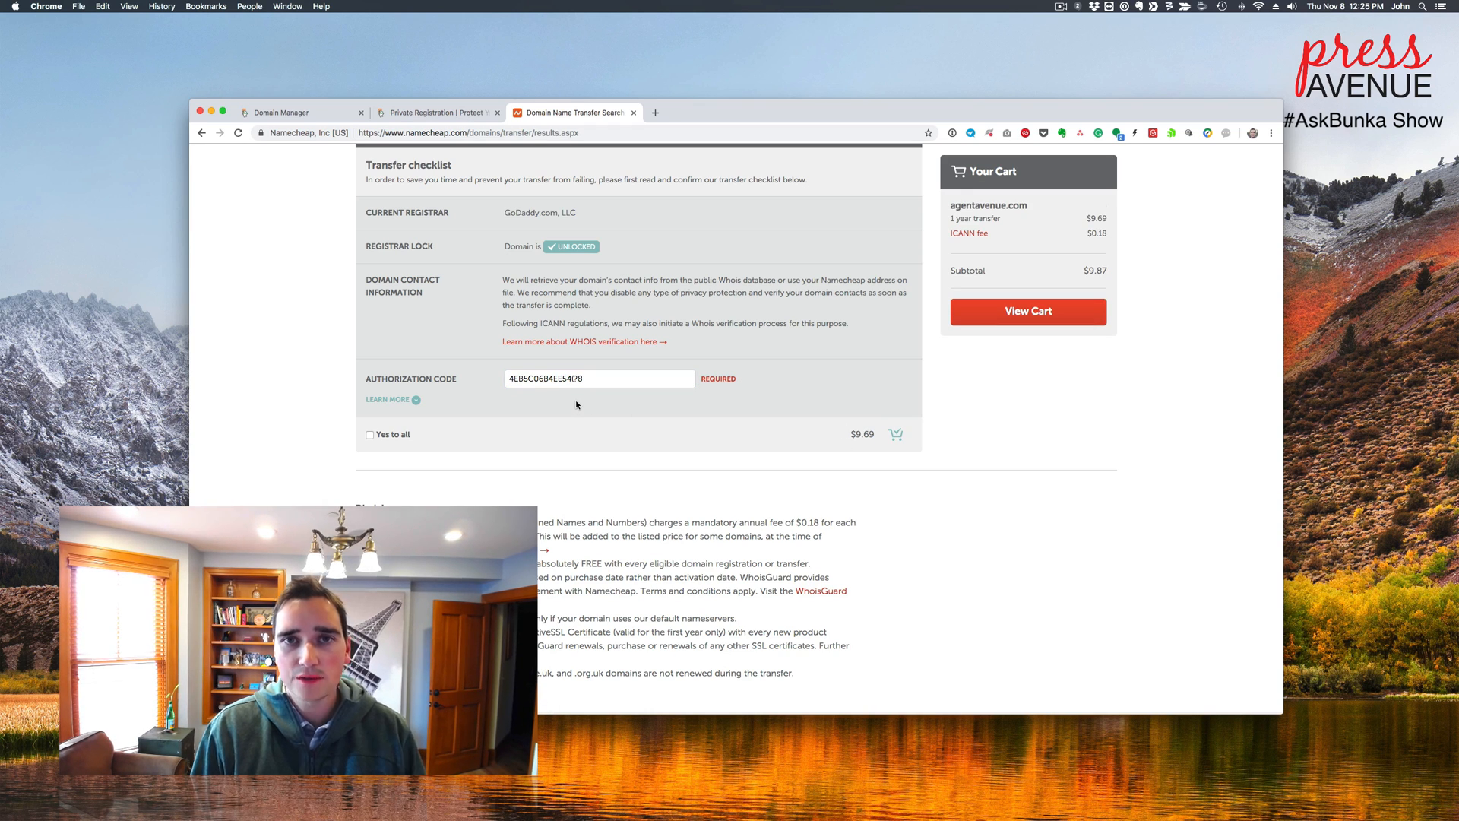
mouse_move(1028, 311)
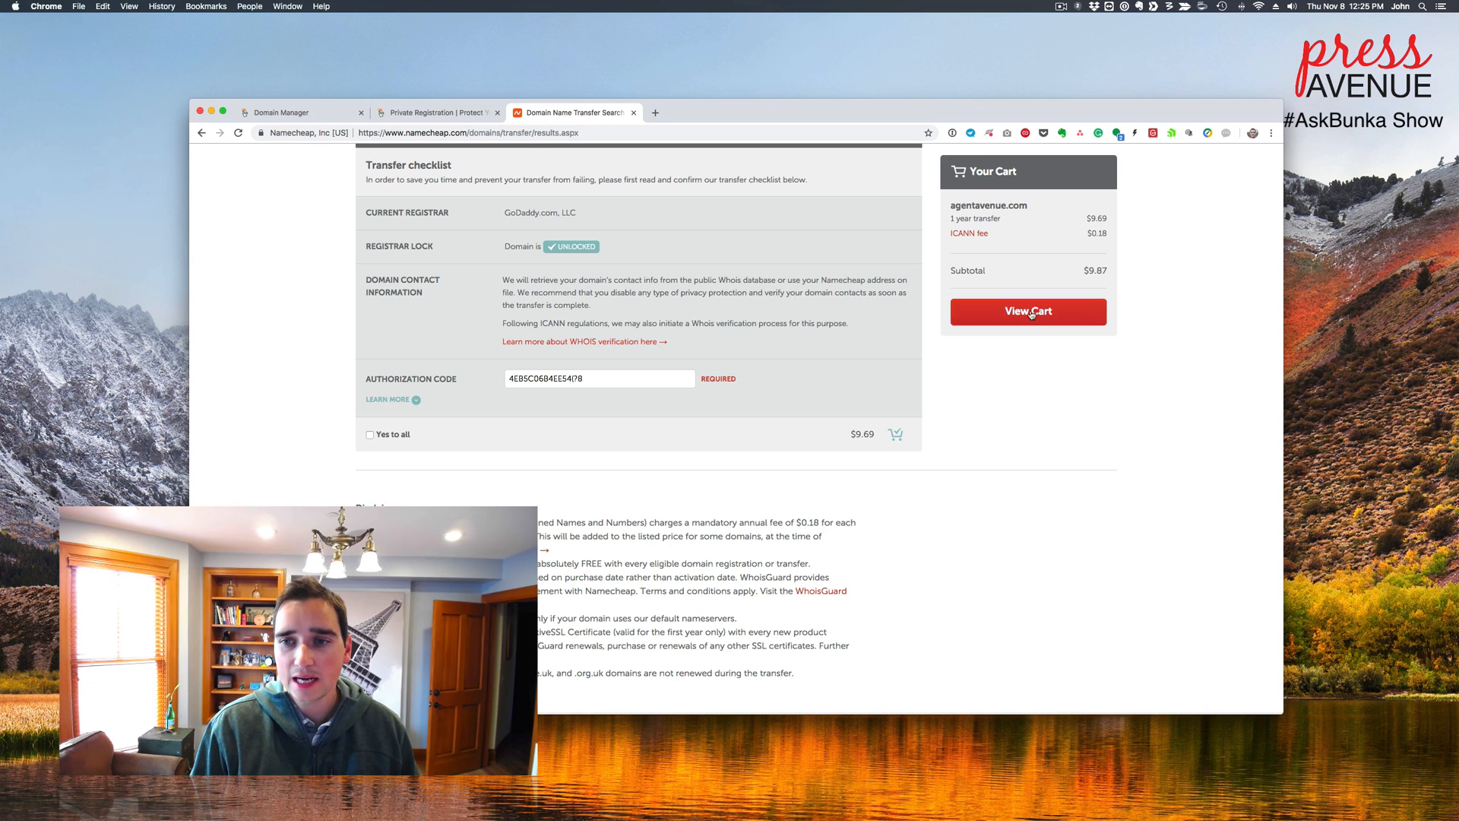
left_click(1027, 311)
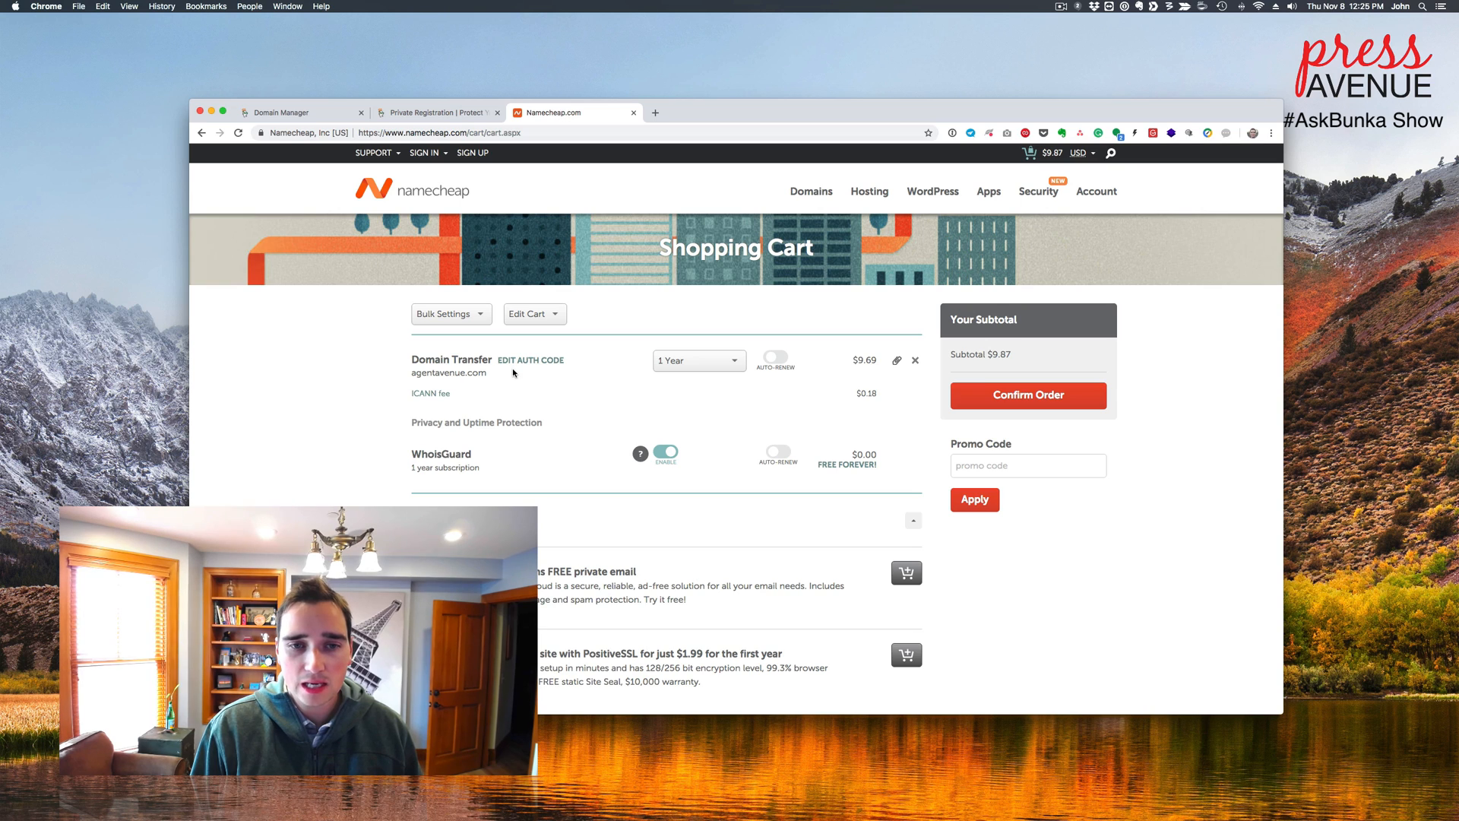
mouse_move(687, 372)
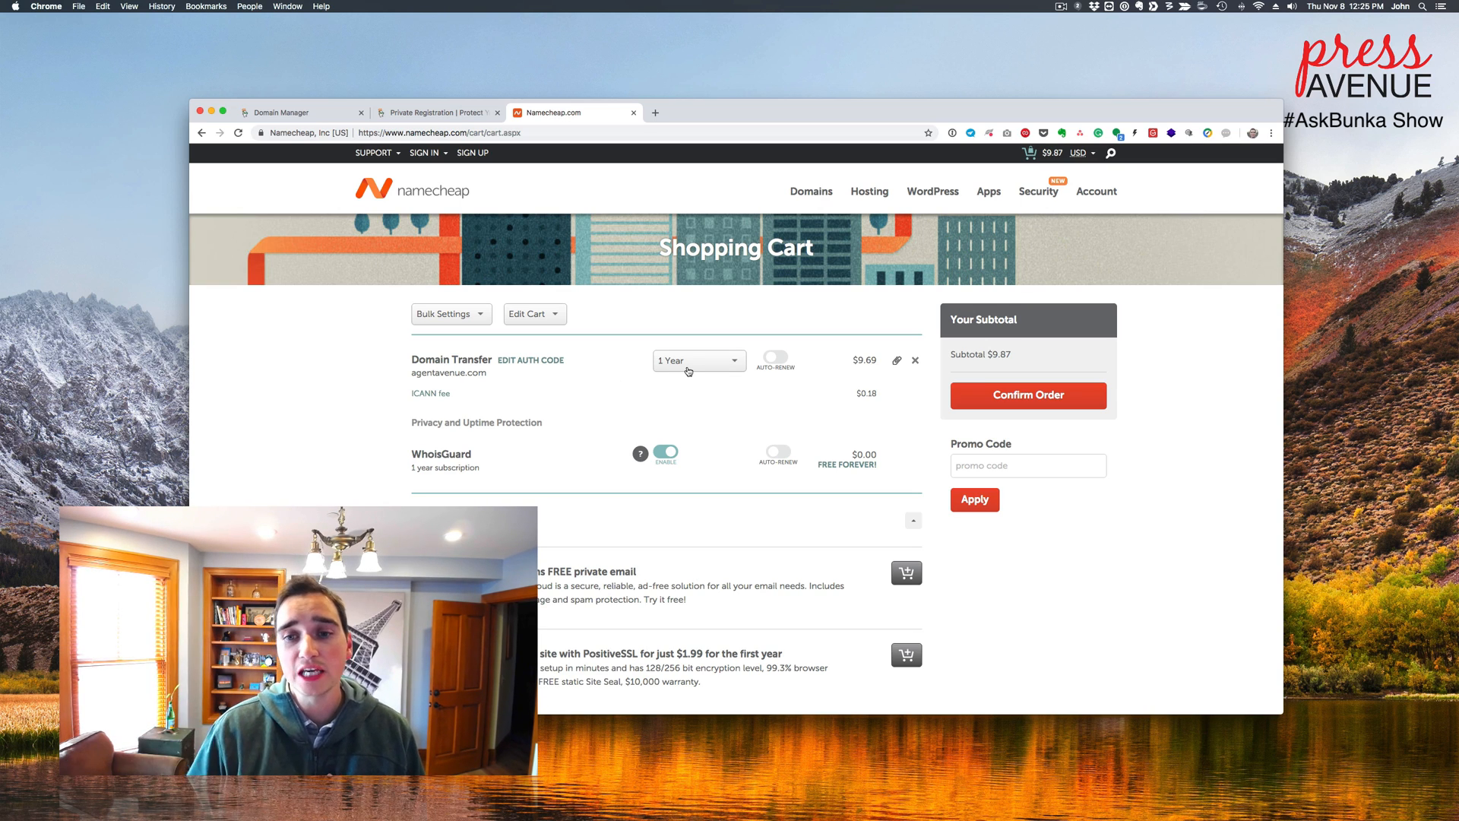
Step: Keep the transfer length at 1 Year and bring up the coupons page
scroll("down", 3)
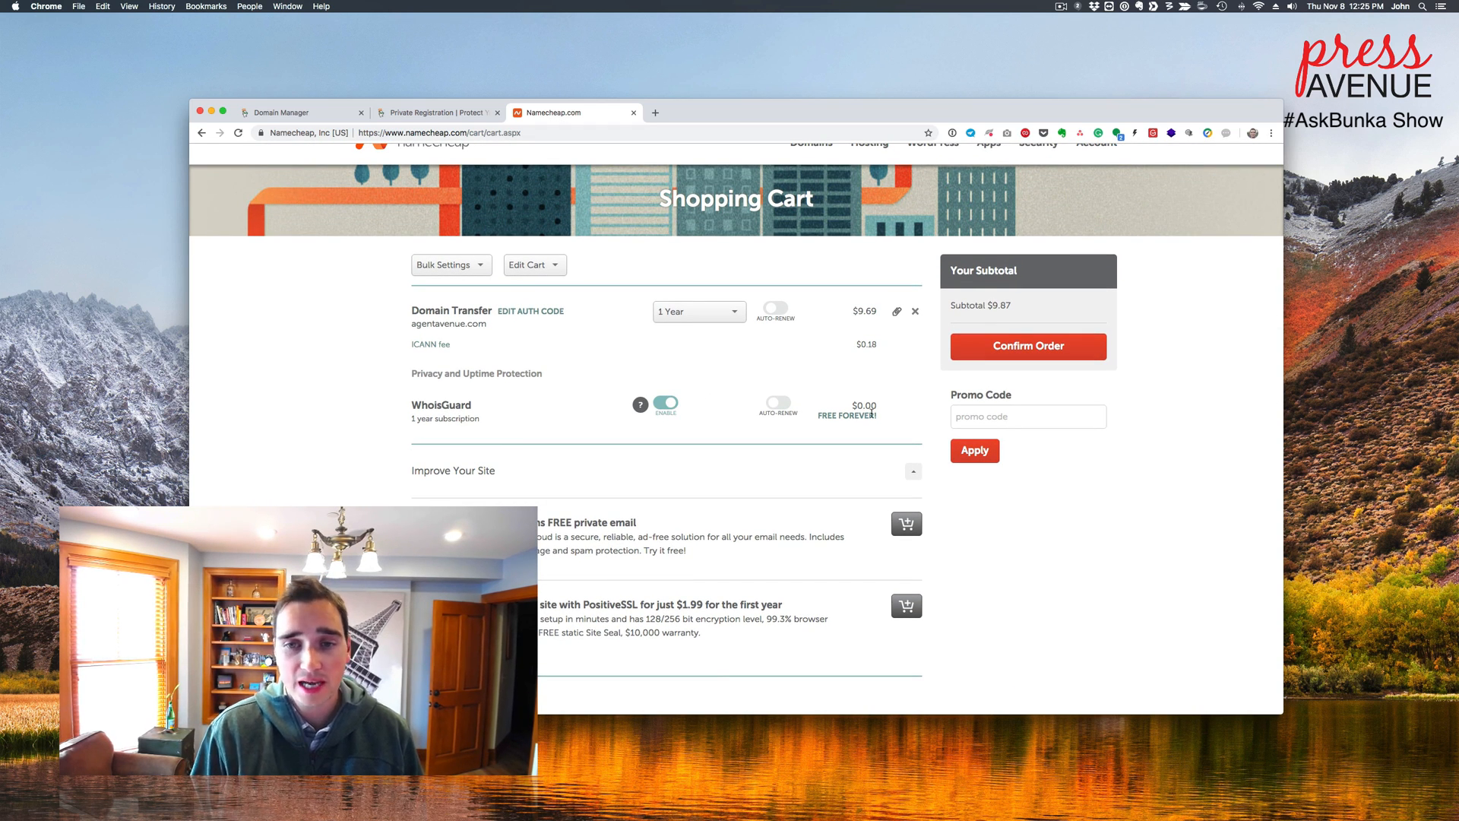
left_click(699, 311)
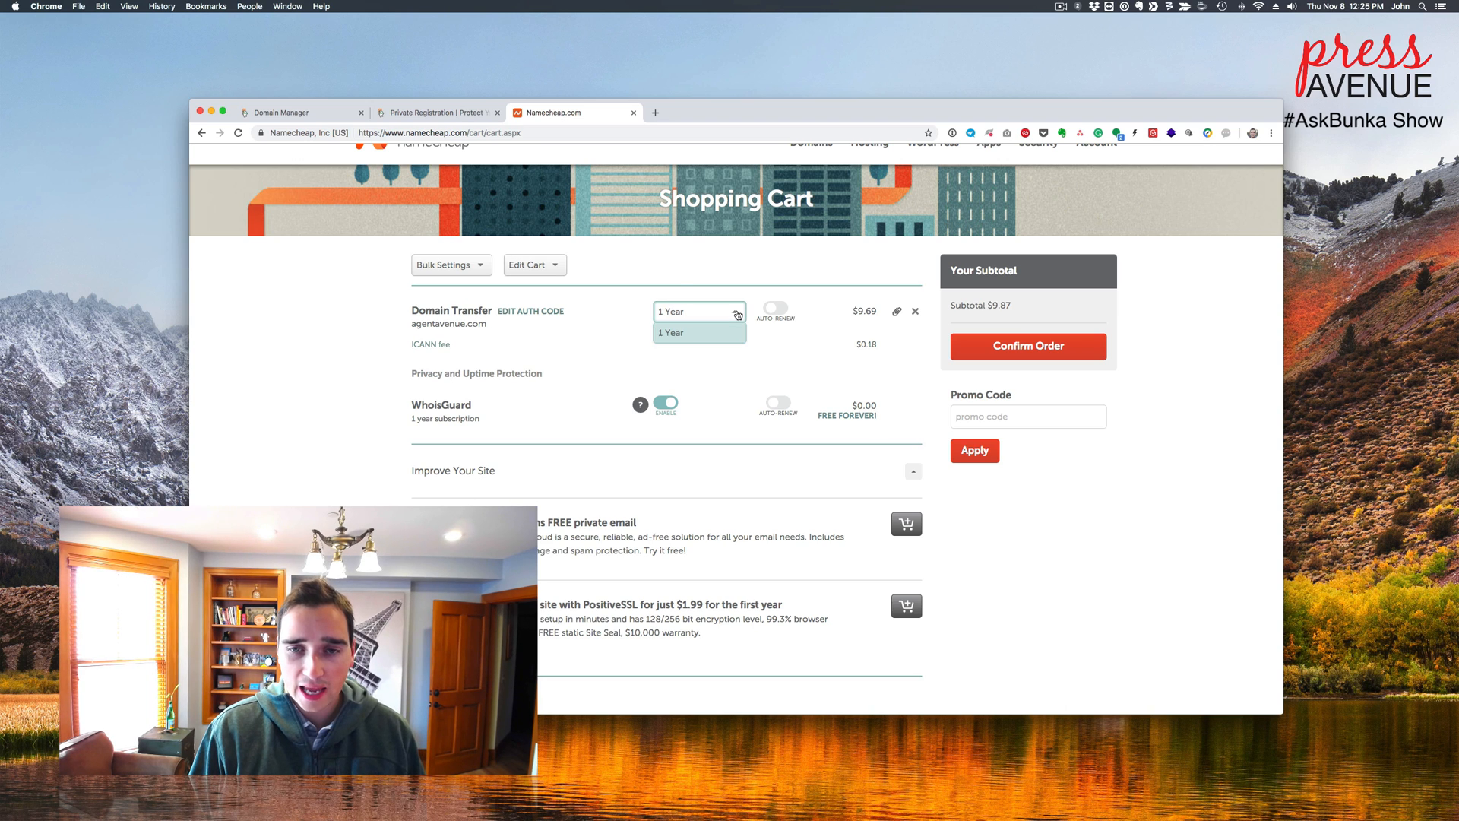
left_click(774, 308)
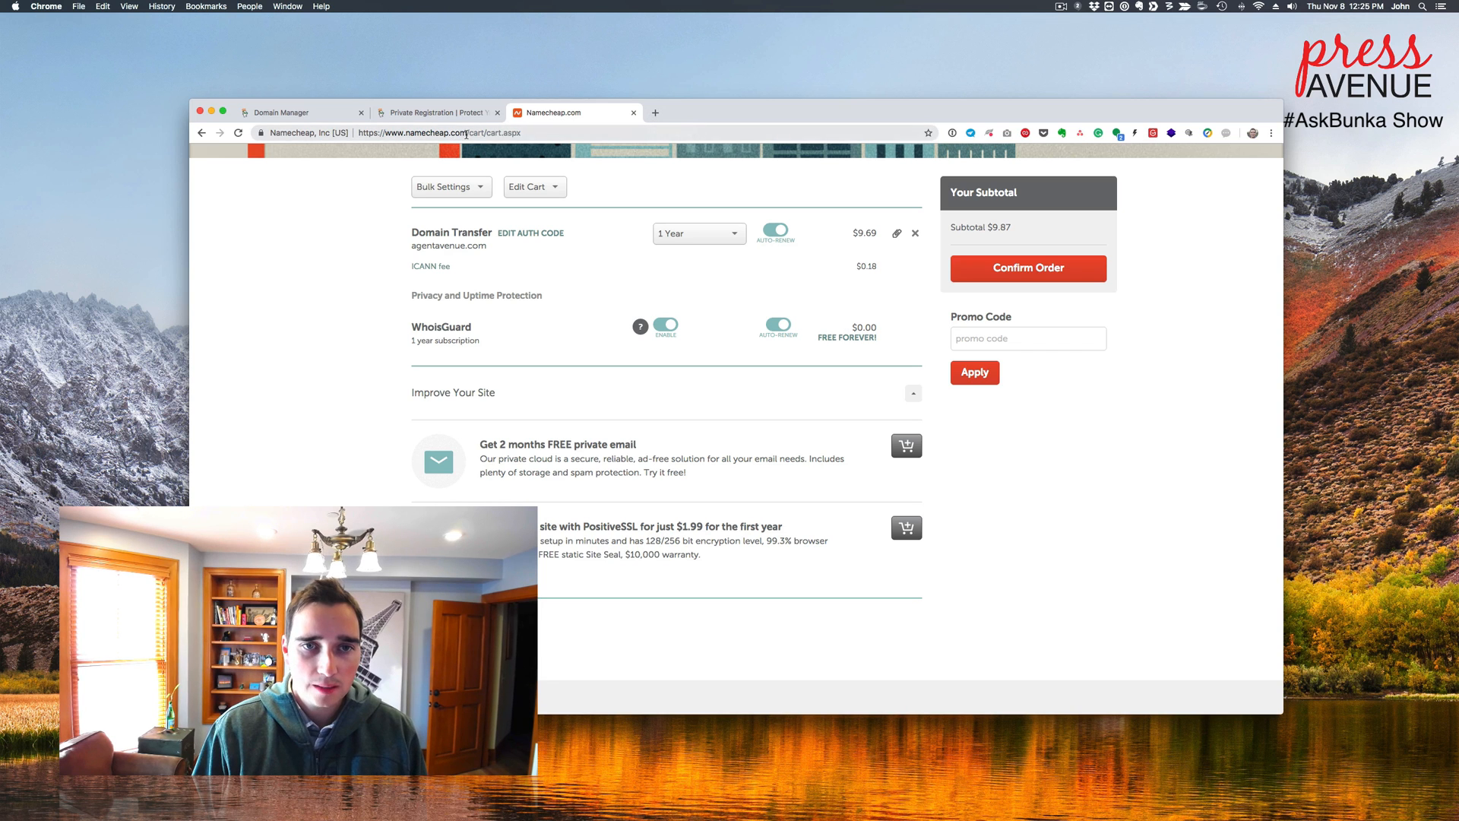
left_click(436, 112)
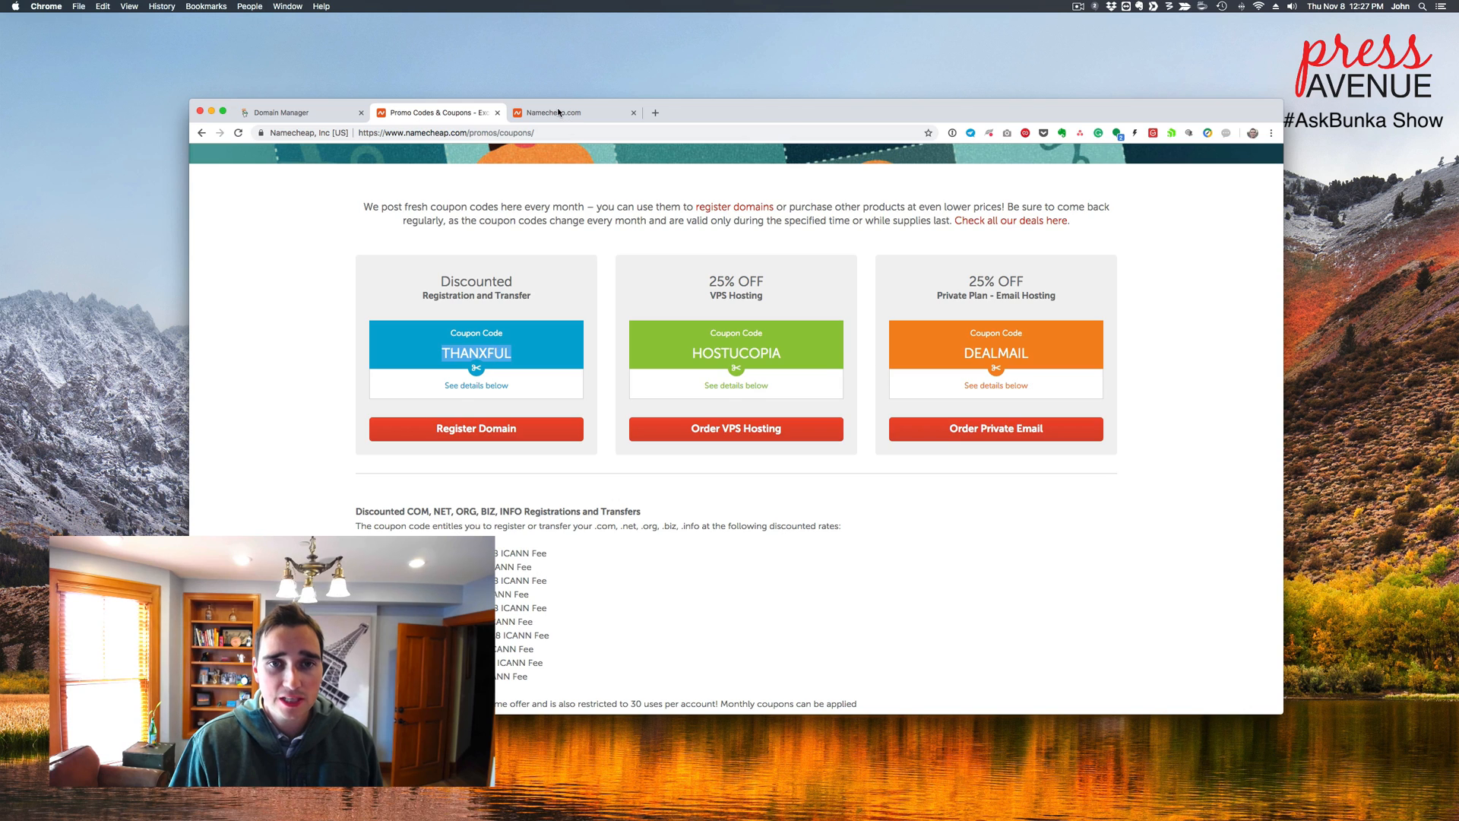
Step: Paste the THANXFUL promo code into the cart and apply it
left_click(568, 111)
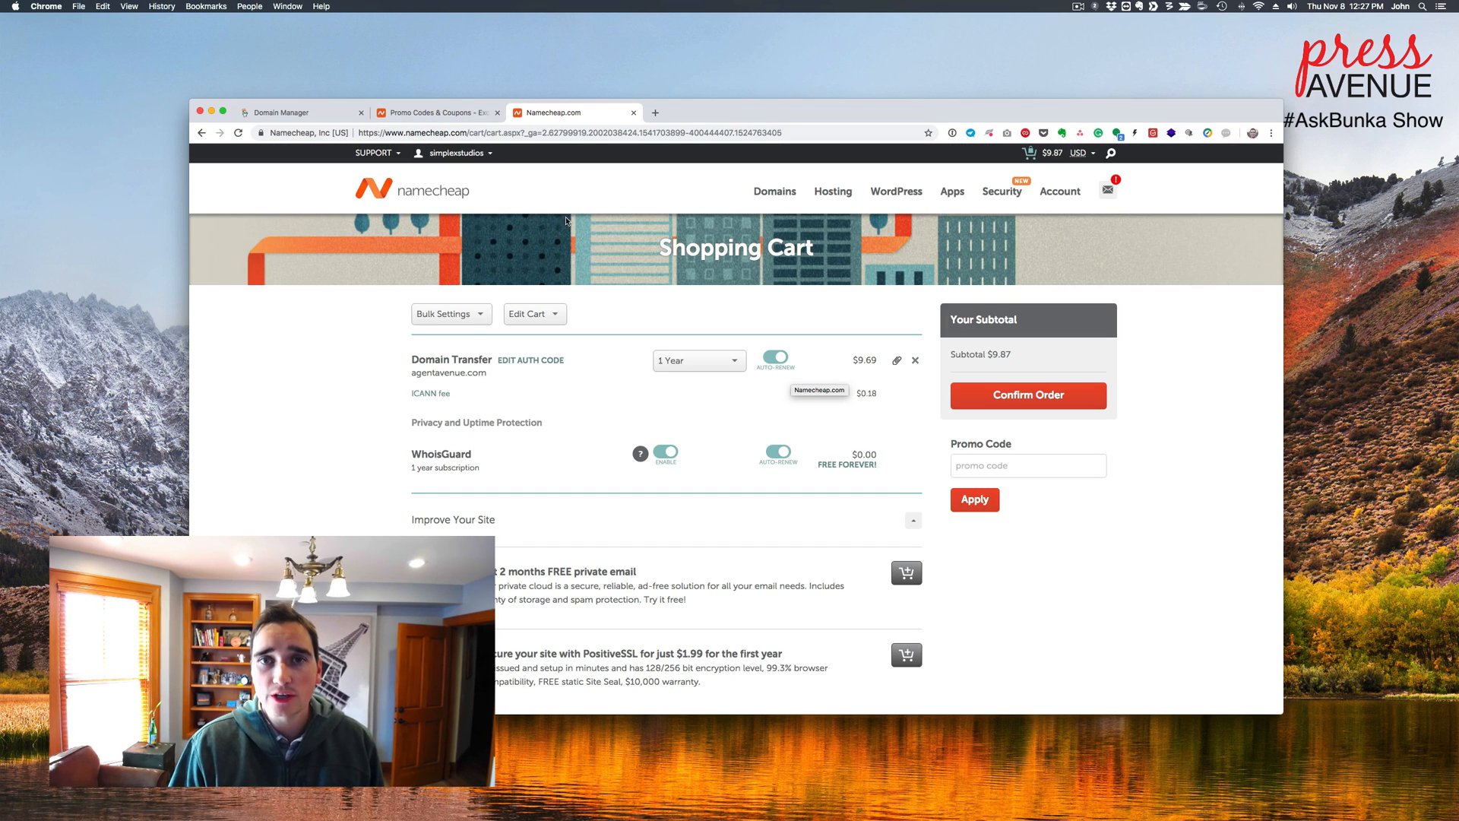
right_click(1027, 465)
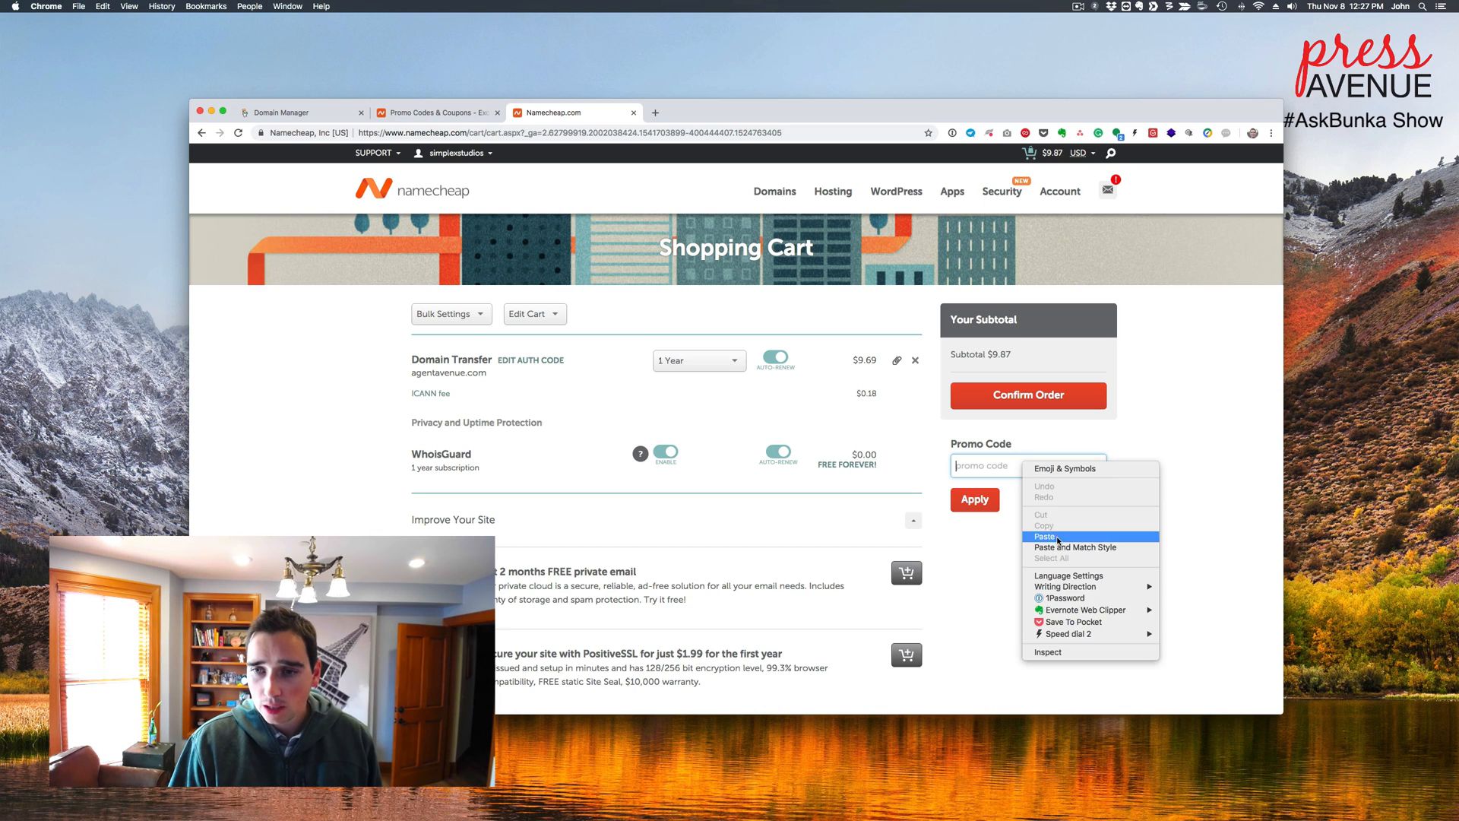
left_click(1044, 536)
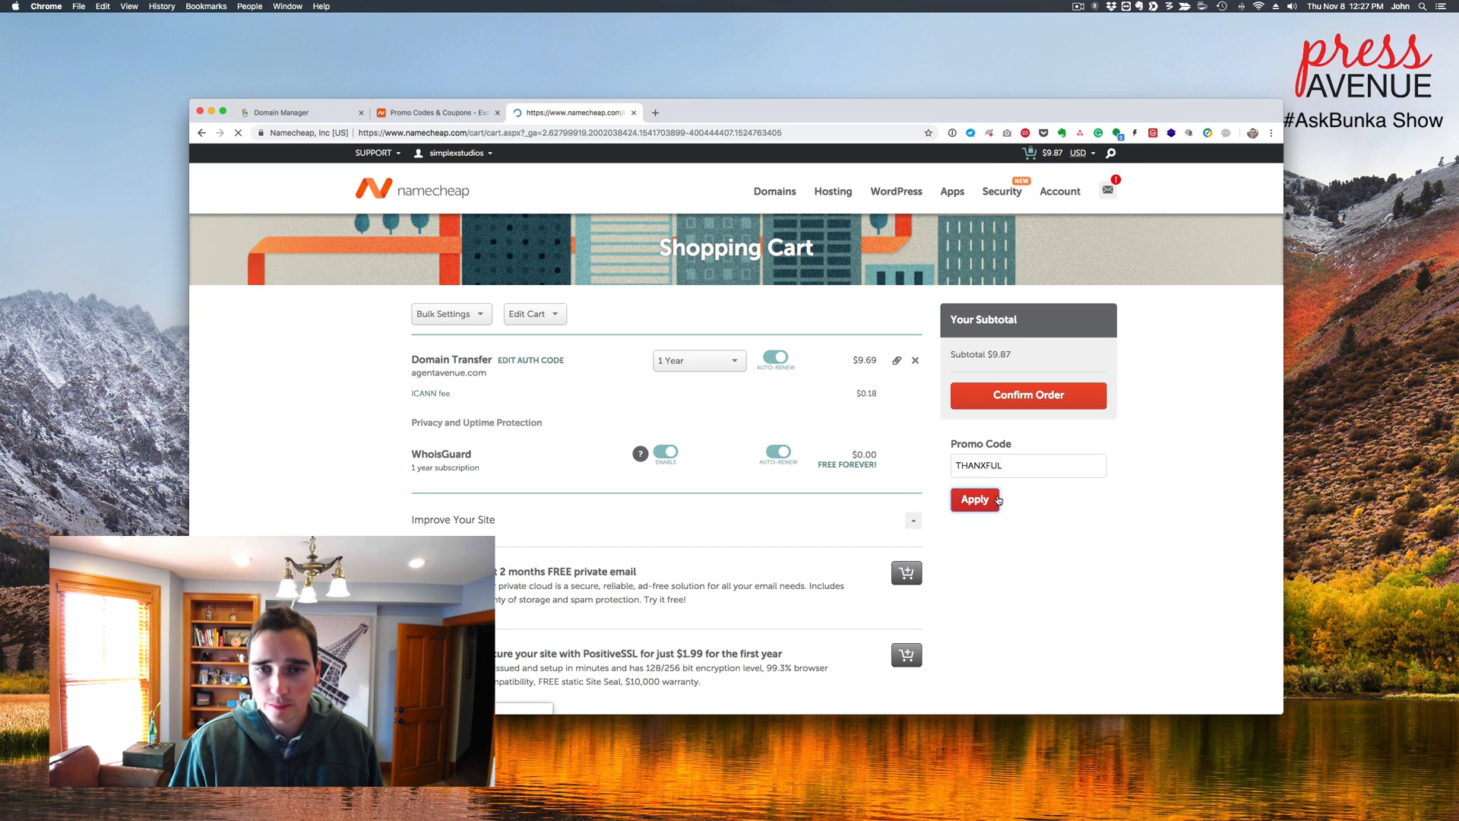
left_click(974, 498)
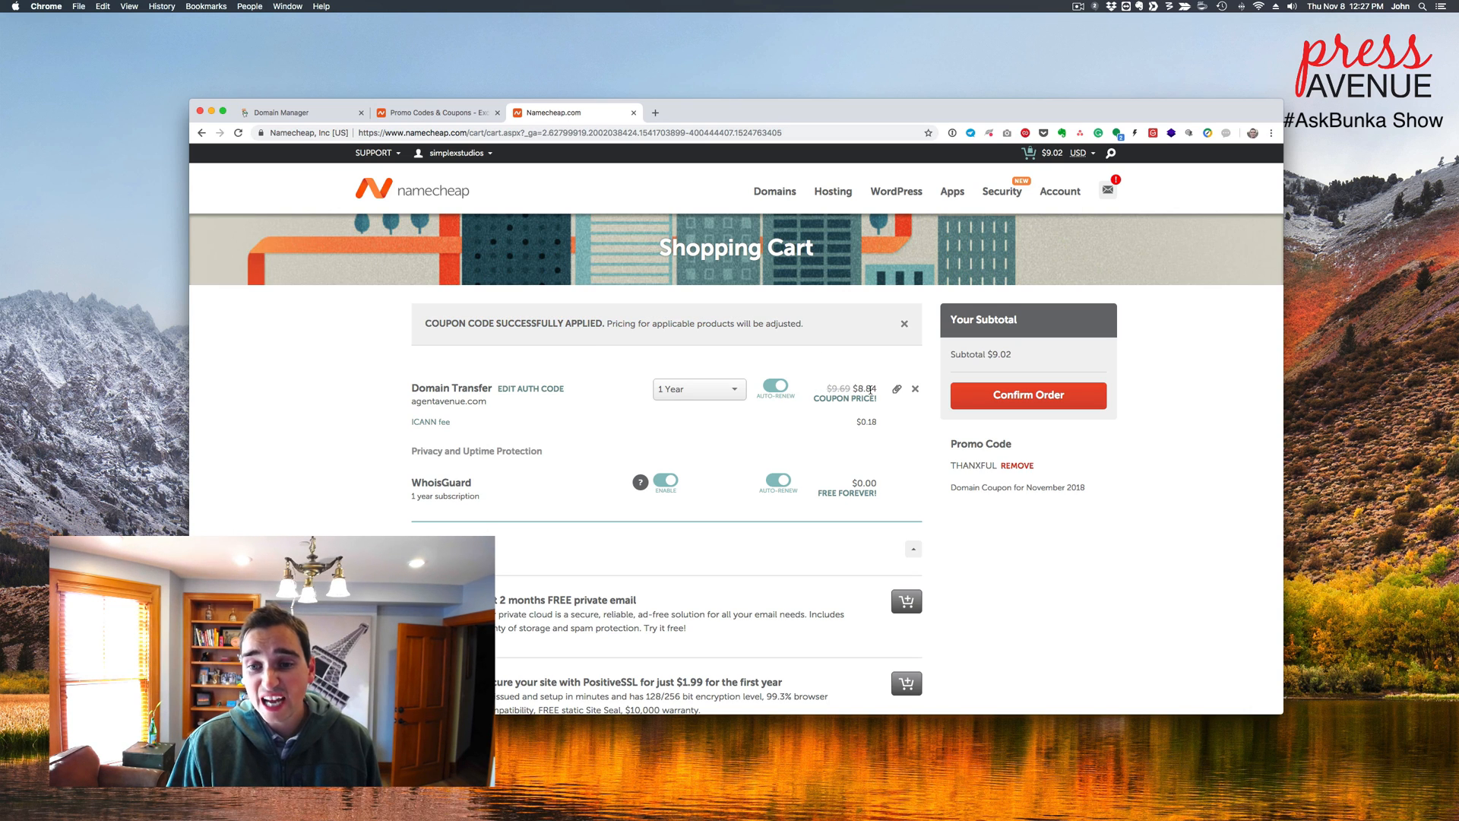
mouse_move(495, 415)
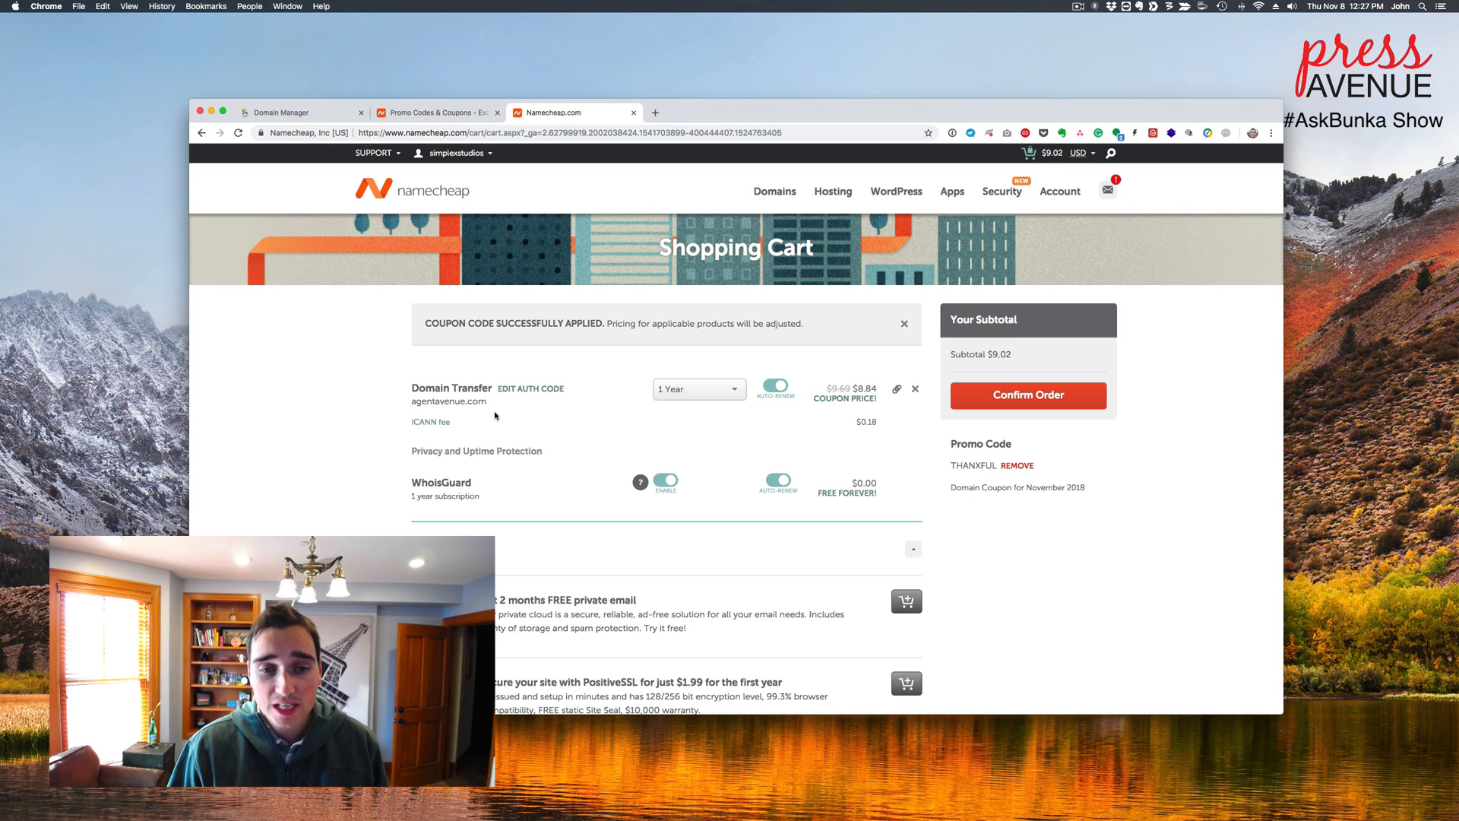
mouse_move(1012, 364)
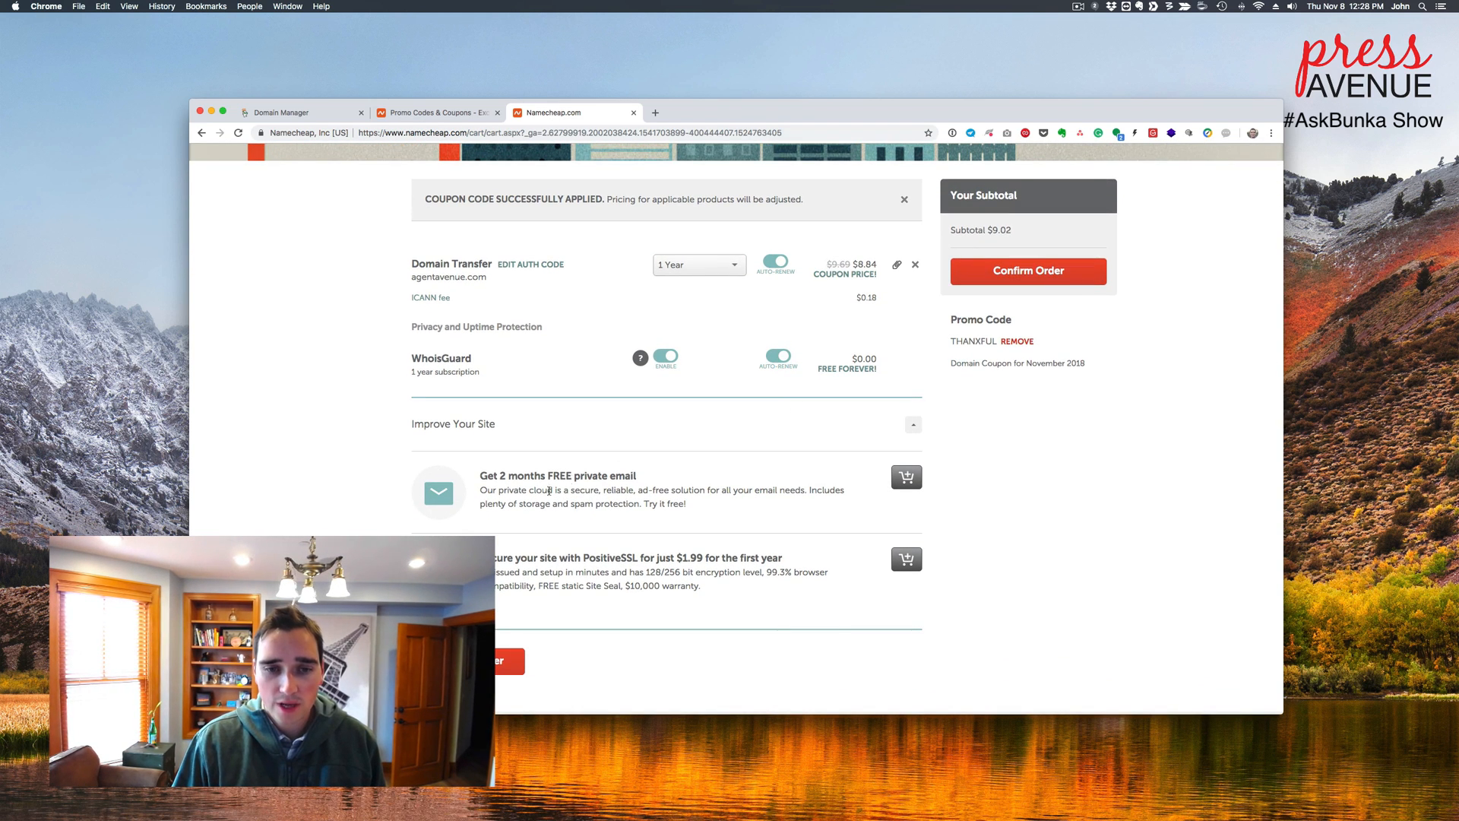
mouse_move(751, 552)
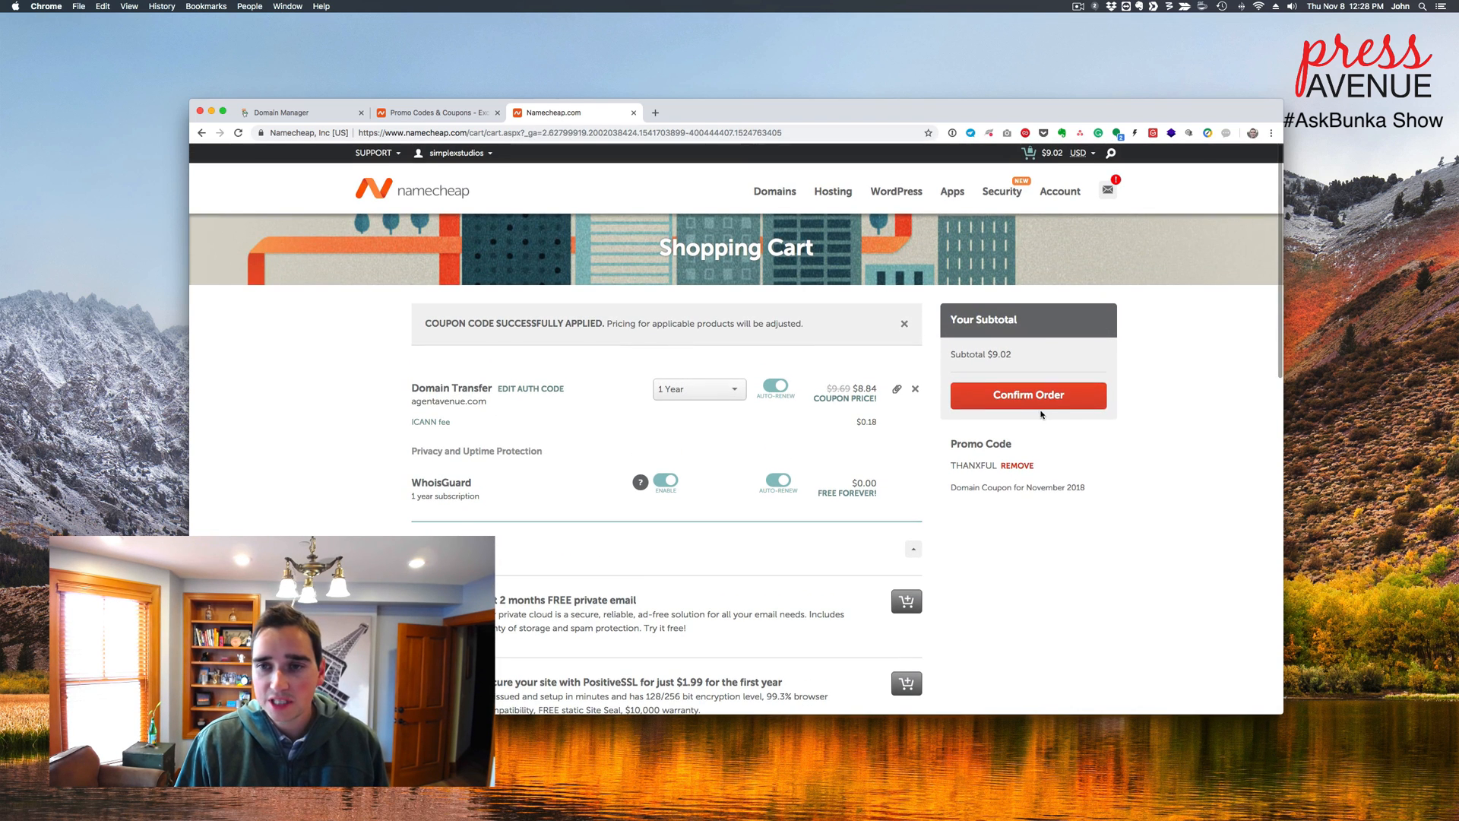
Step: Pay for the agentavenue.com transfer order ($9.02) and review its Purchase Summary
left_click(1027, 395)
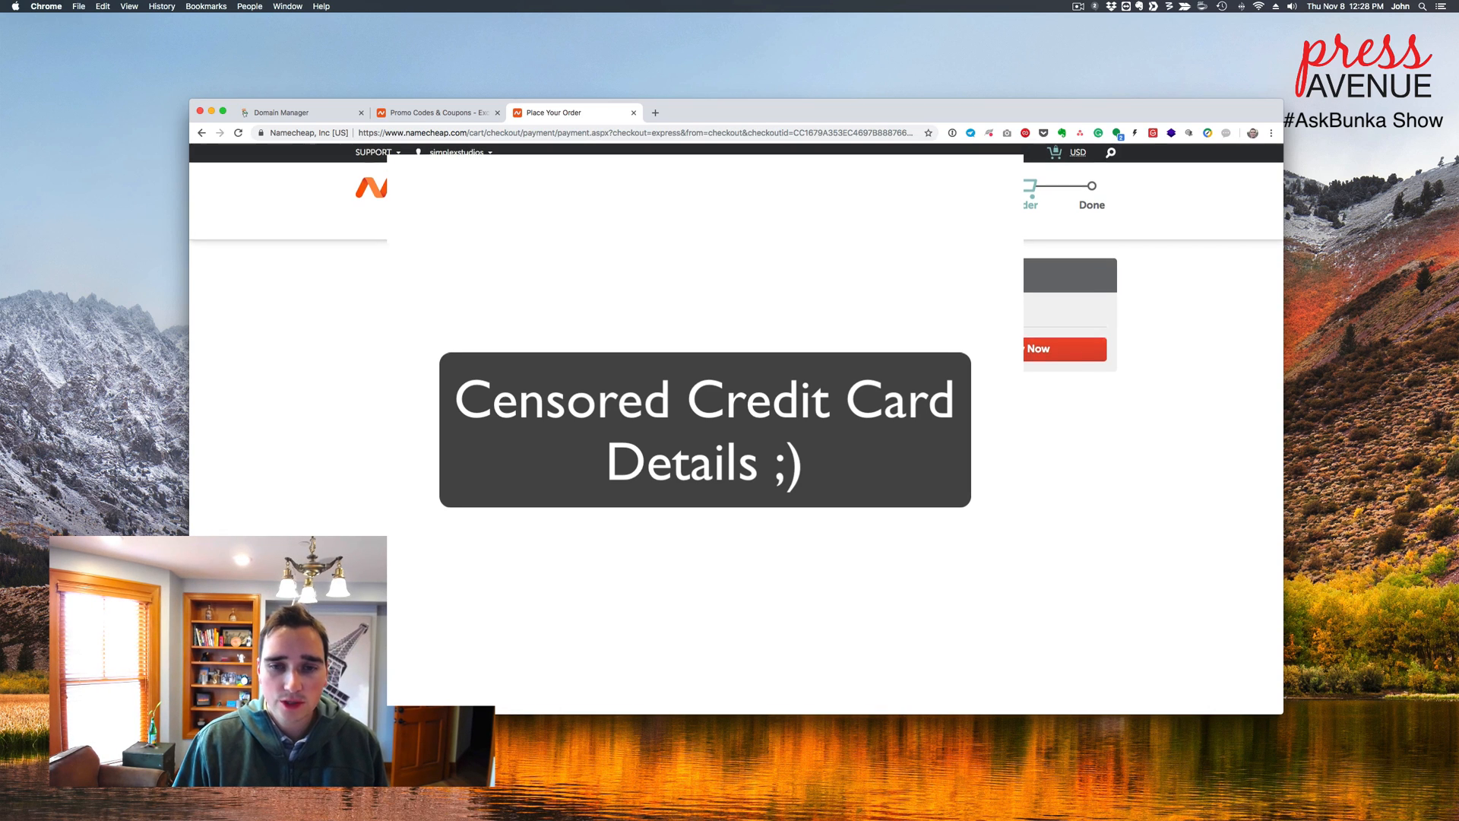
scroll("down", 3)
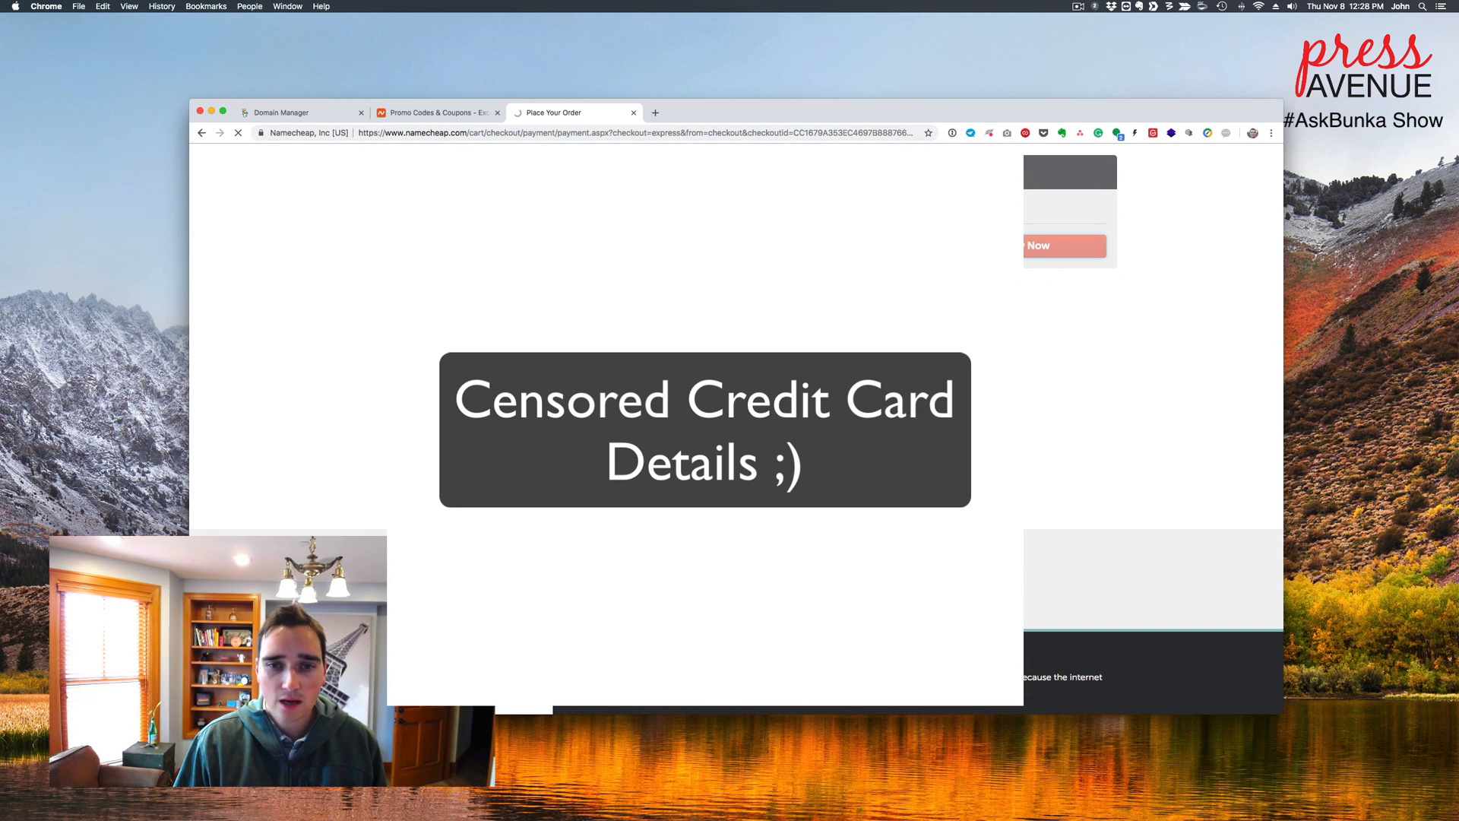
left_click(1065, 244)
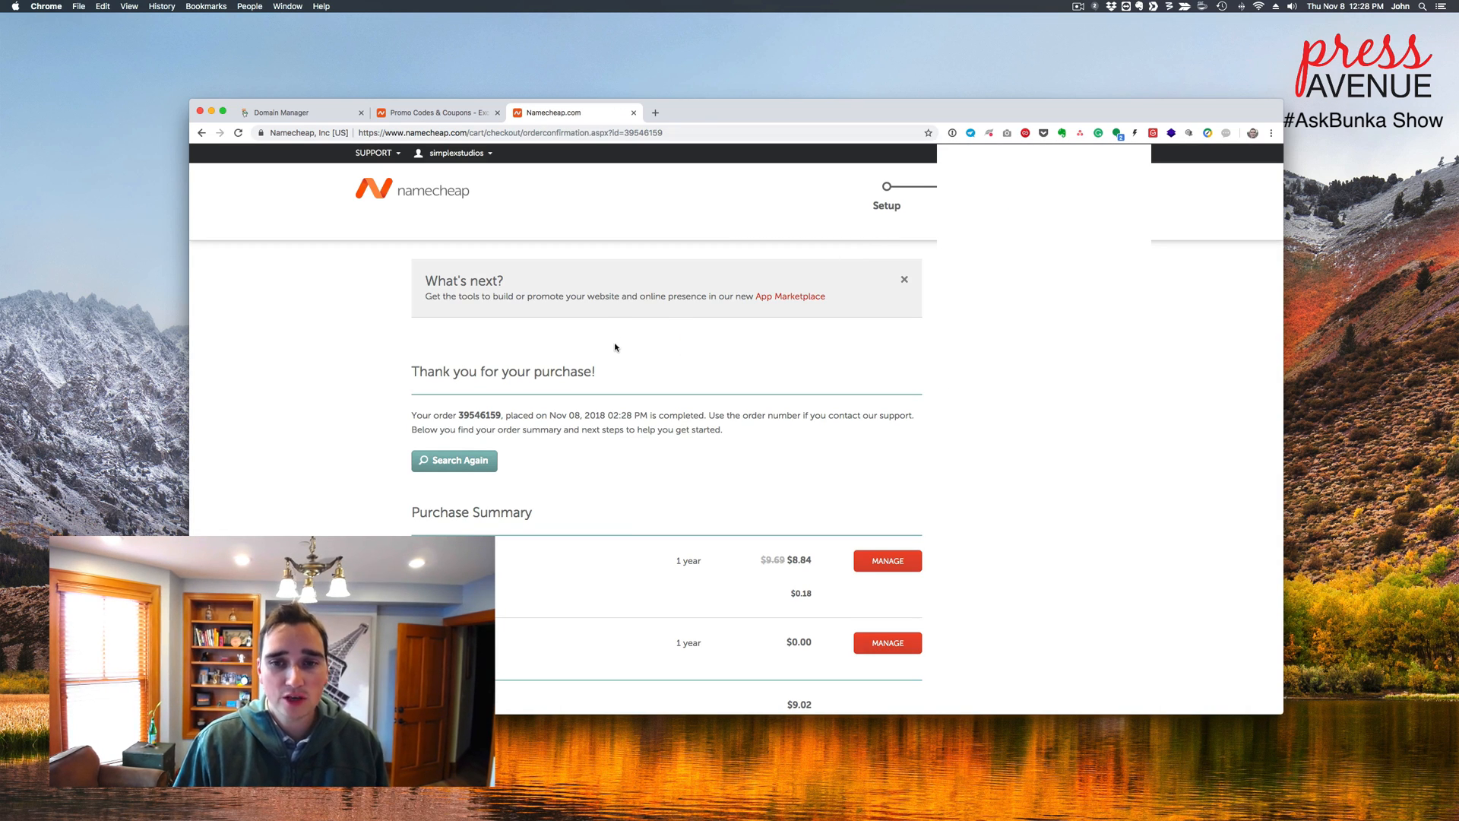
scroll("down", 3)
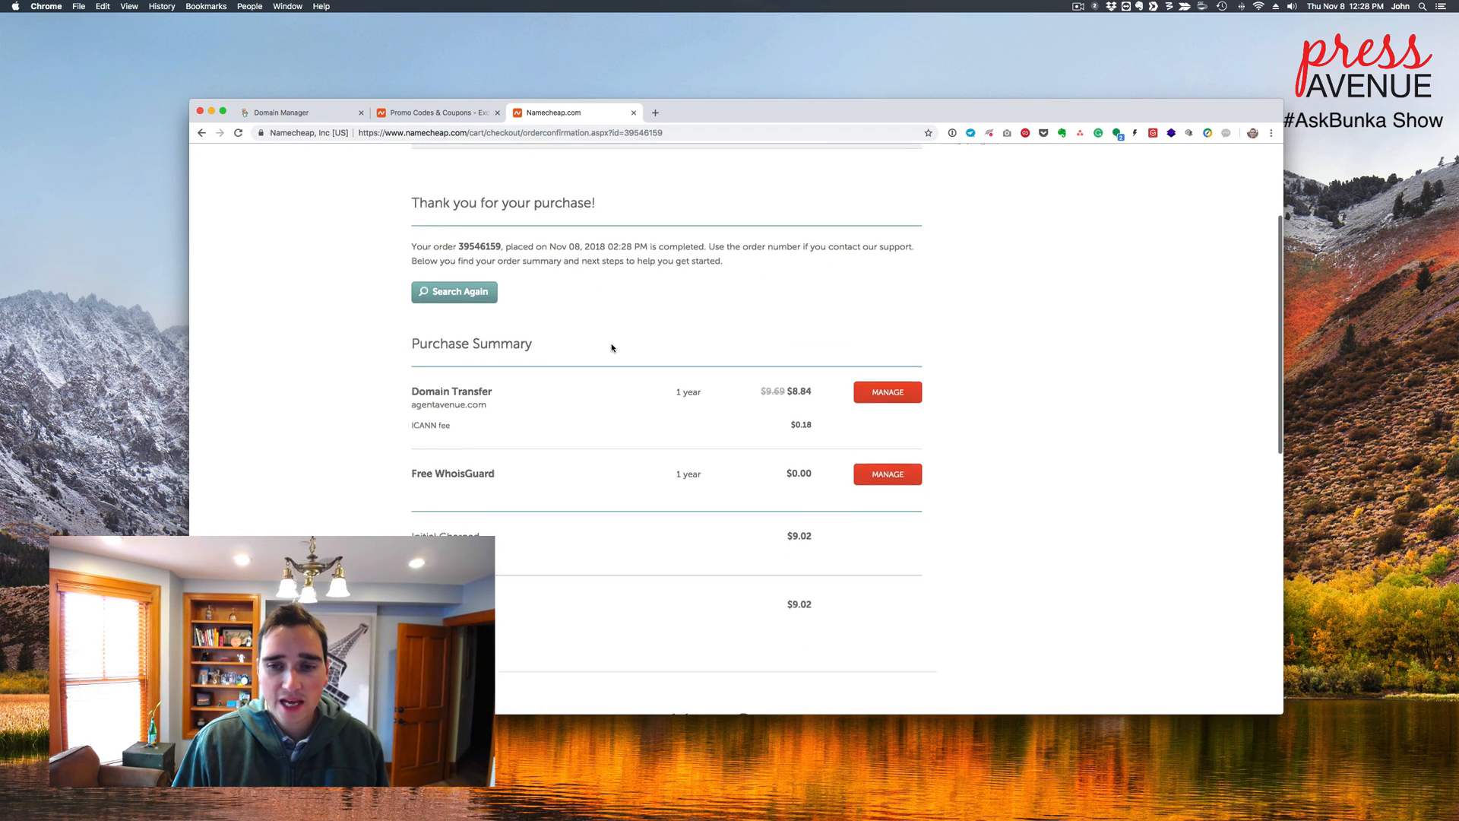
left_click(884, 391)
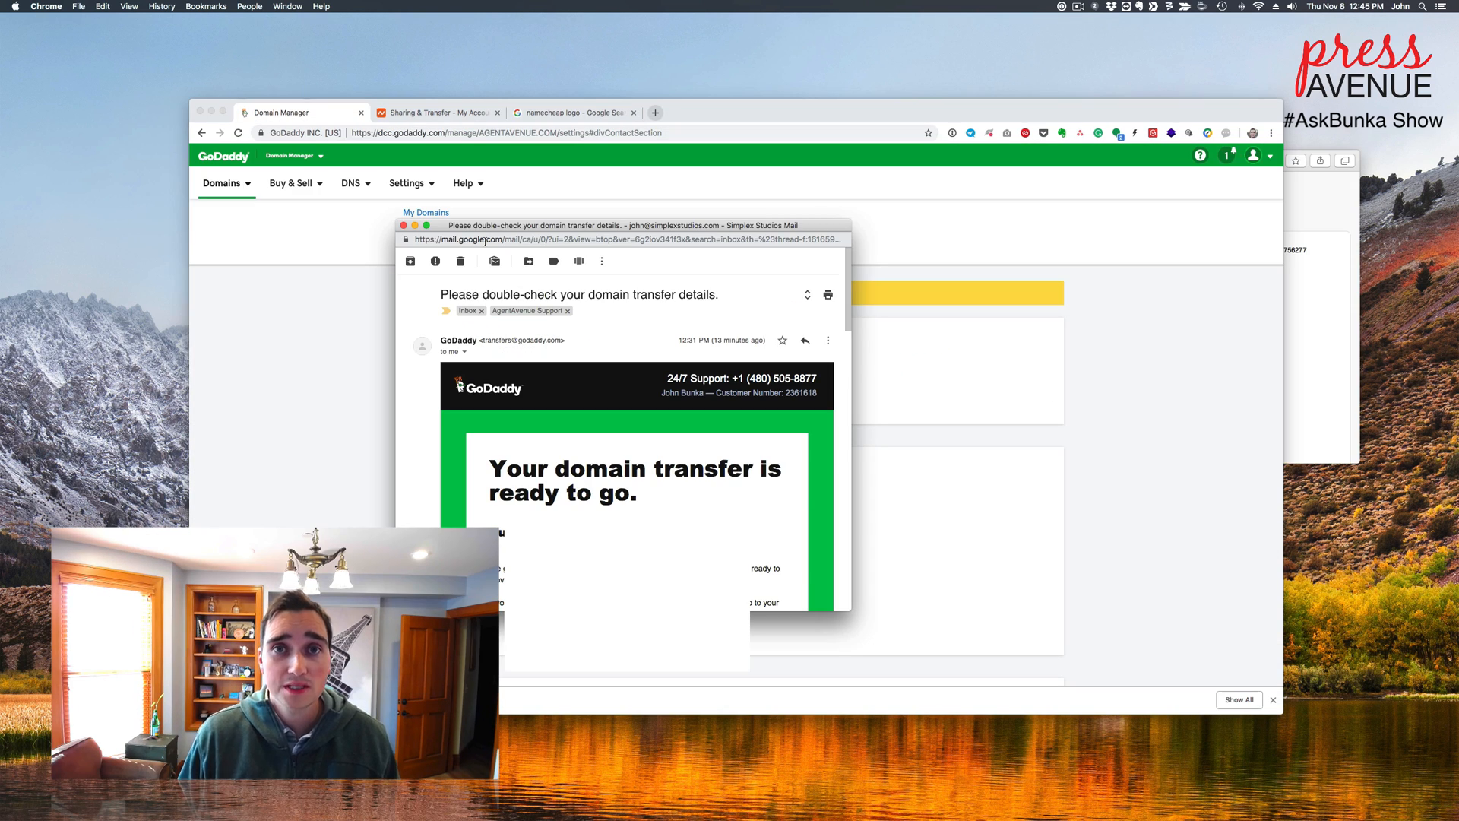
mouse_move(530, 230)
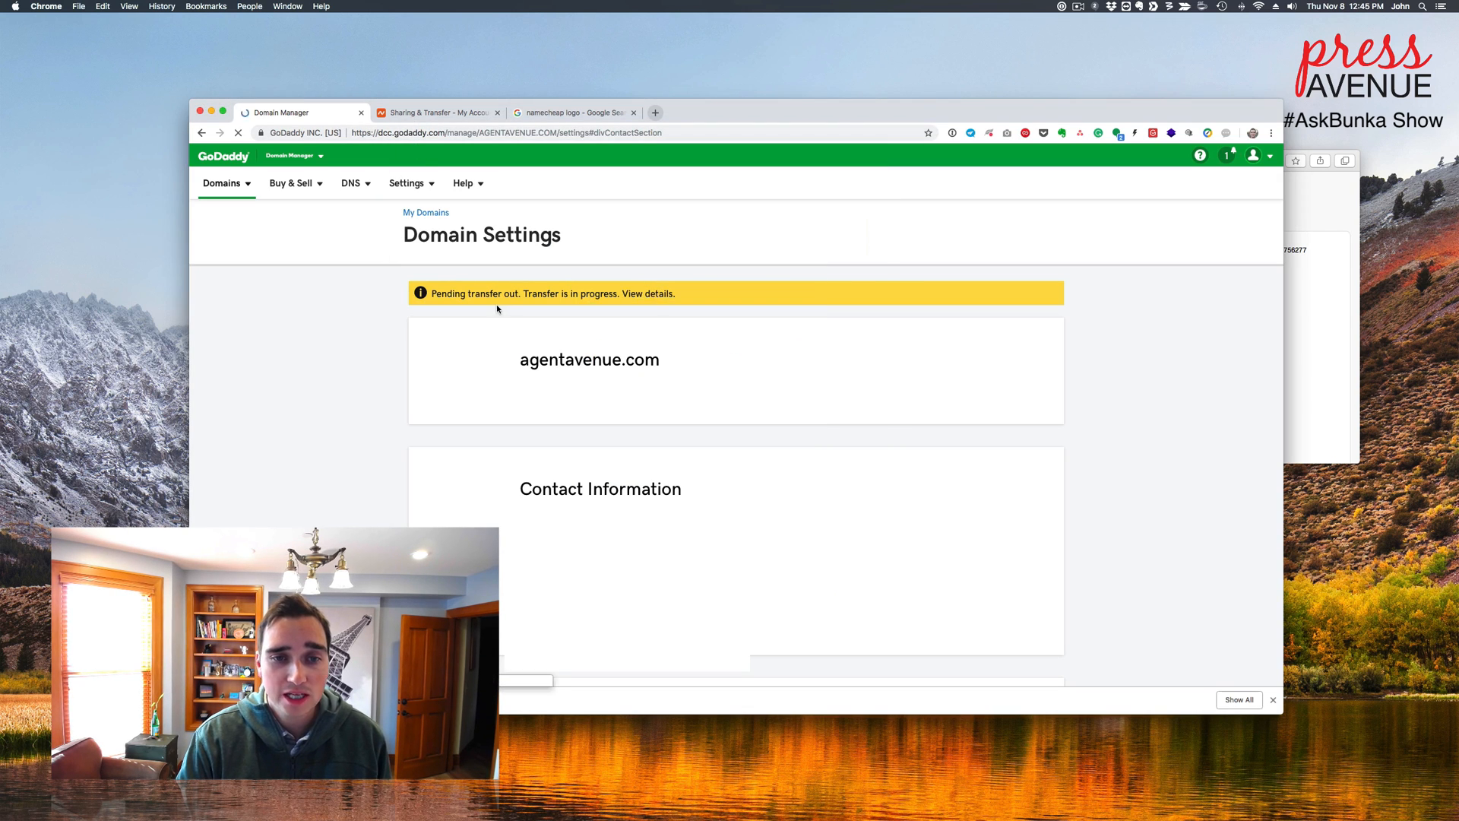
Step: Open the details of AGENTAVENUE.COM's pending outbound transfer from the yellow banner
left_click(658, 293)
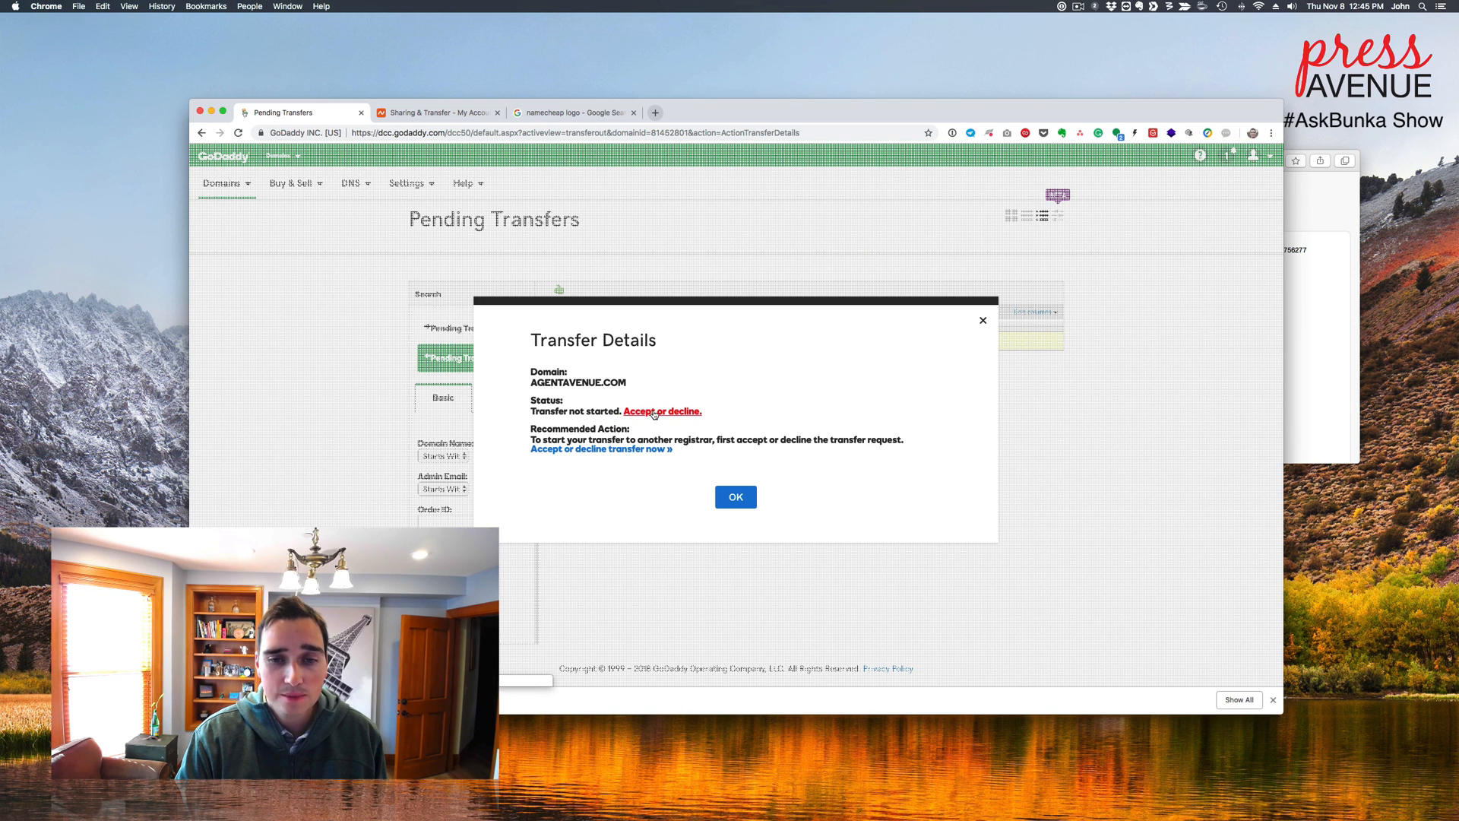
Step: Choose 'Accept transfer' for AGENTAVENUE.COM and confirm with OK
left_click(662, 410)
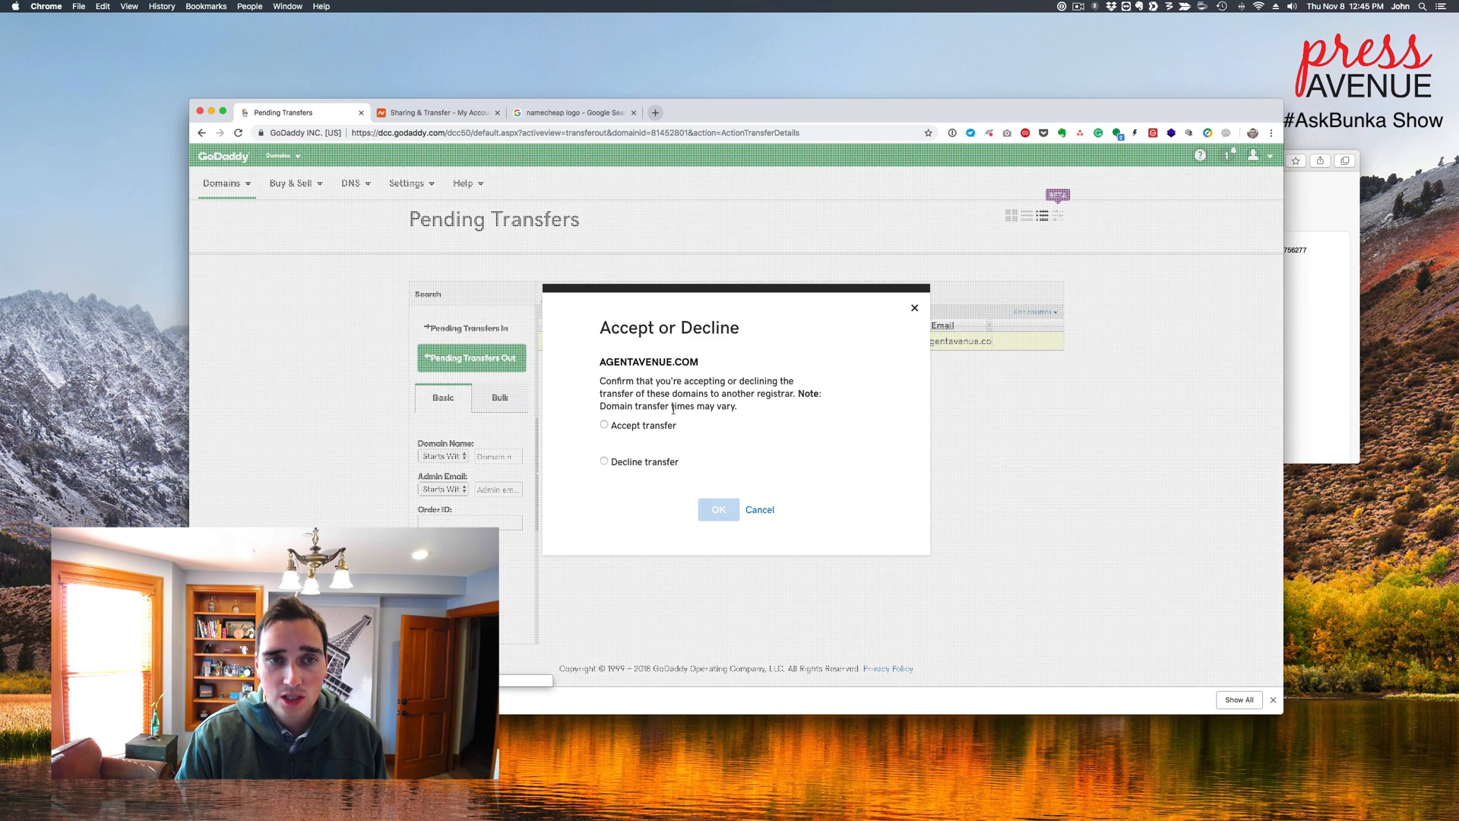
left_click(602, 424)
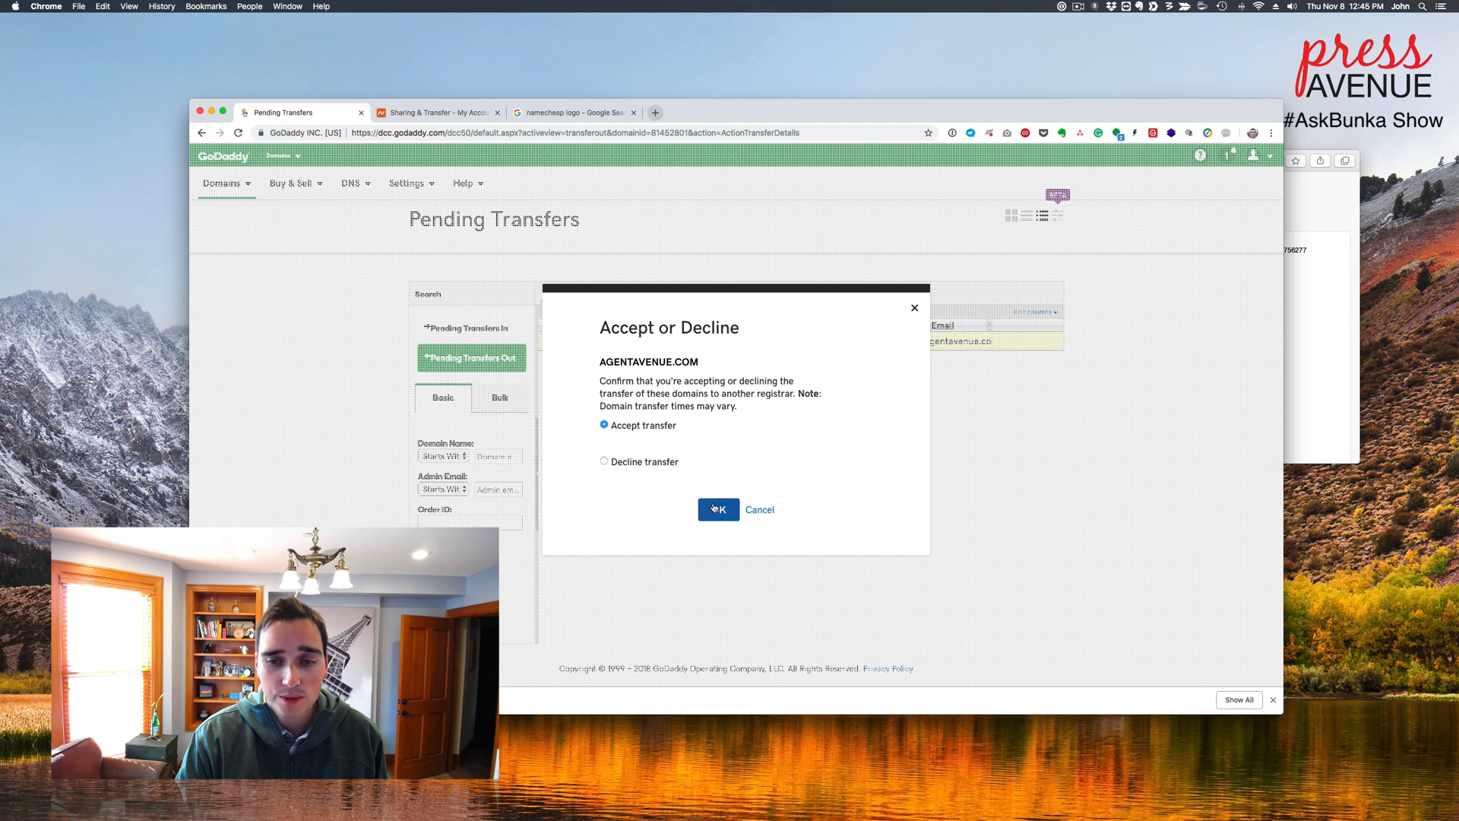
left_click(717, 509)
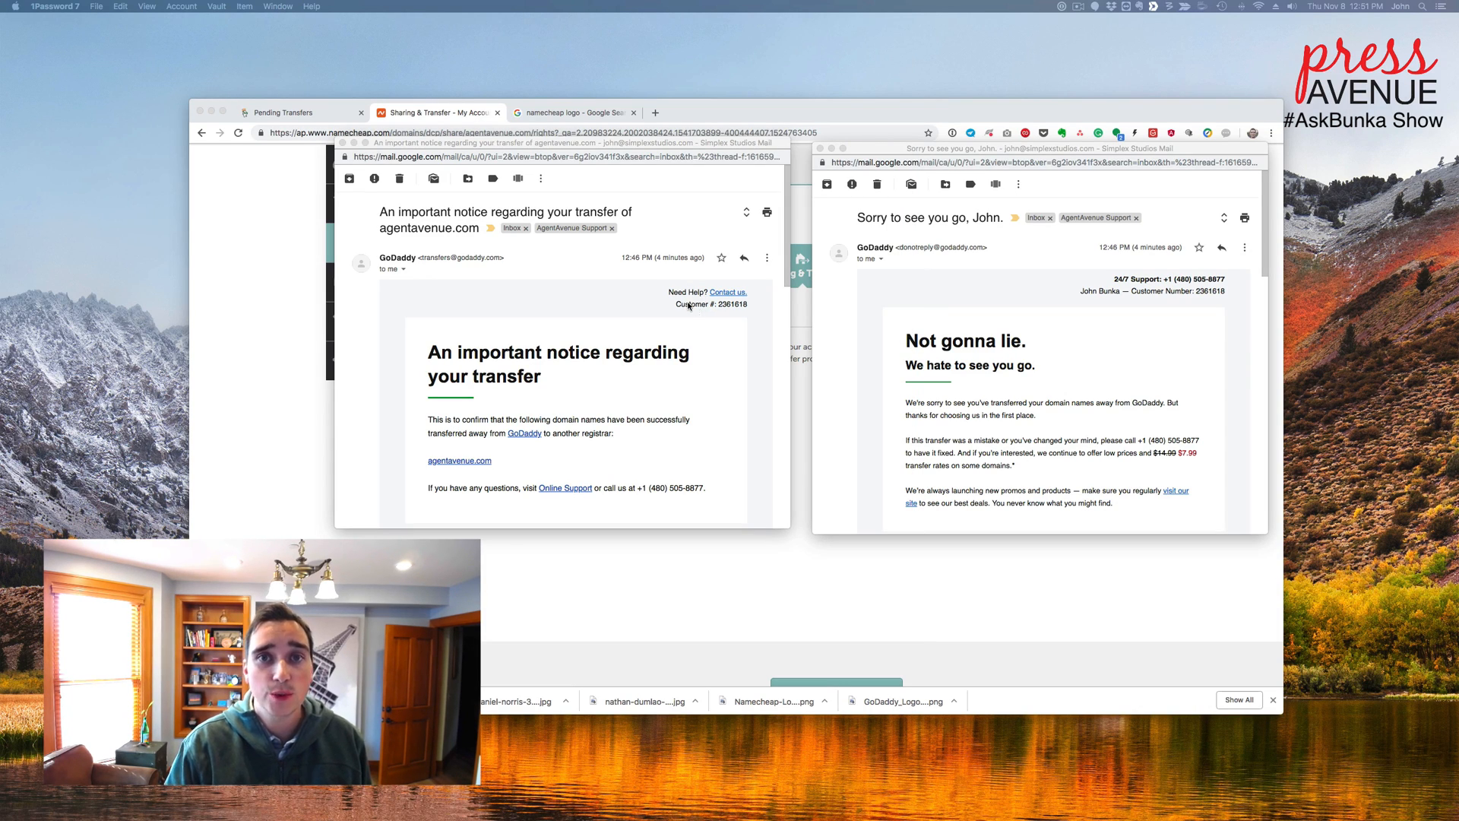
mouse_move(482, 252)
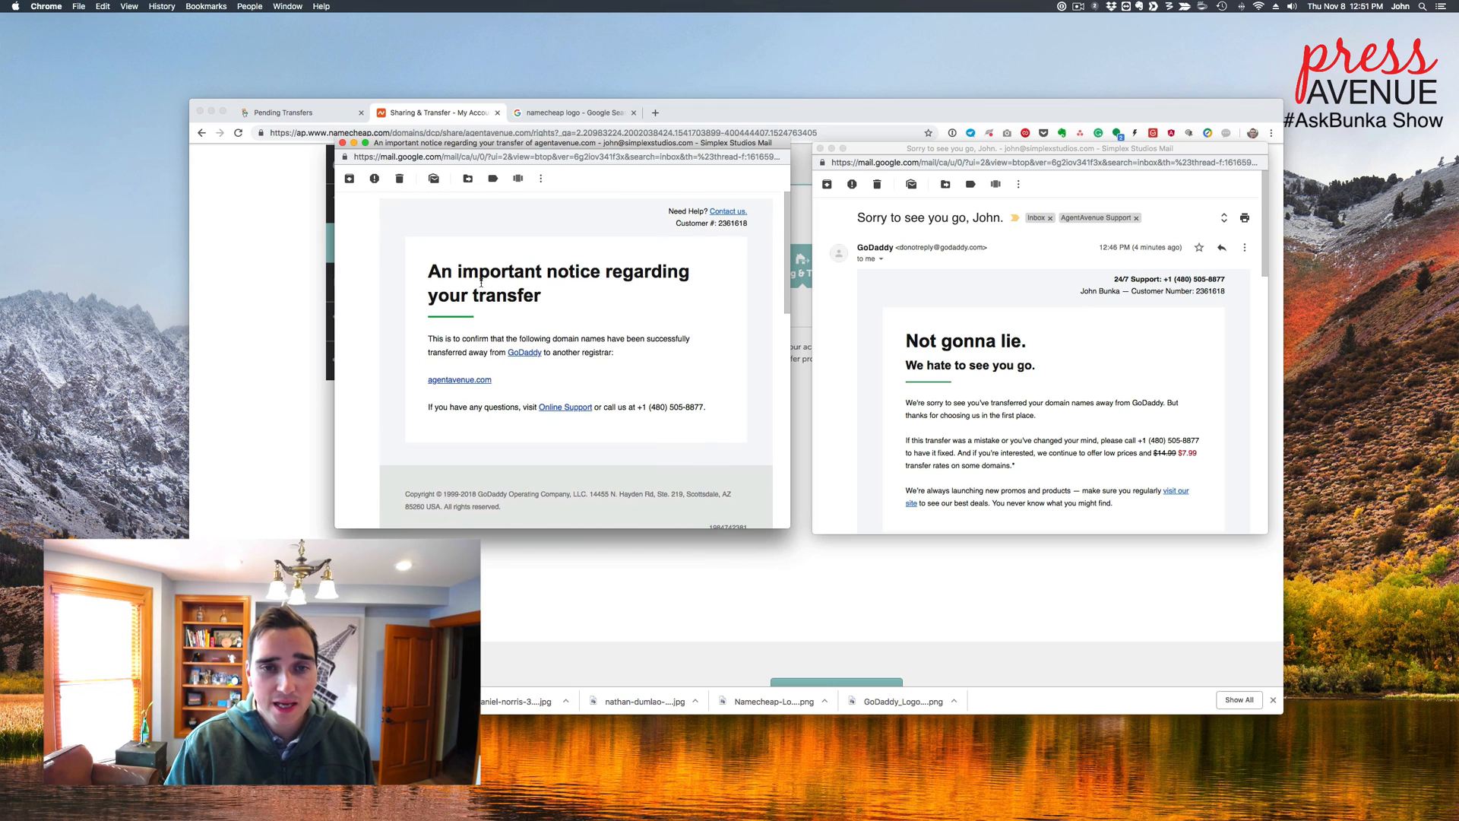
Step: Read GoDaddy's transfer notice and 'Sorry to see you go' emails, highlighting key sentences
left_click_drag(443, 338, 592, 337)
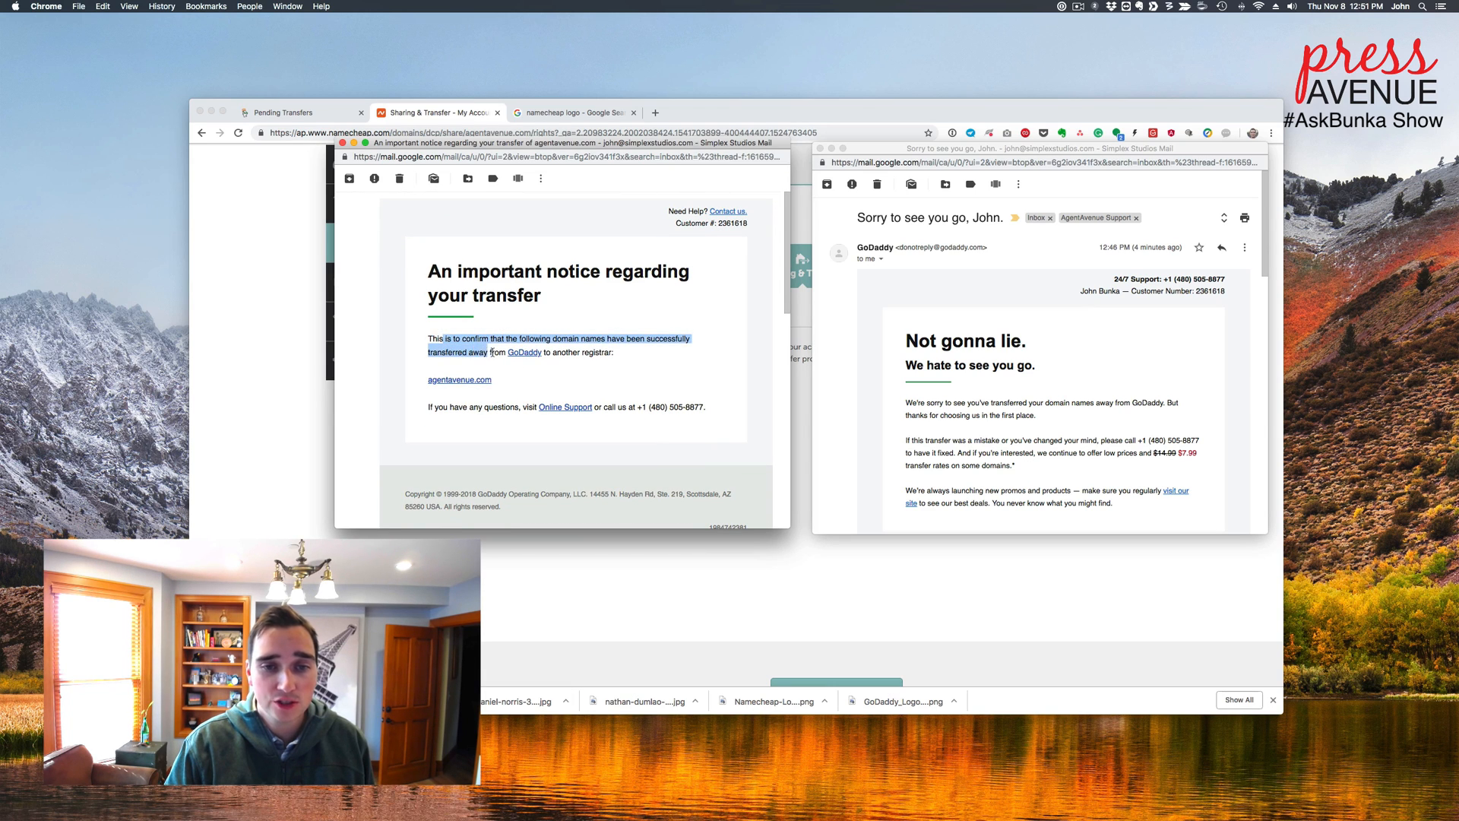
left_click(559, 372)
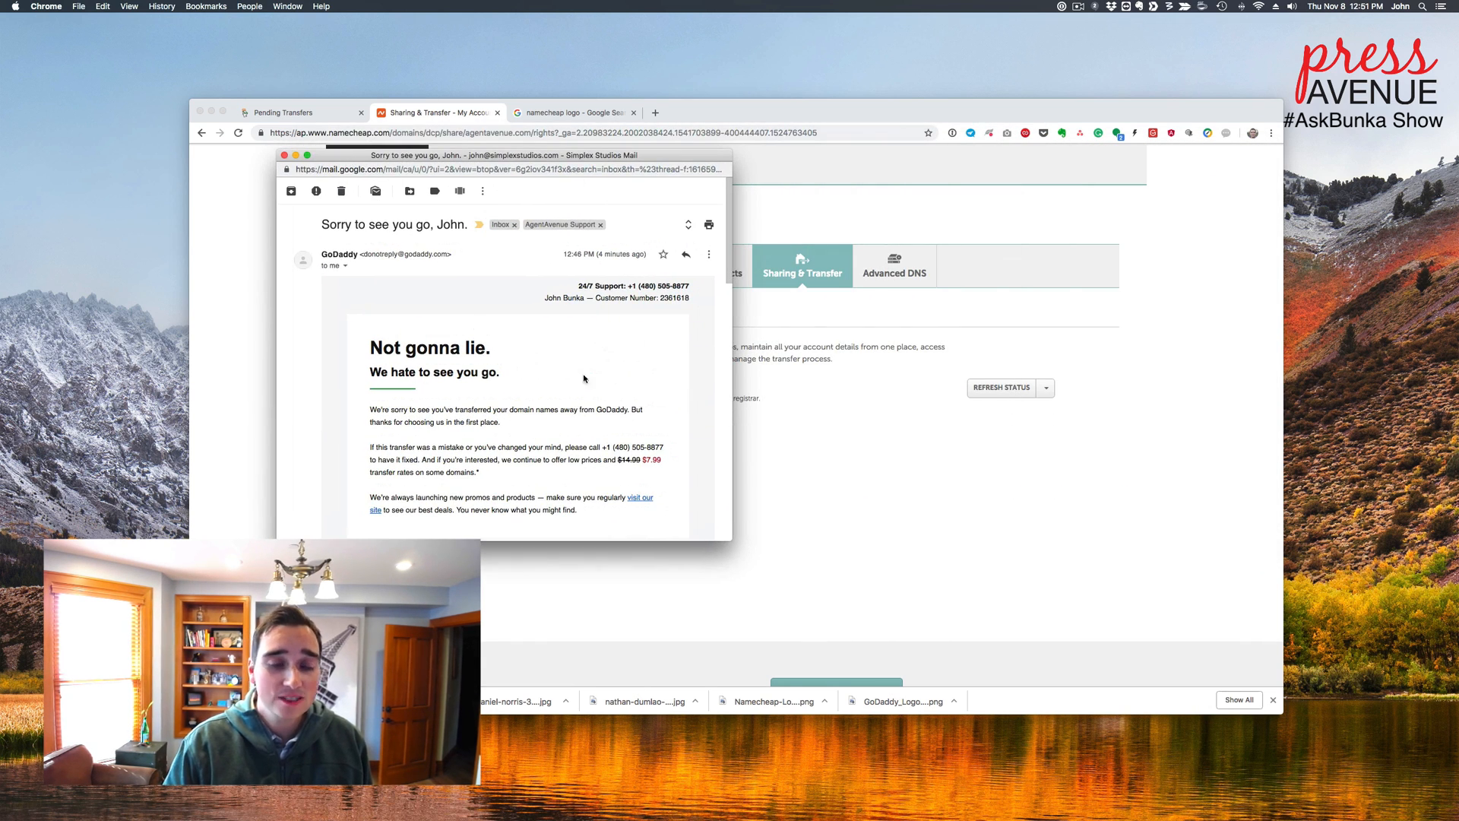
scroll("down", 3)
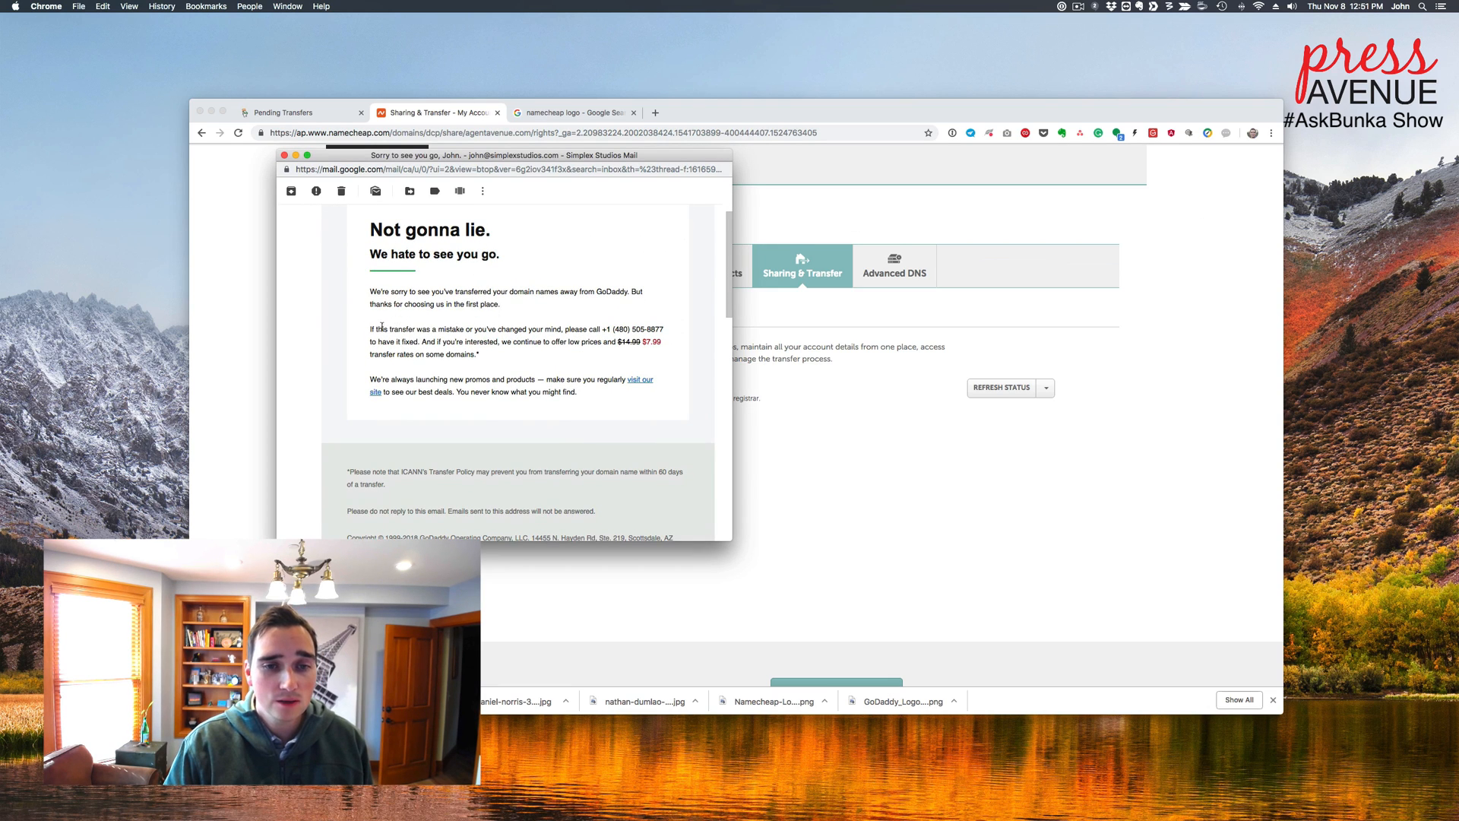
left_click_drag(374, 329, 663, 328)
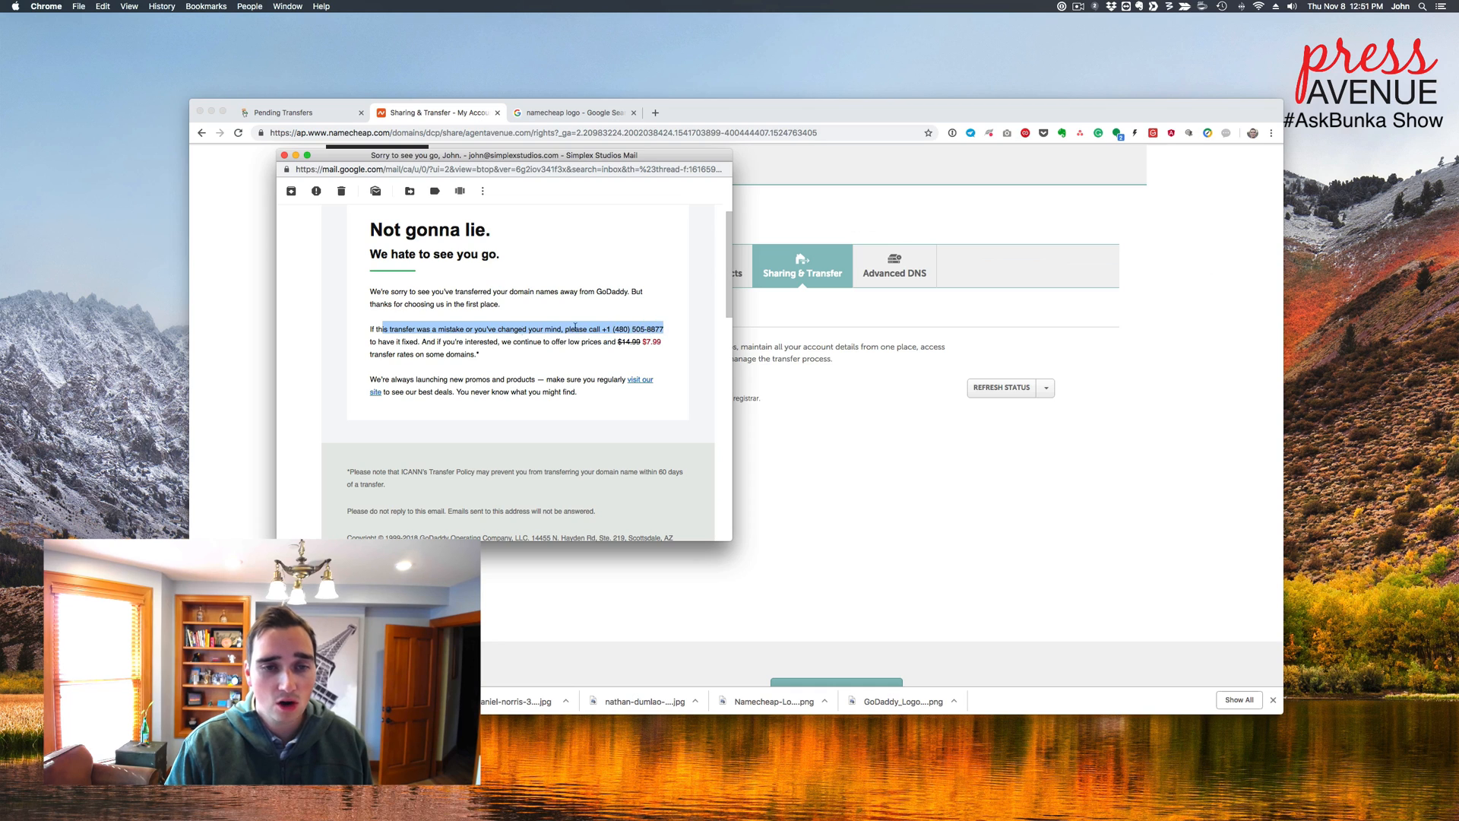
left_click(521, 329)
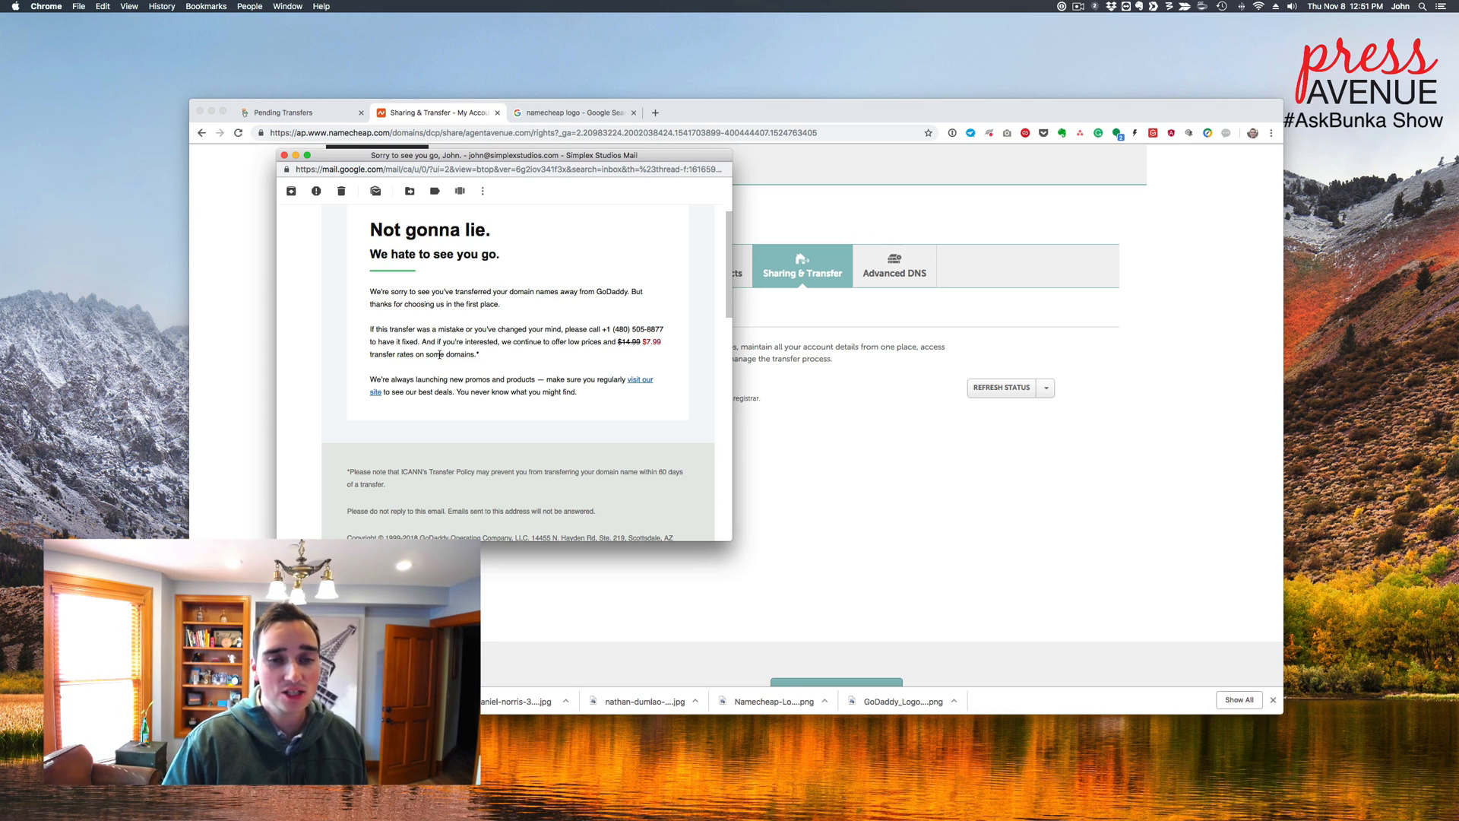
scroll("down", 3)
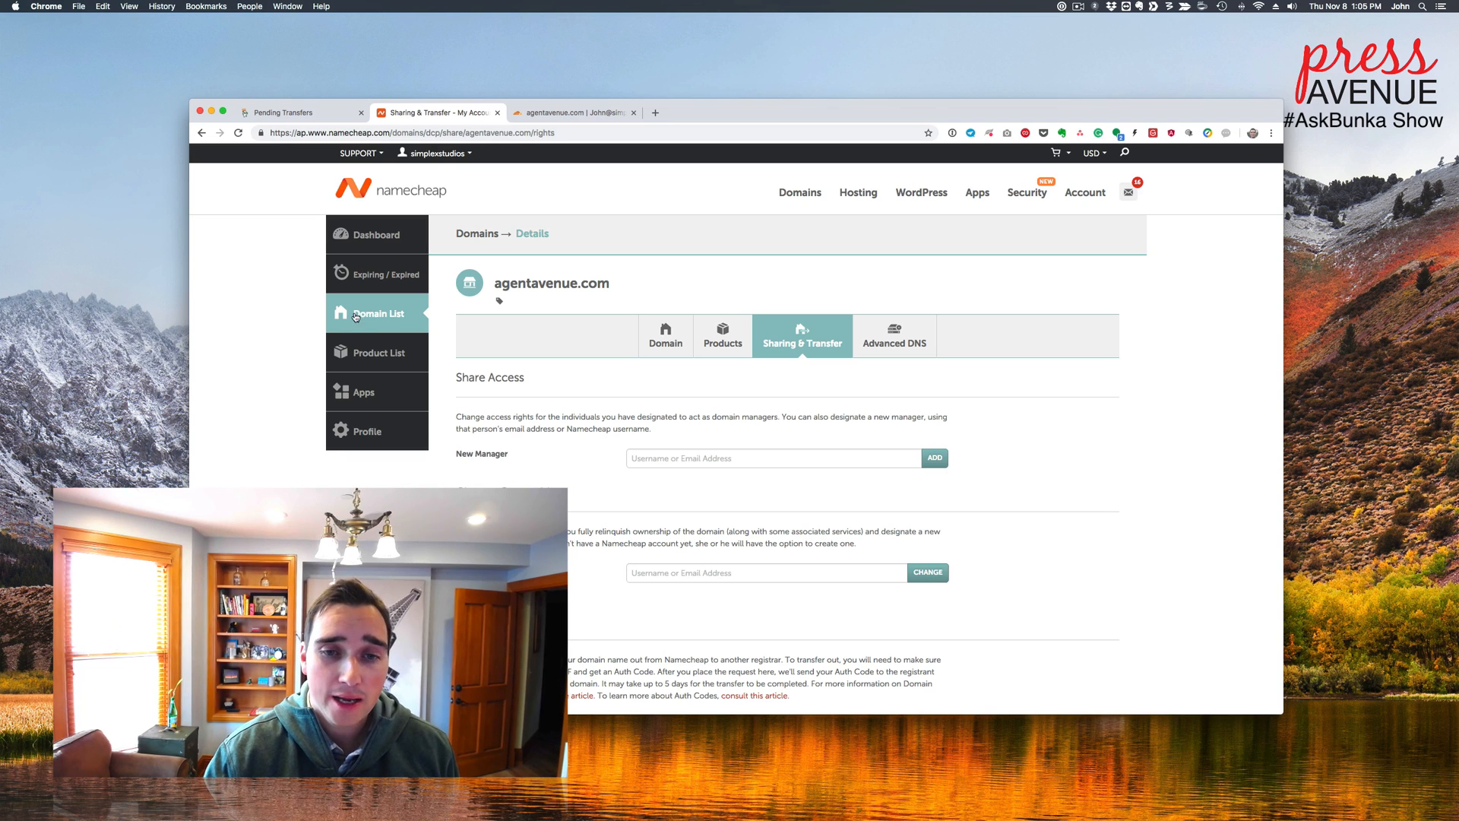
Step: Show agentavenue.com's Domain overview with Active status and Cloudflare custom nameservers
left_click(664, 335)
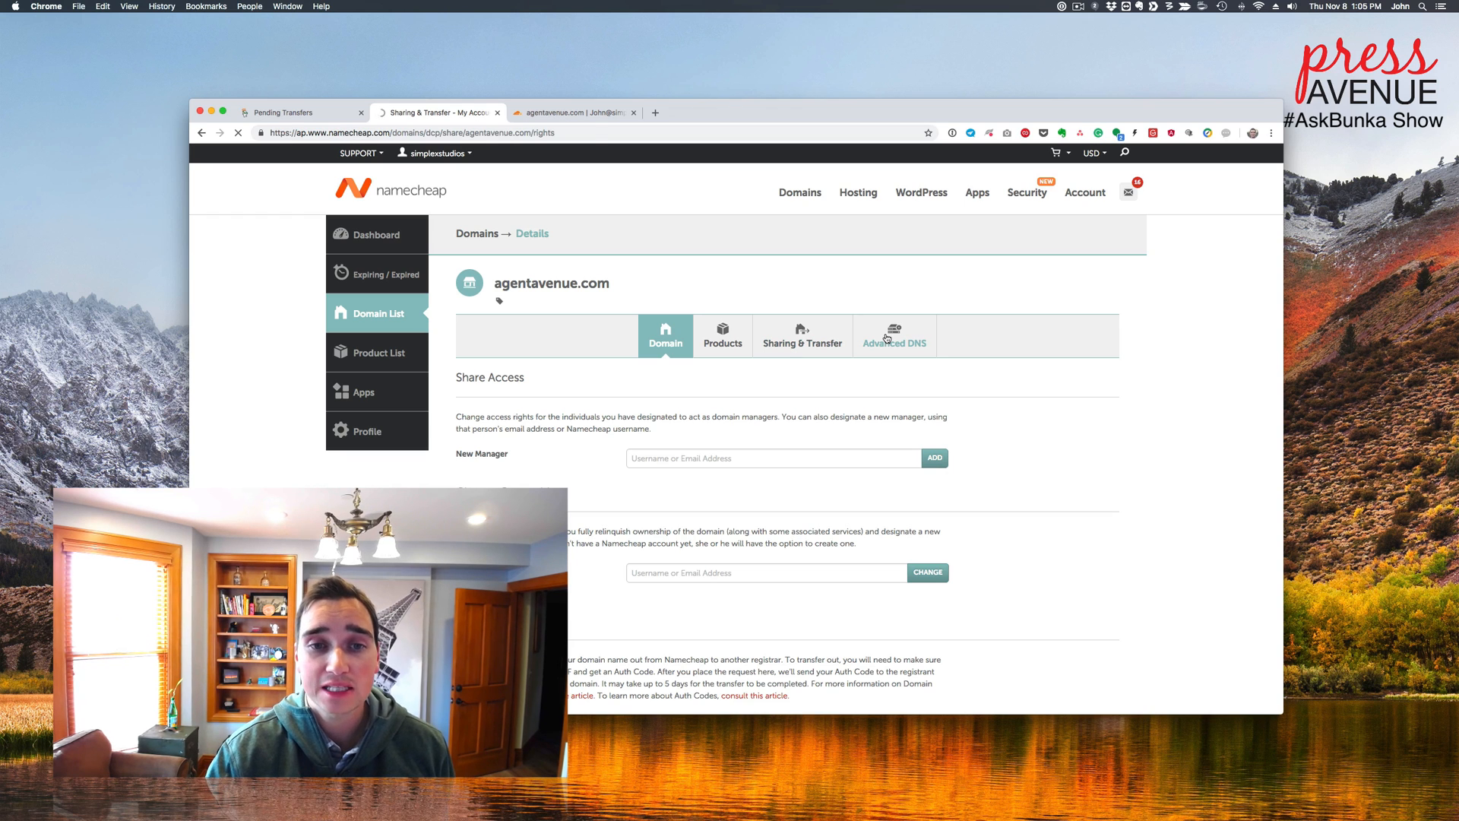
left_click(666, 335)
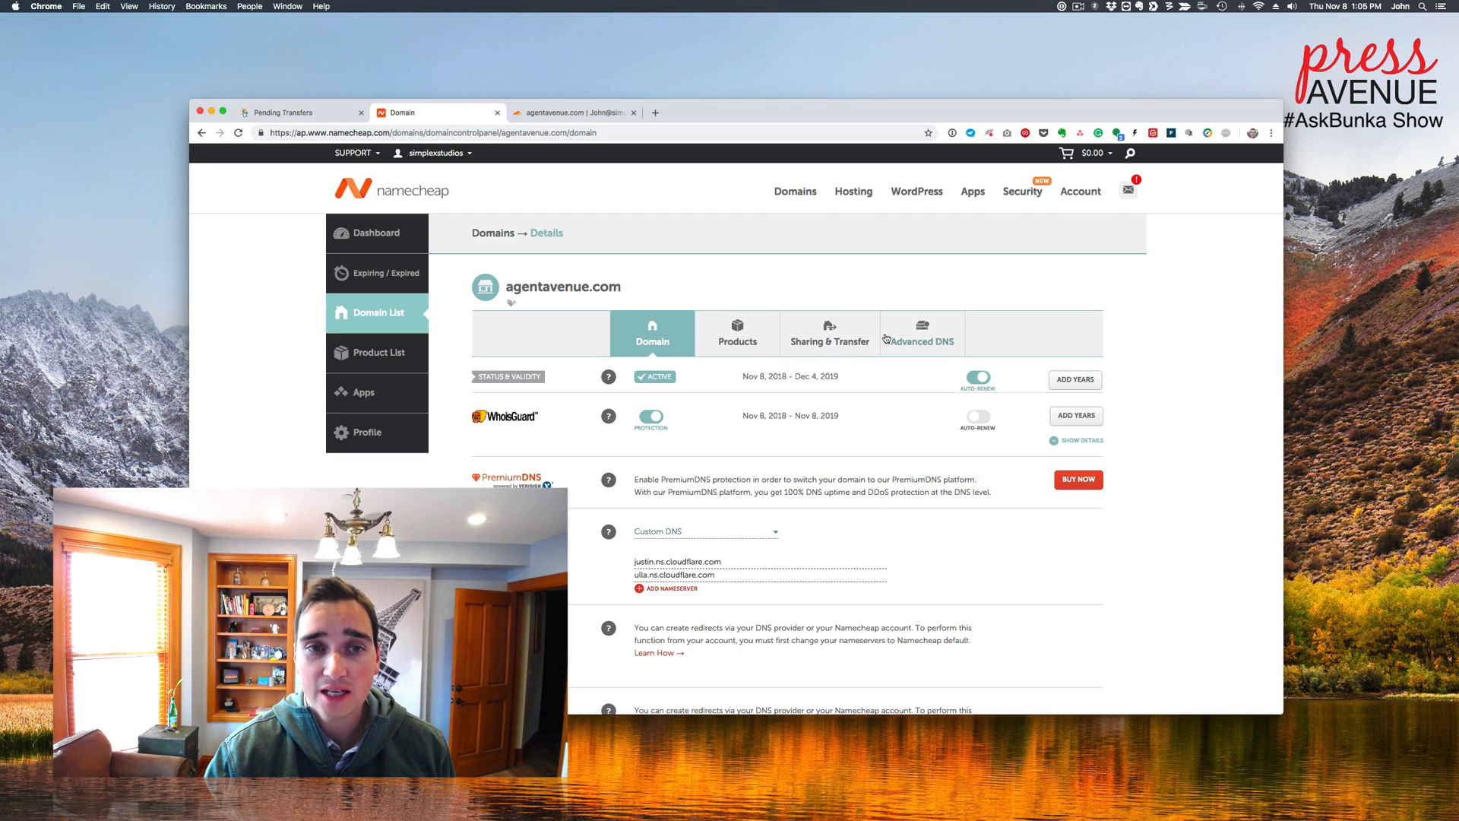
mouse_move(812, 264)
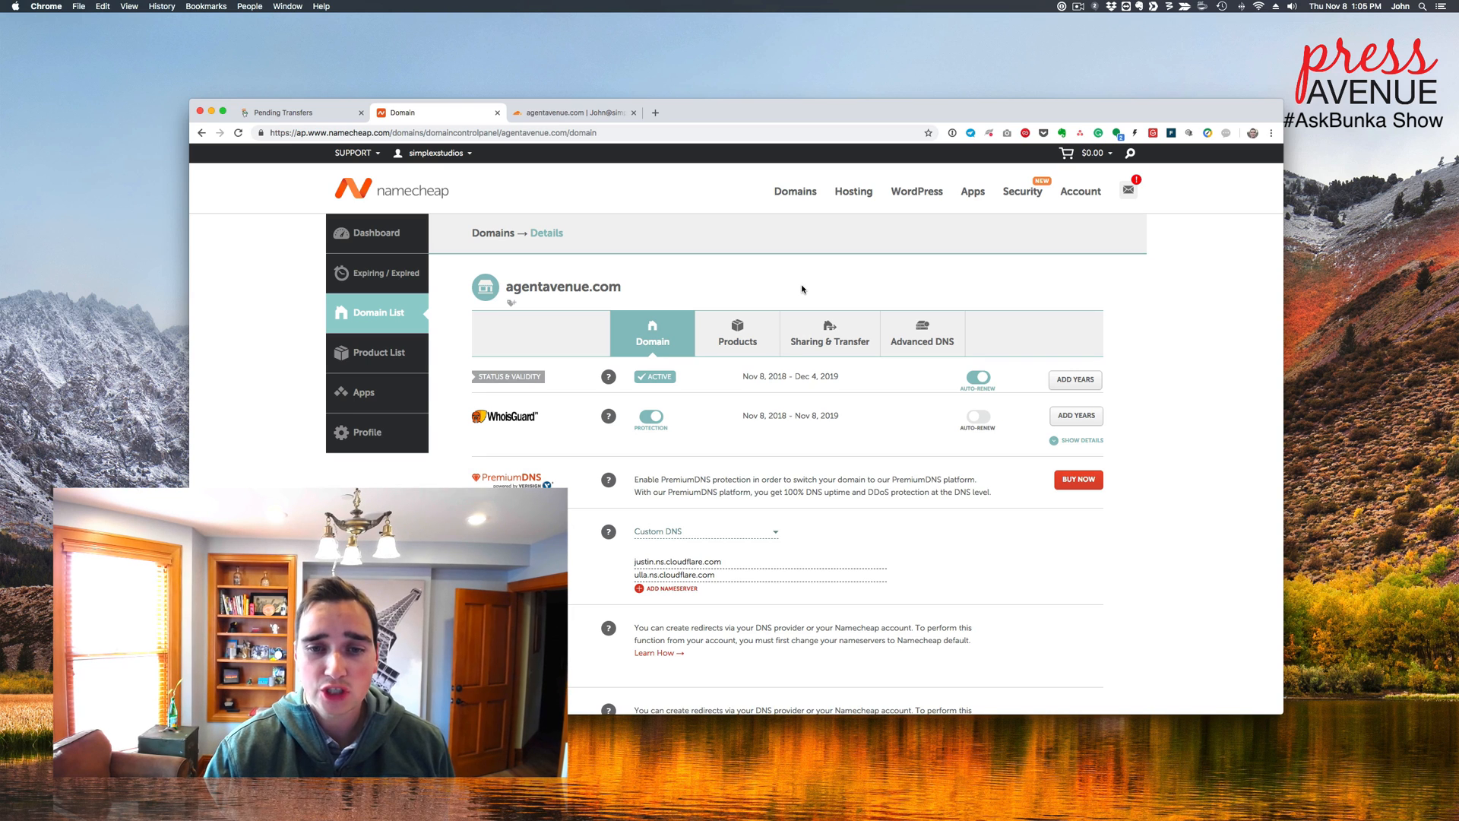
mouse_move(737, 389)
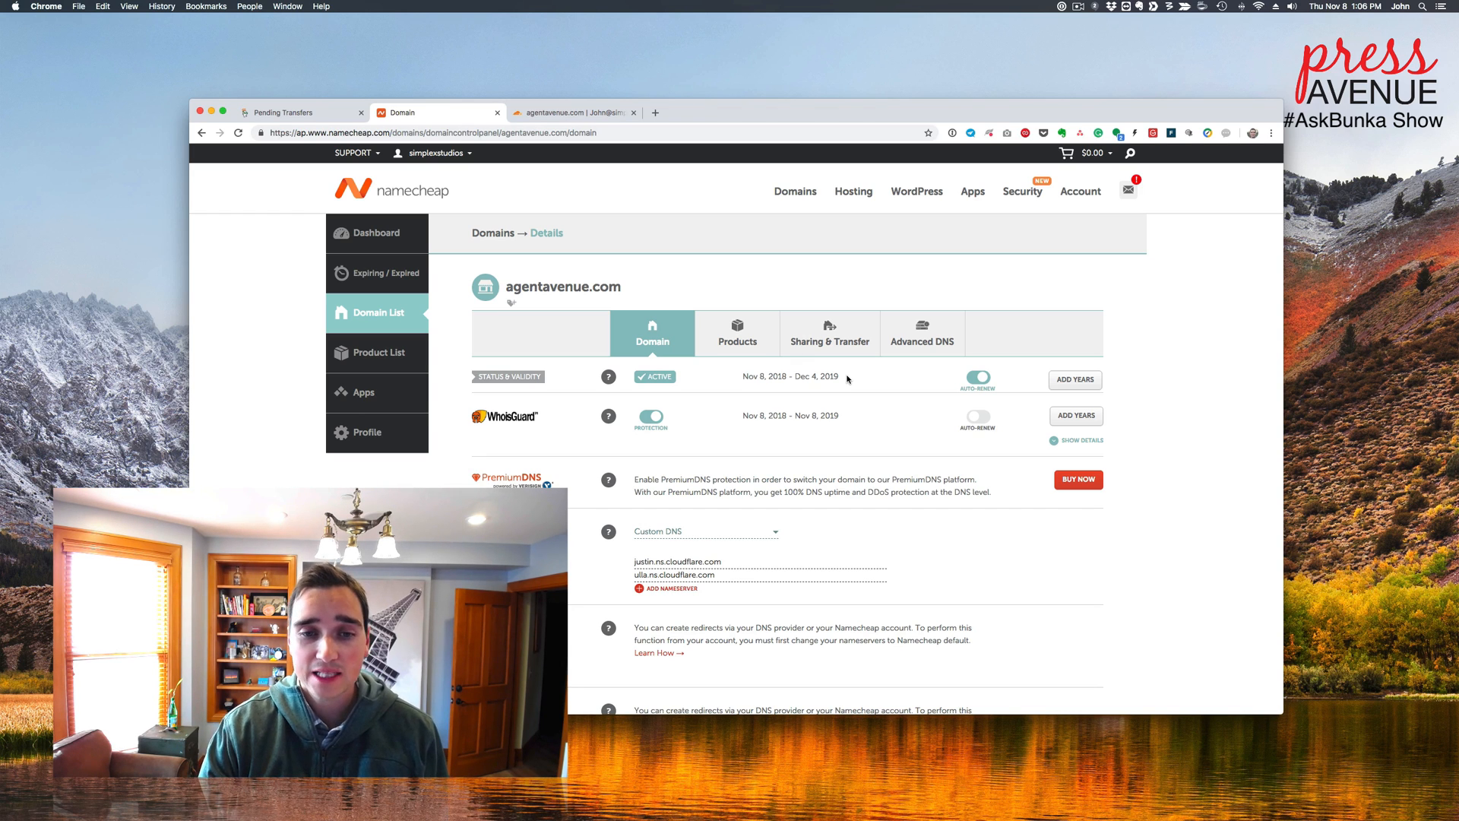
mouse_move(859, 415)
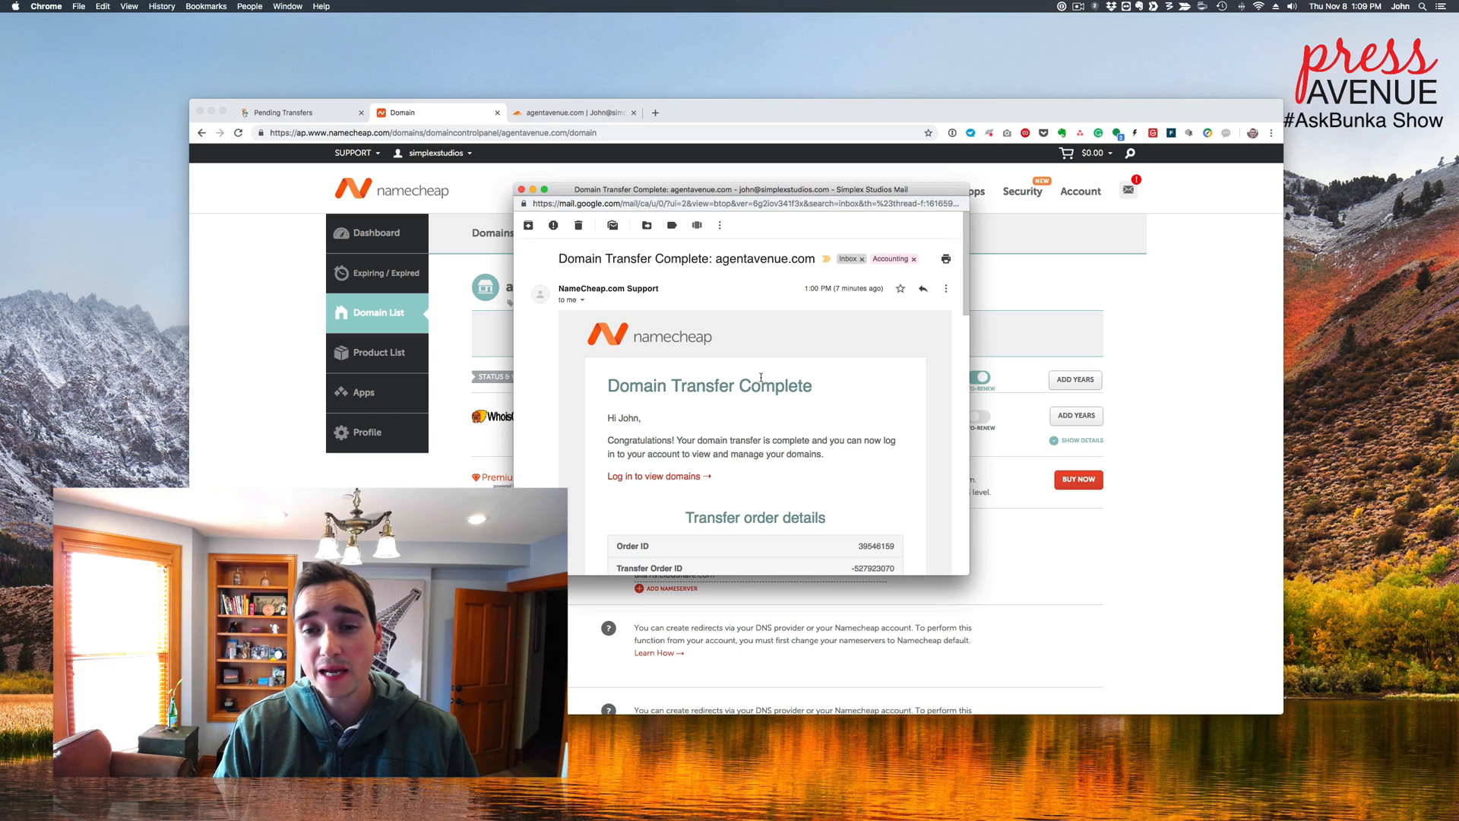
mouse_move(809, 420)
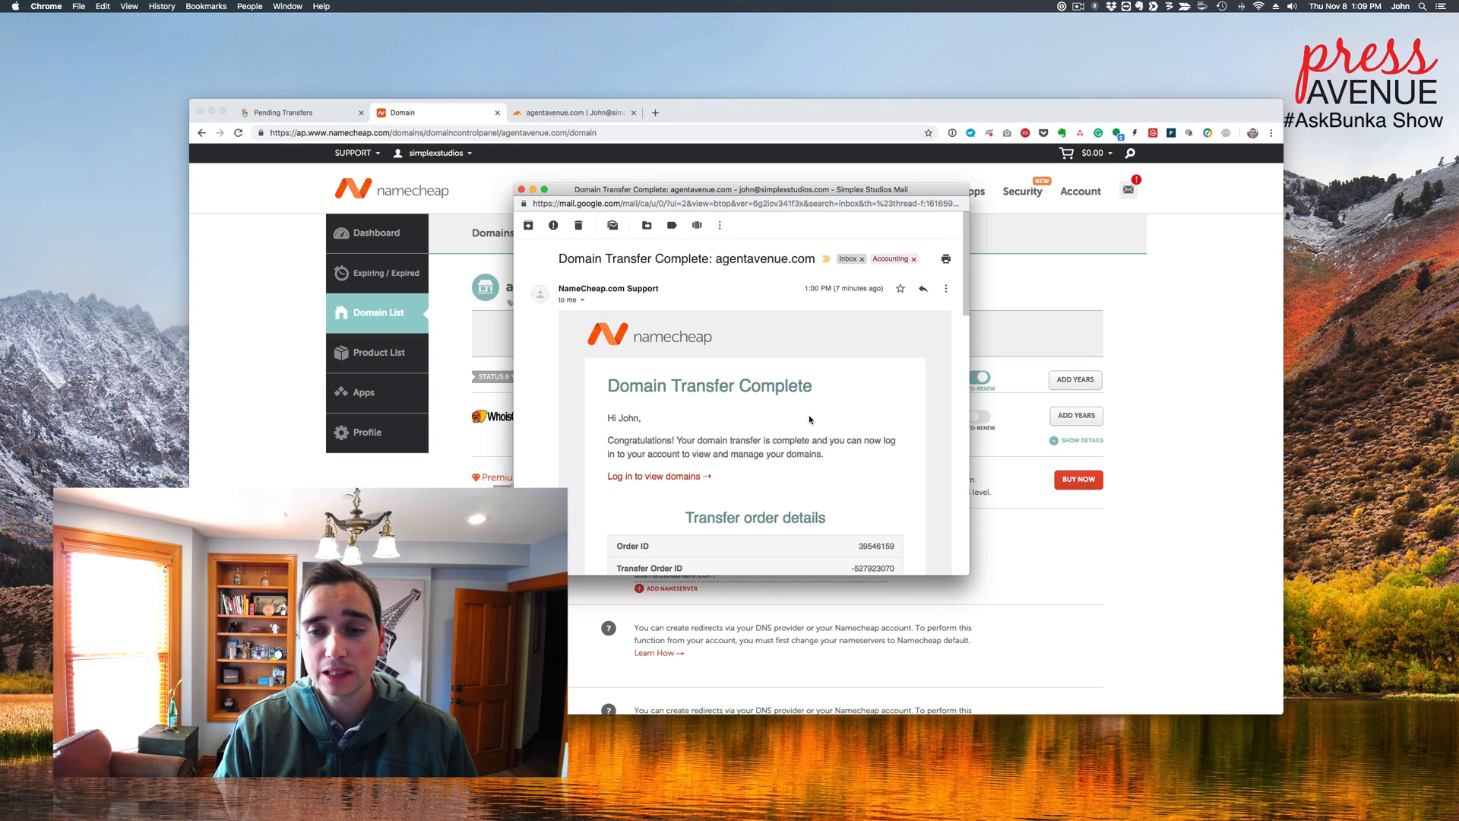
Step: Scroll through the transfer order details in Namecheap's Domain Transfer Complete email
scroll("down", 3)
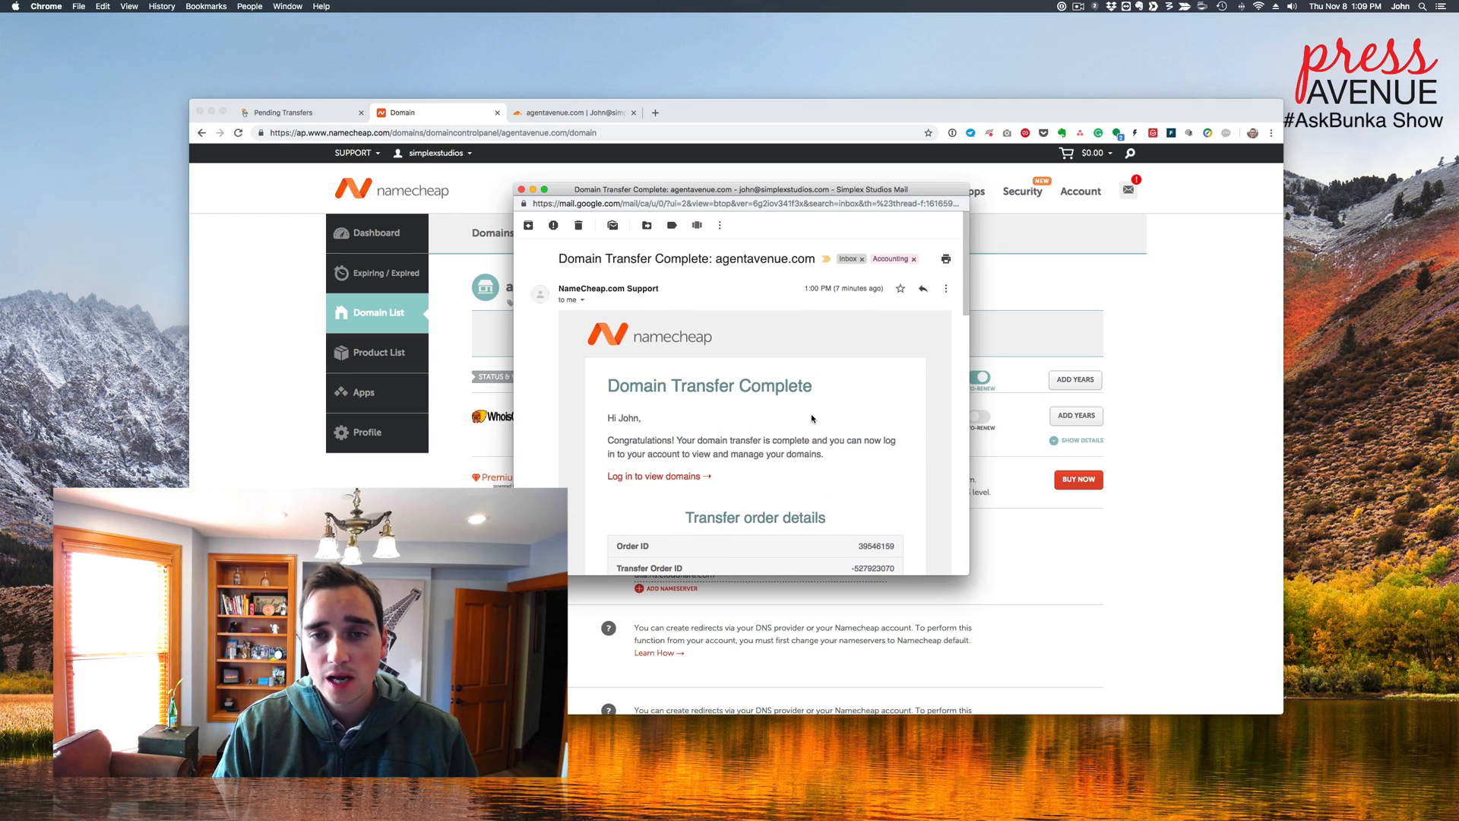
mouse_move(693, 356)
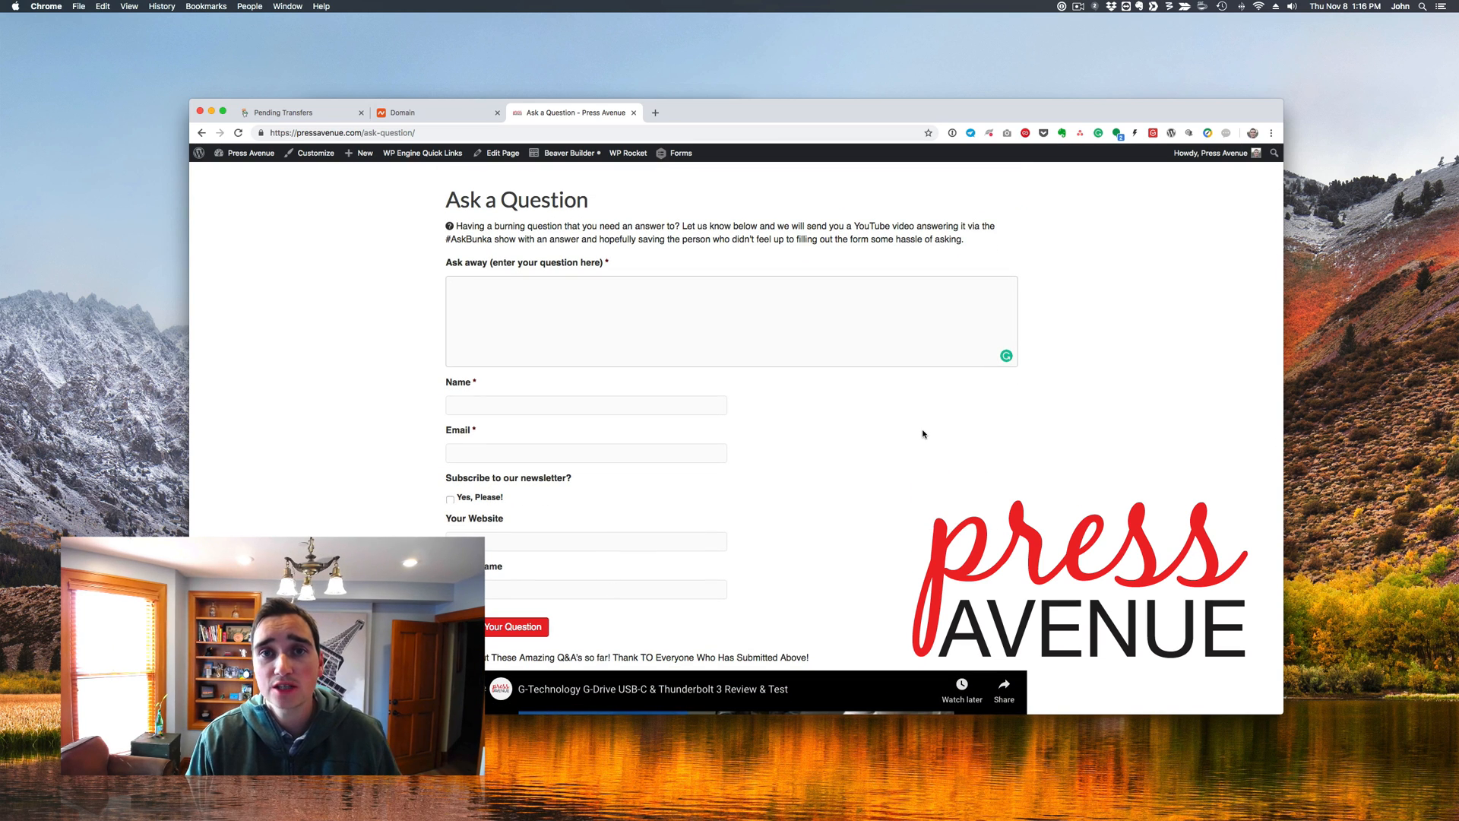
mouse_move(925, 432)
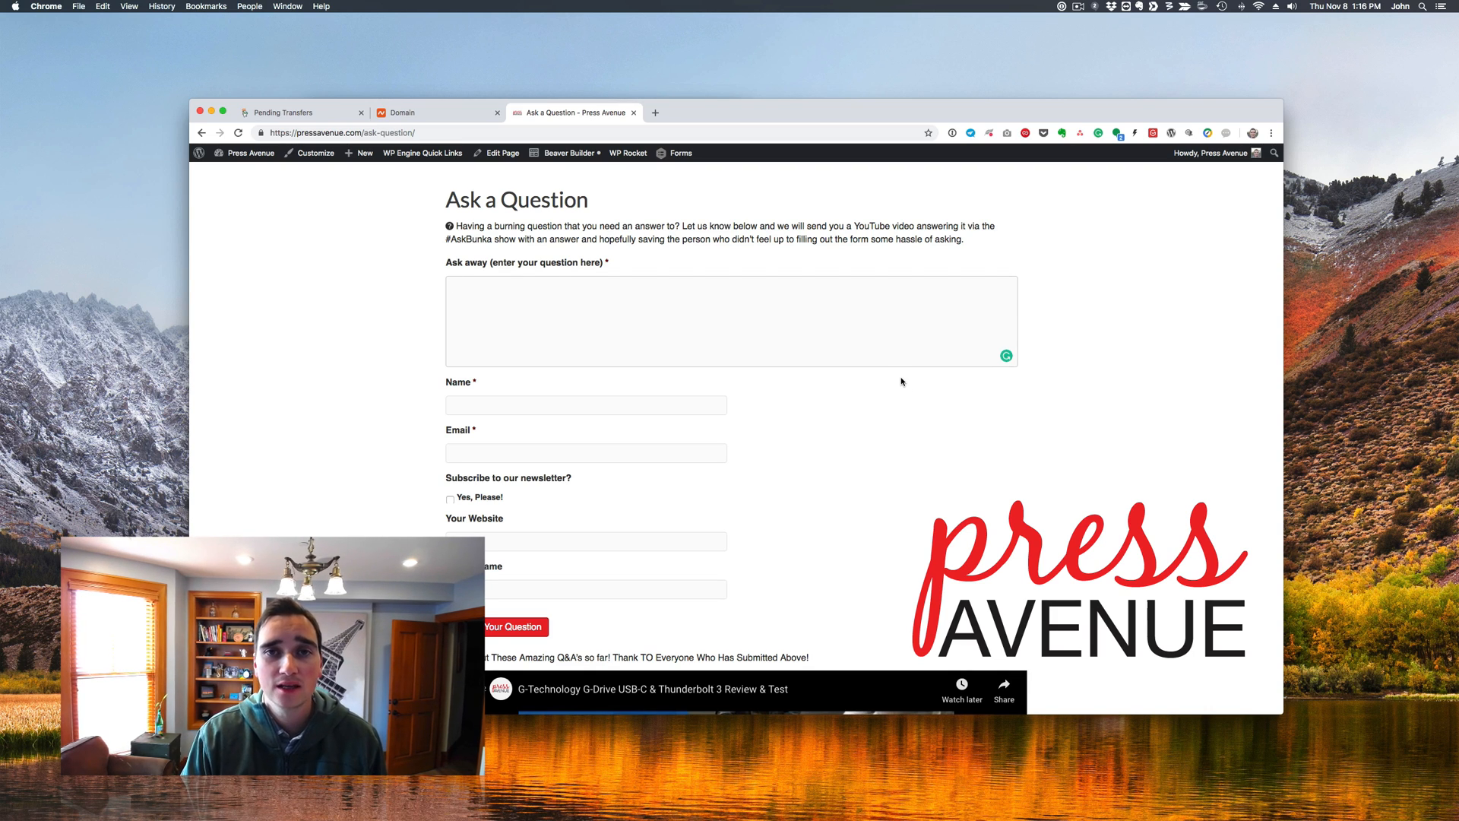
Step: Scroll the pressavenue.com Ask a Question page to view its question submission form
scroll("down", 3)
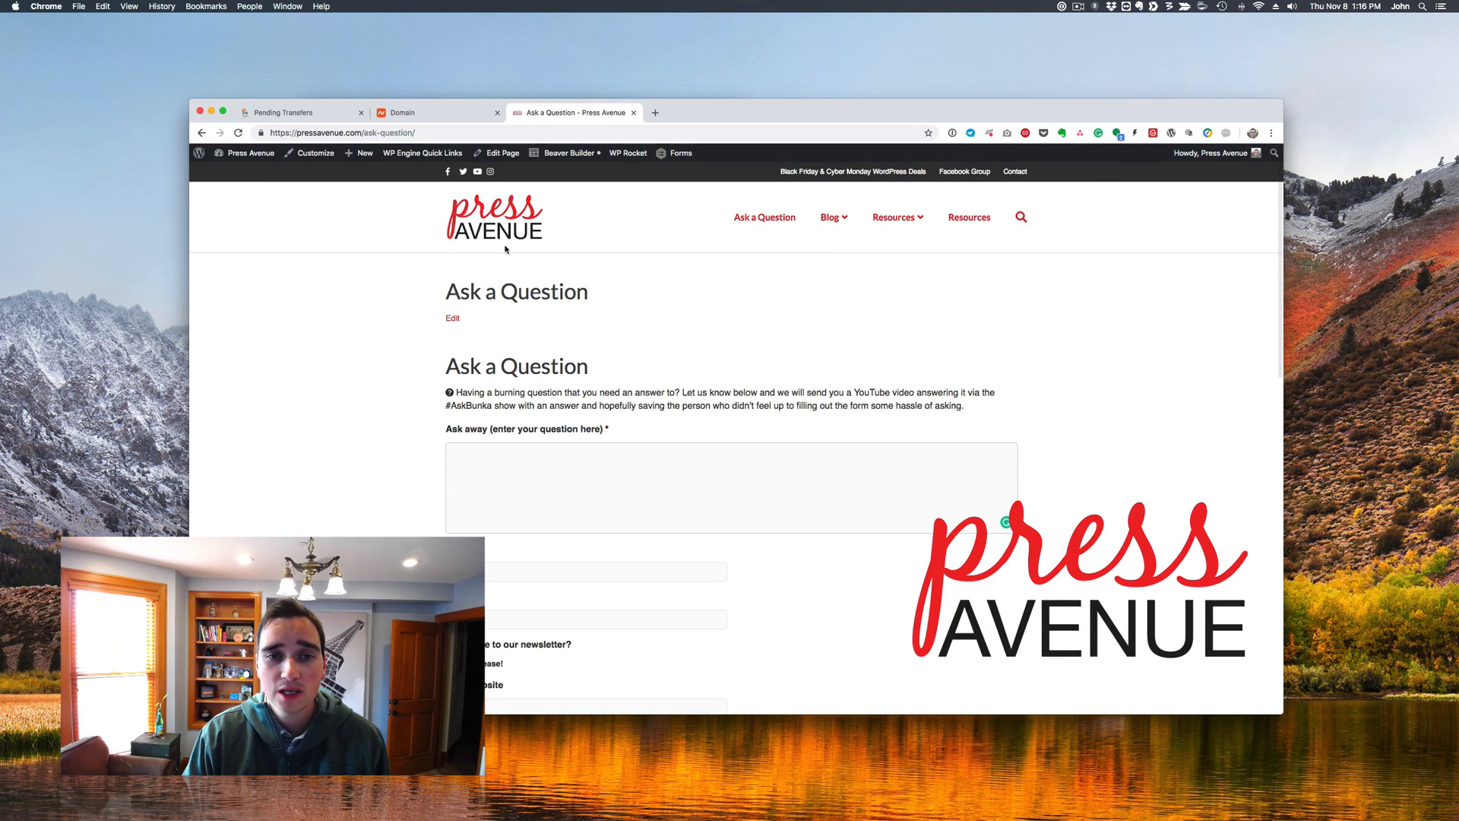
mouse_move(694, 332)
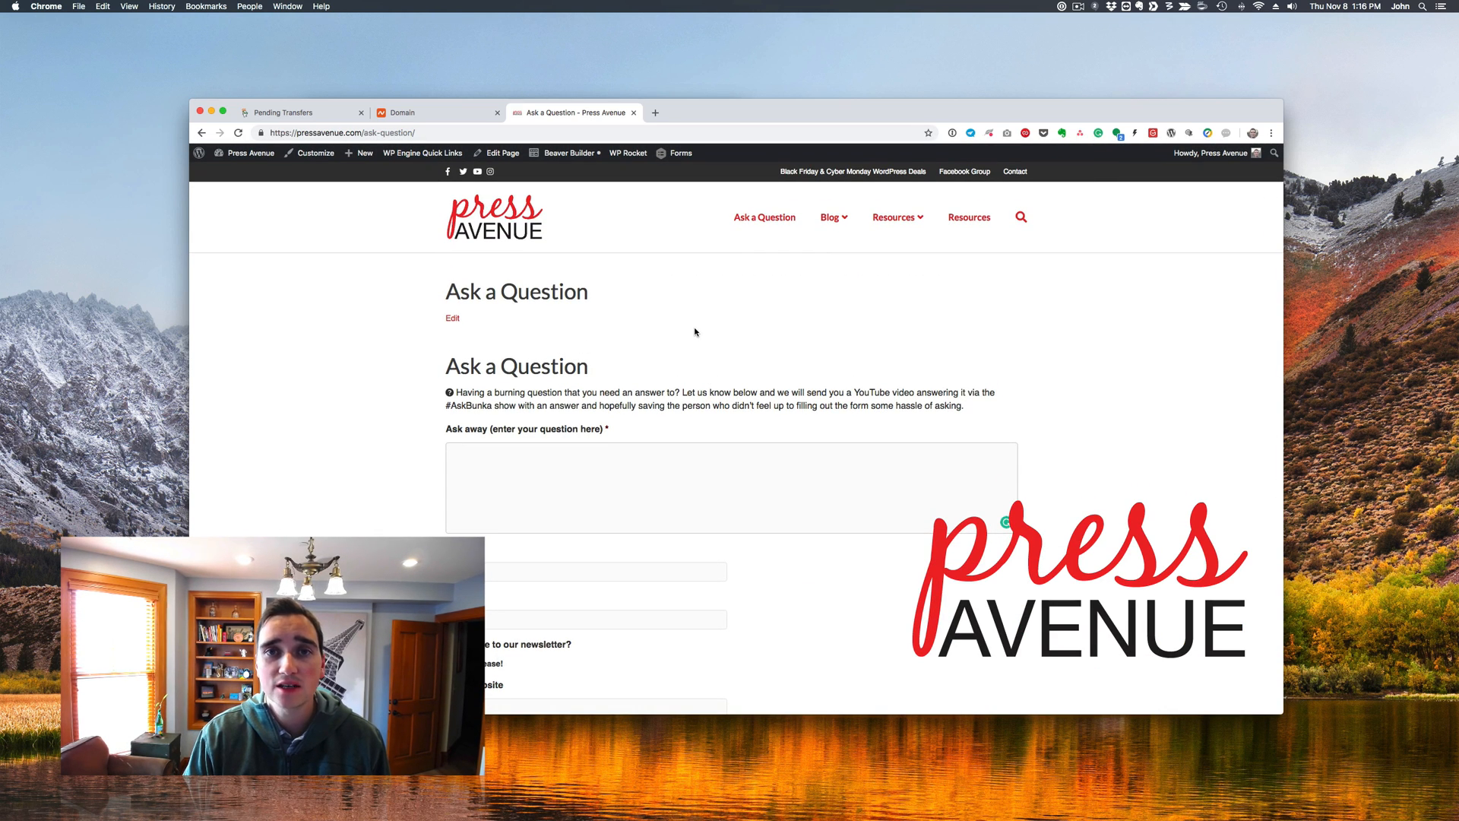